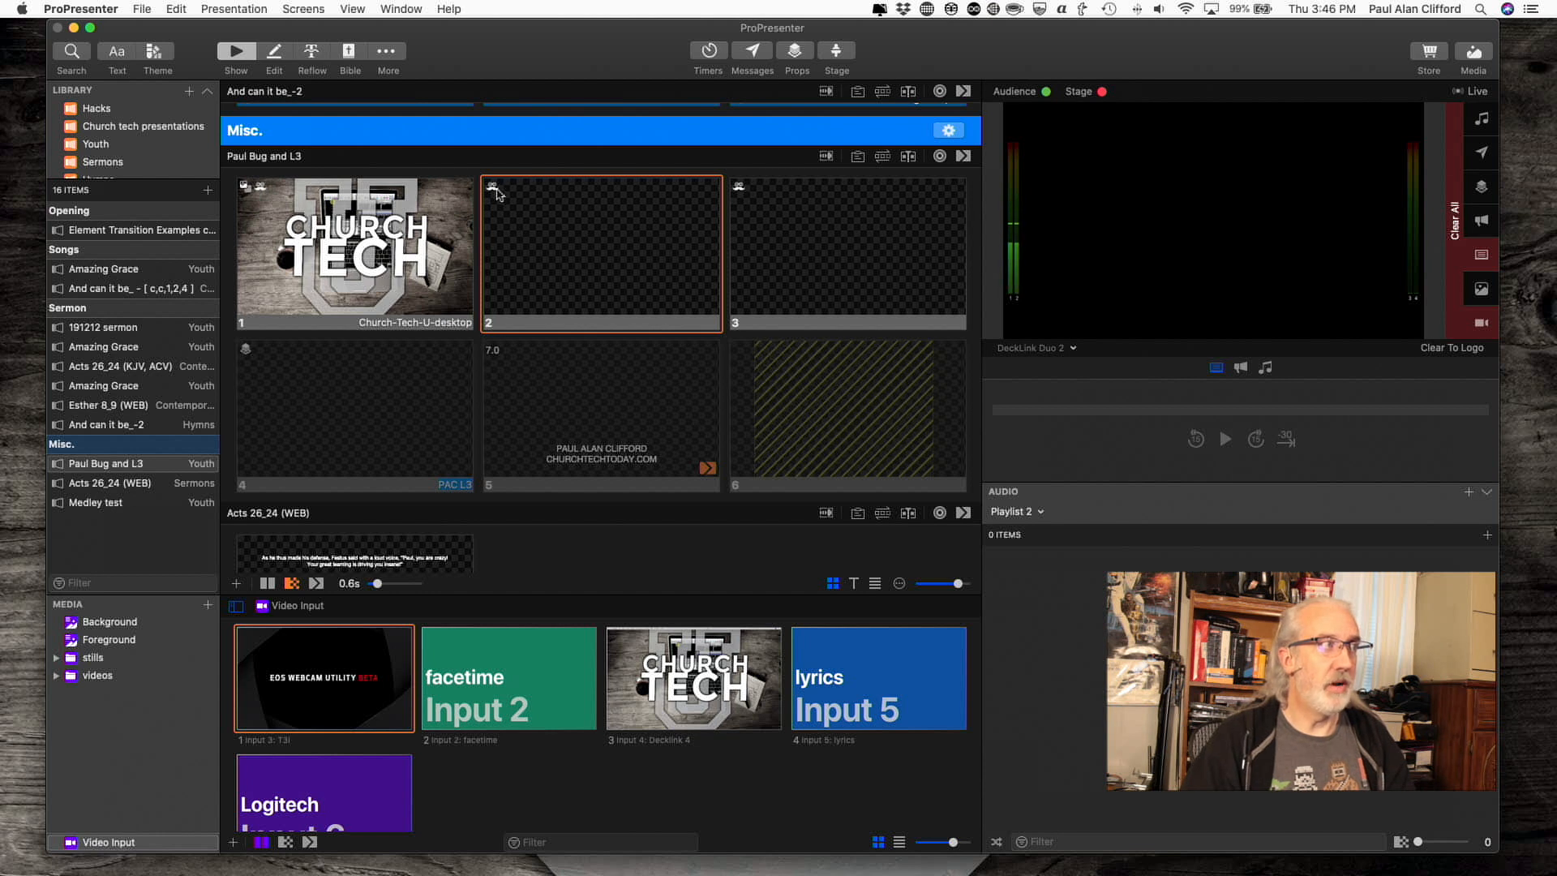
pyautogui.moveTo(730, 191)
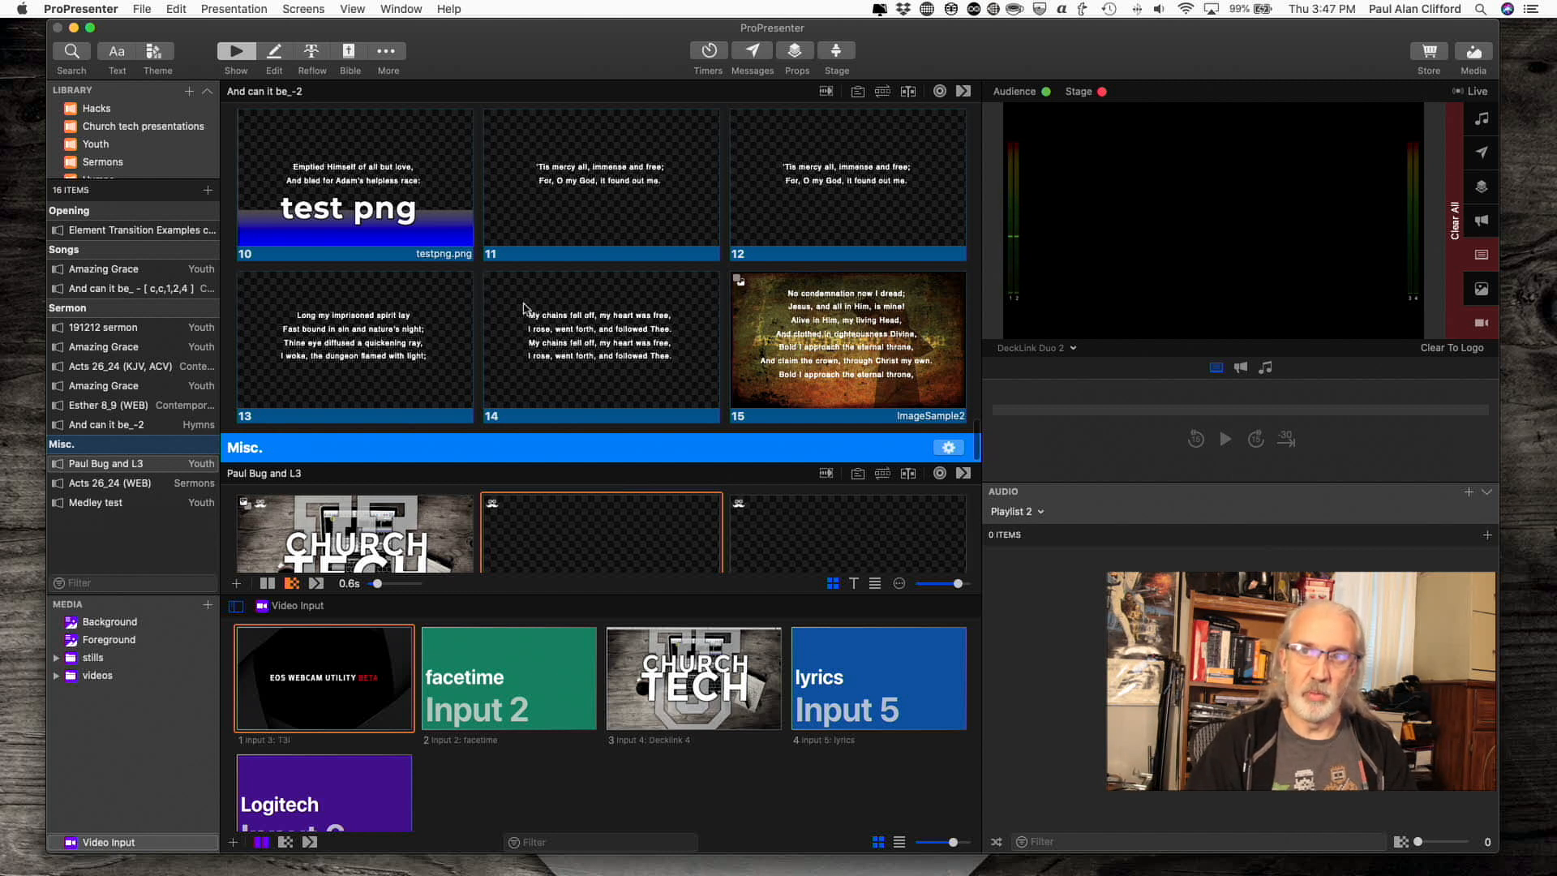
# Step: Open slide 14's options menu to browse its clear actions
pyautogui.rightClick(600, 342)
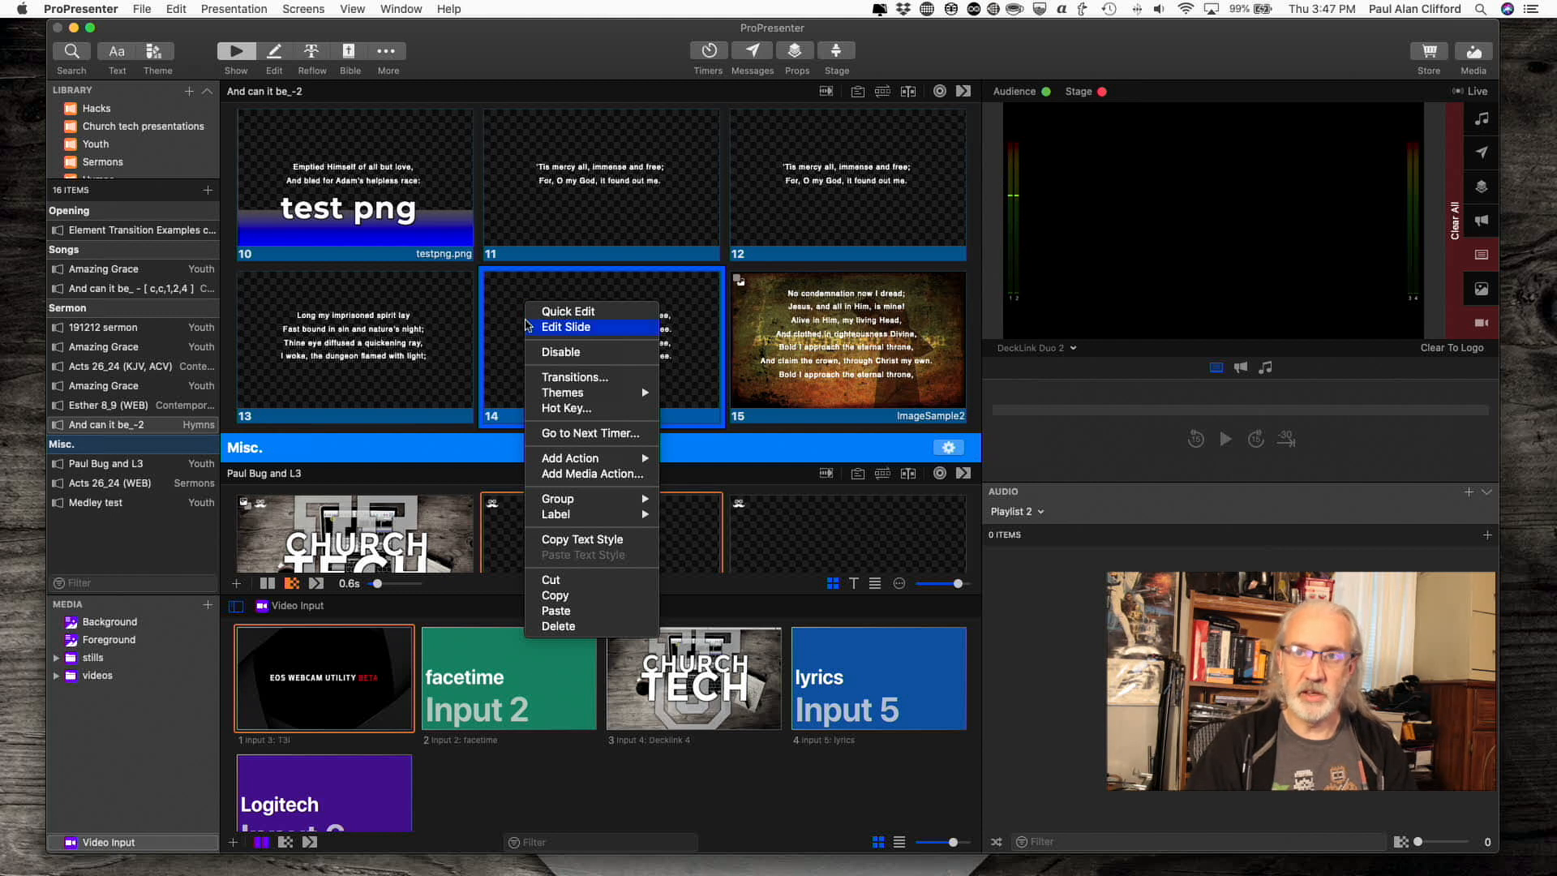
pyautogui.moveTo(564, 408)
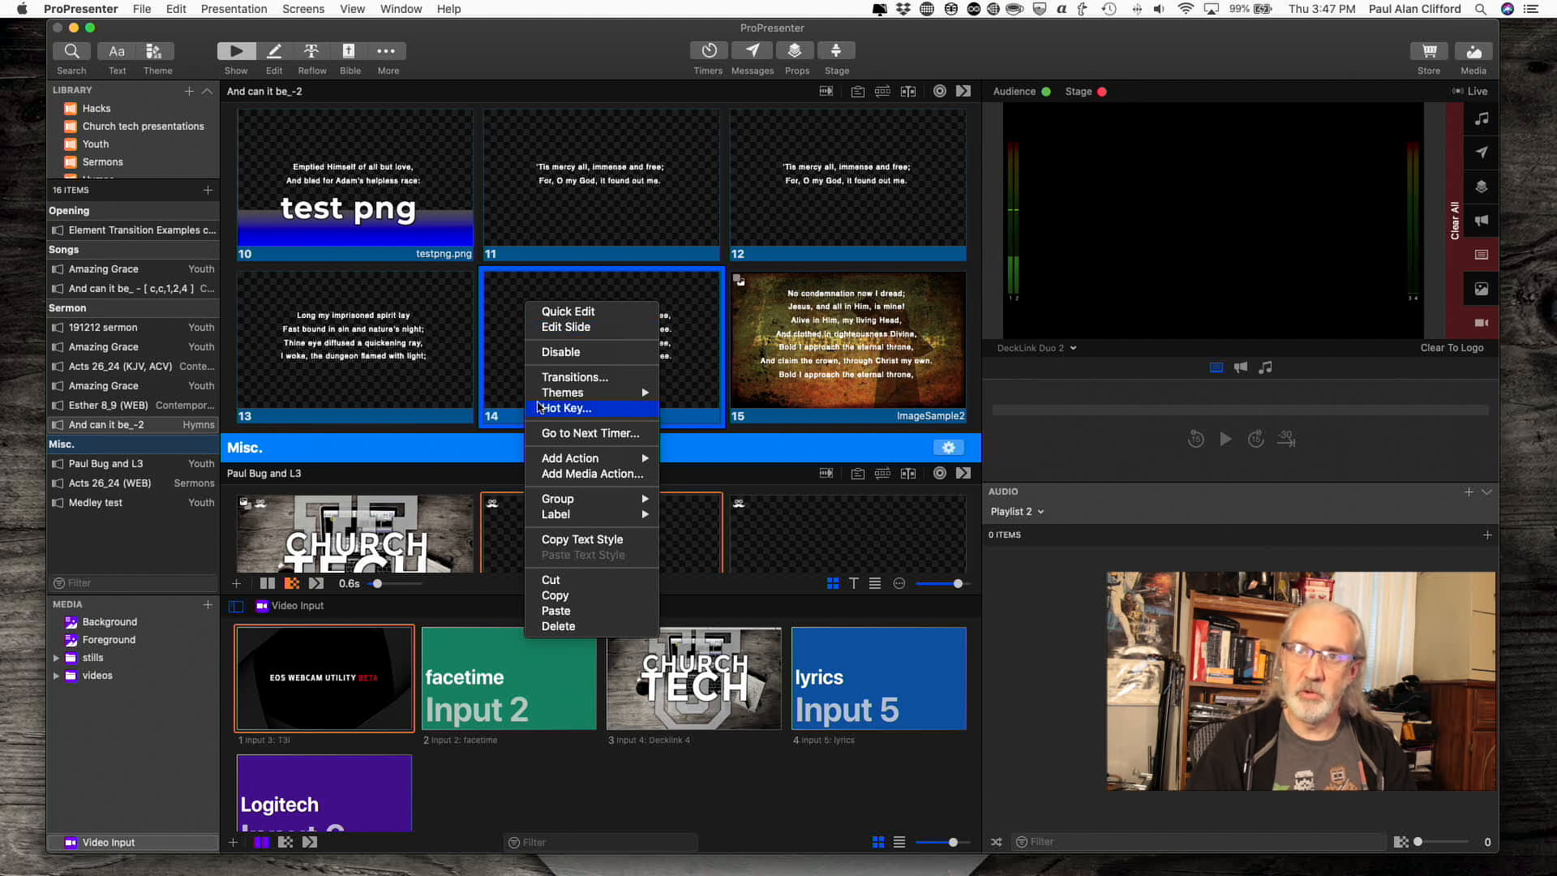
pyautogui.moveTo(570, 458)
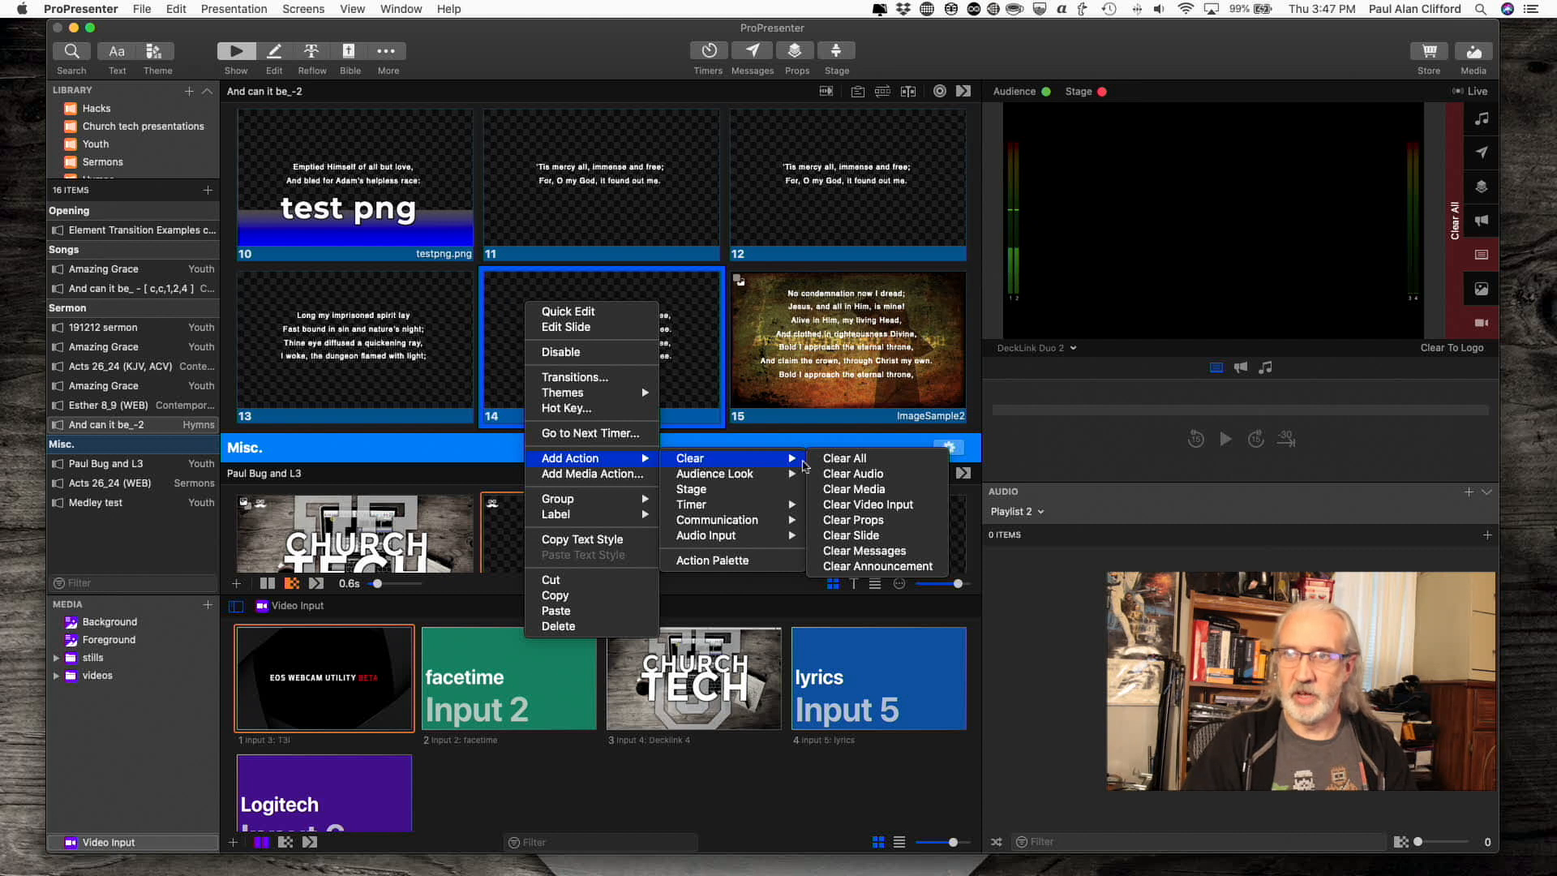
pyautogui.moveTo(853, 583)
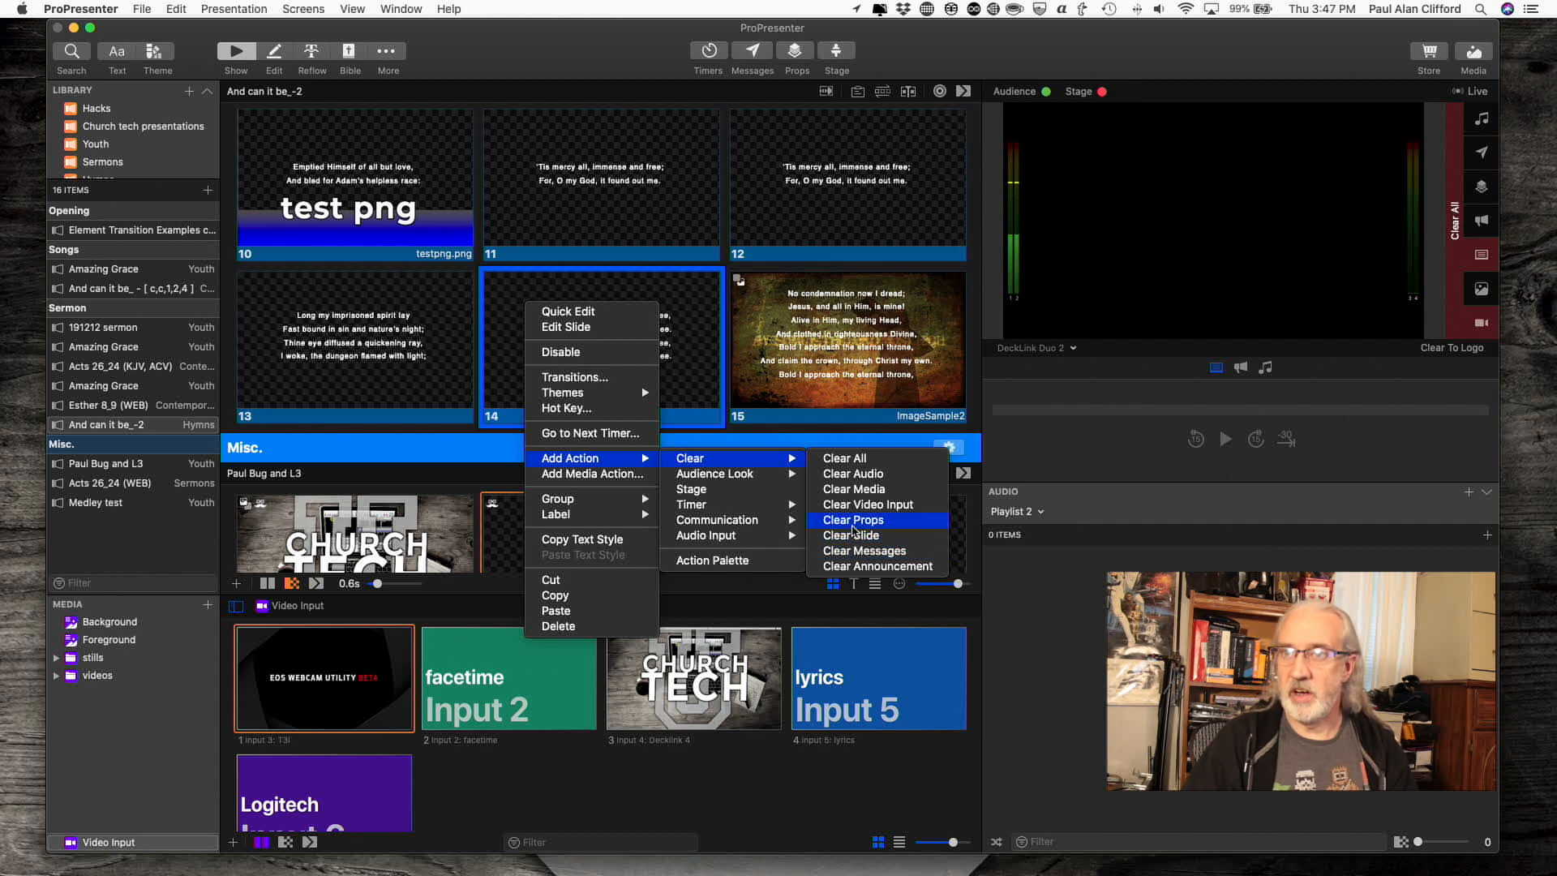
pyautogui.moveTo(853, 504)
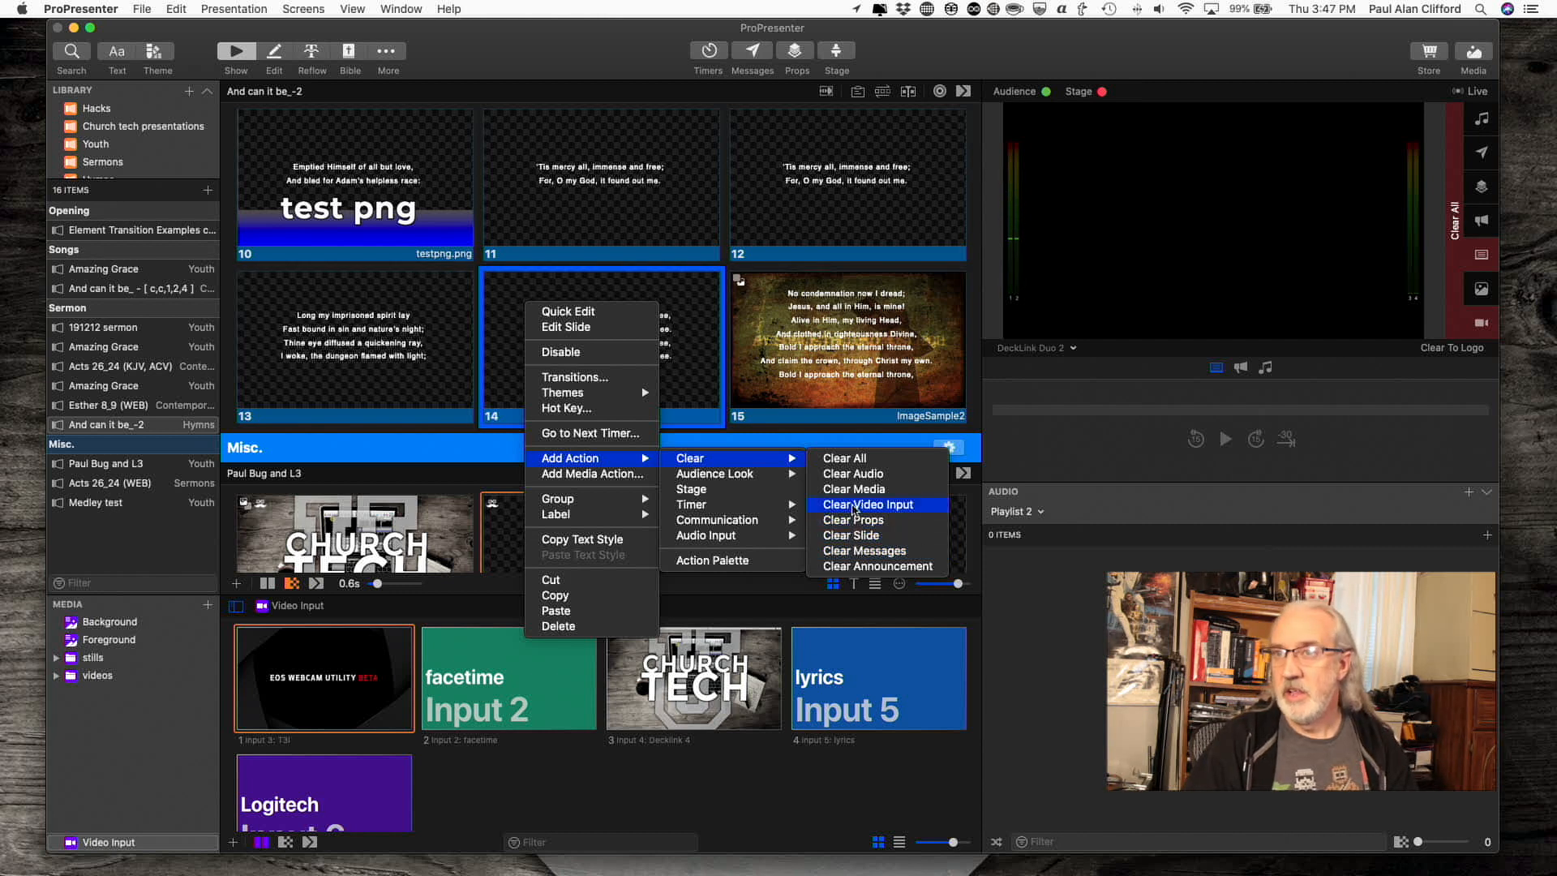
pyautogui.moveTo(850, 488)
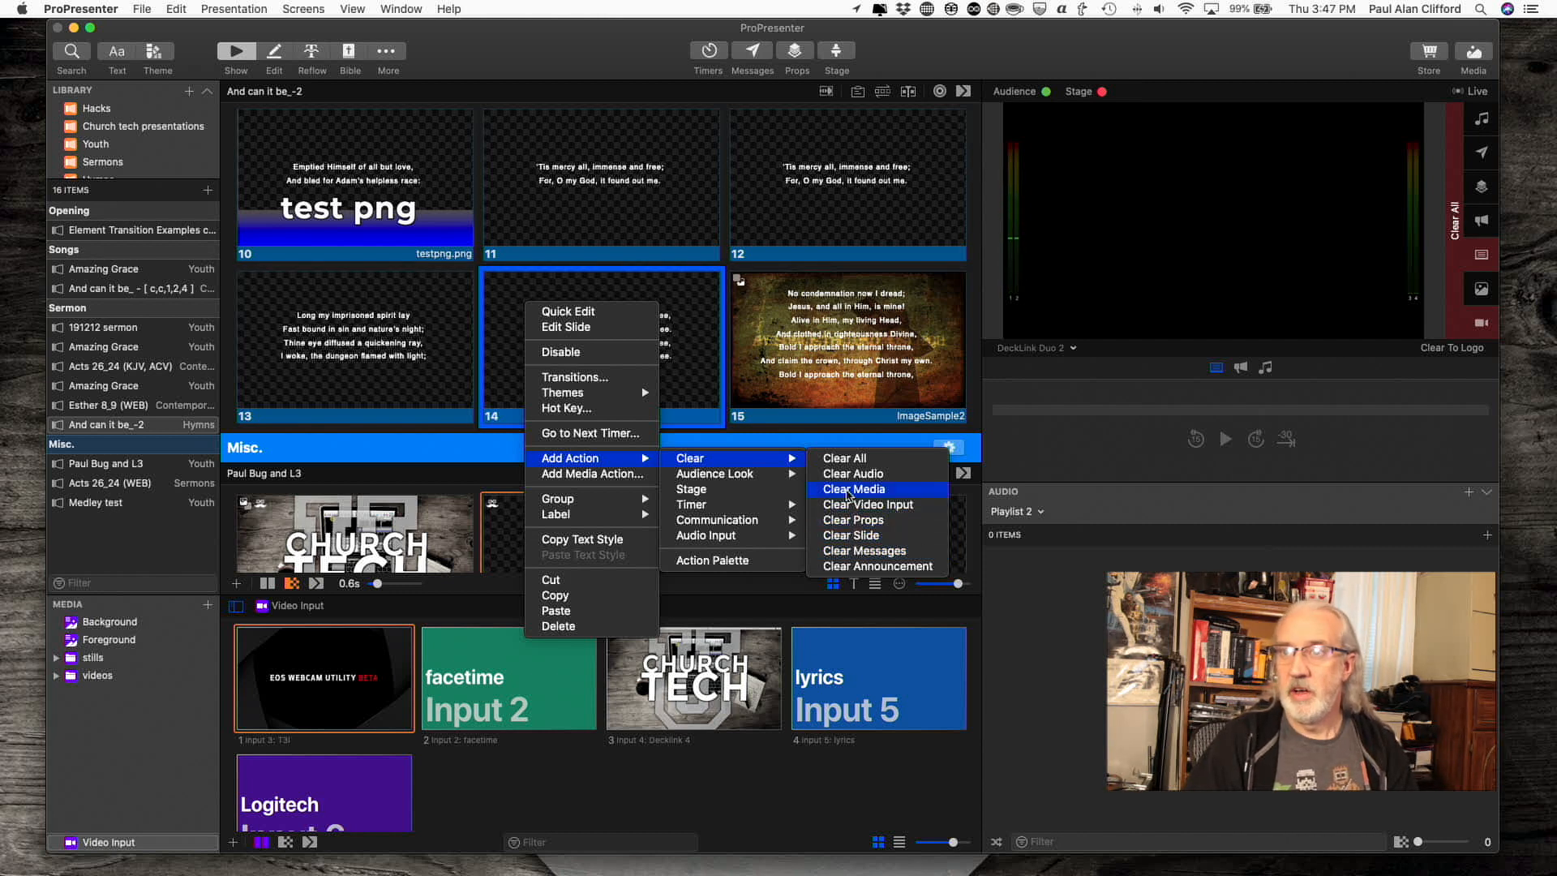
pyautogui.moveTo(852, 474)
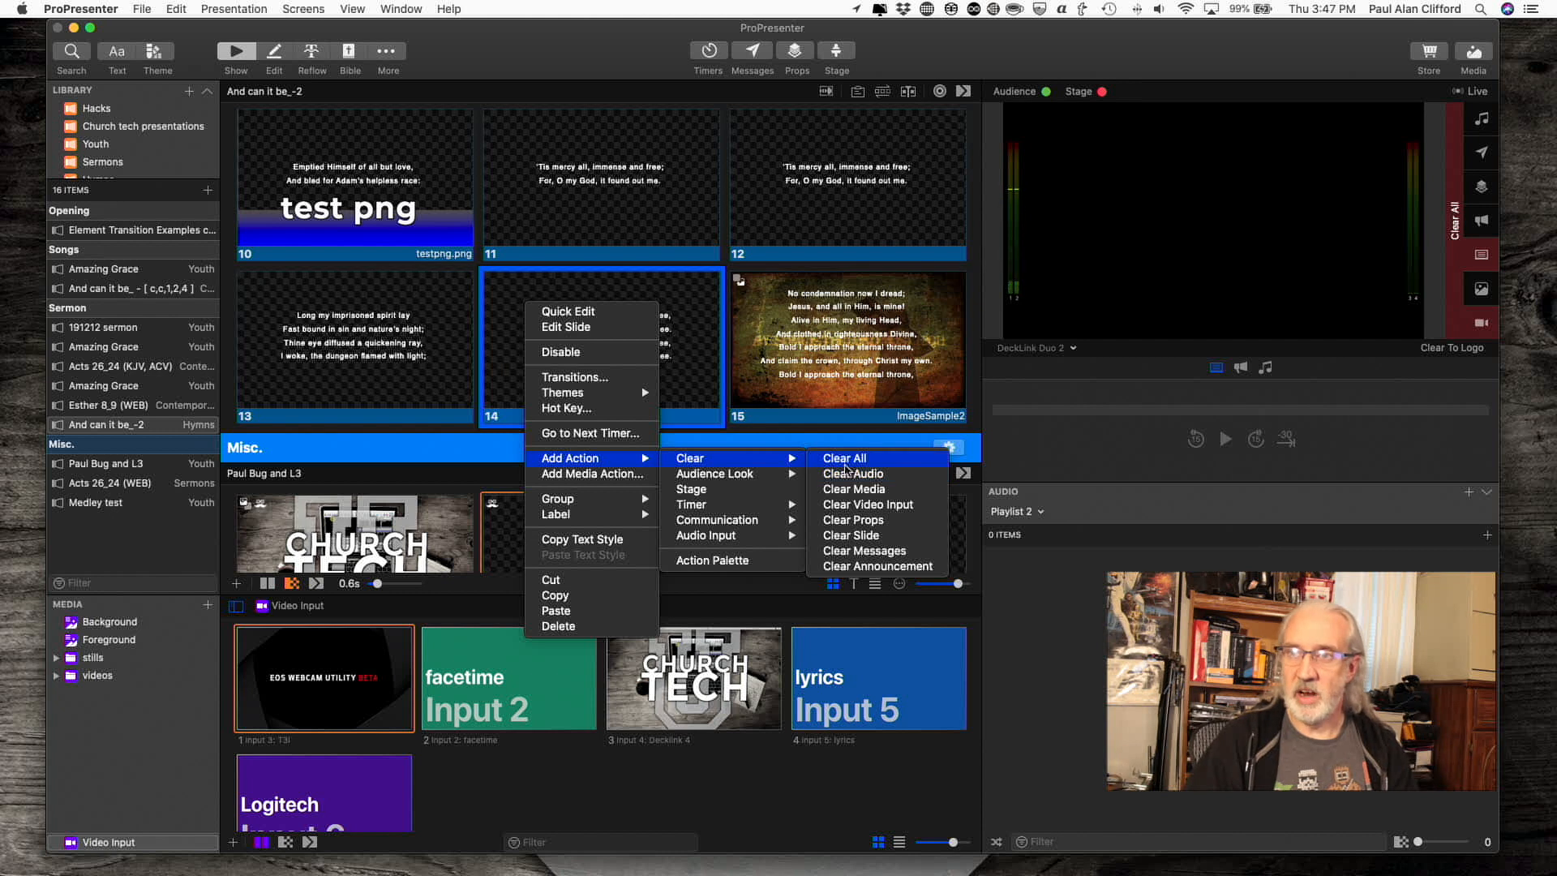
pyautogui.moveTo(852, 474)
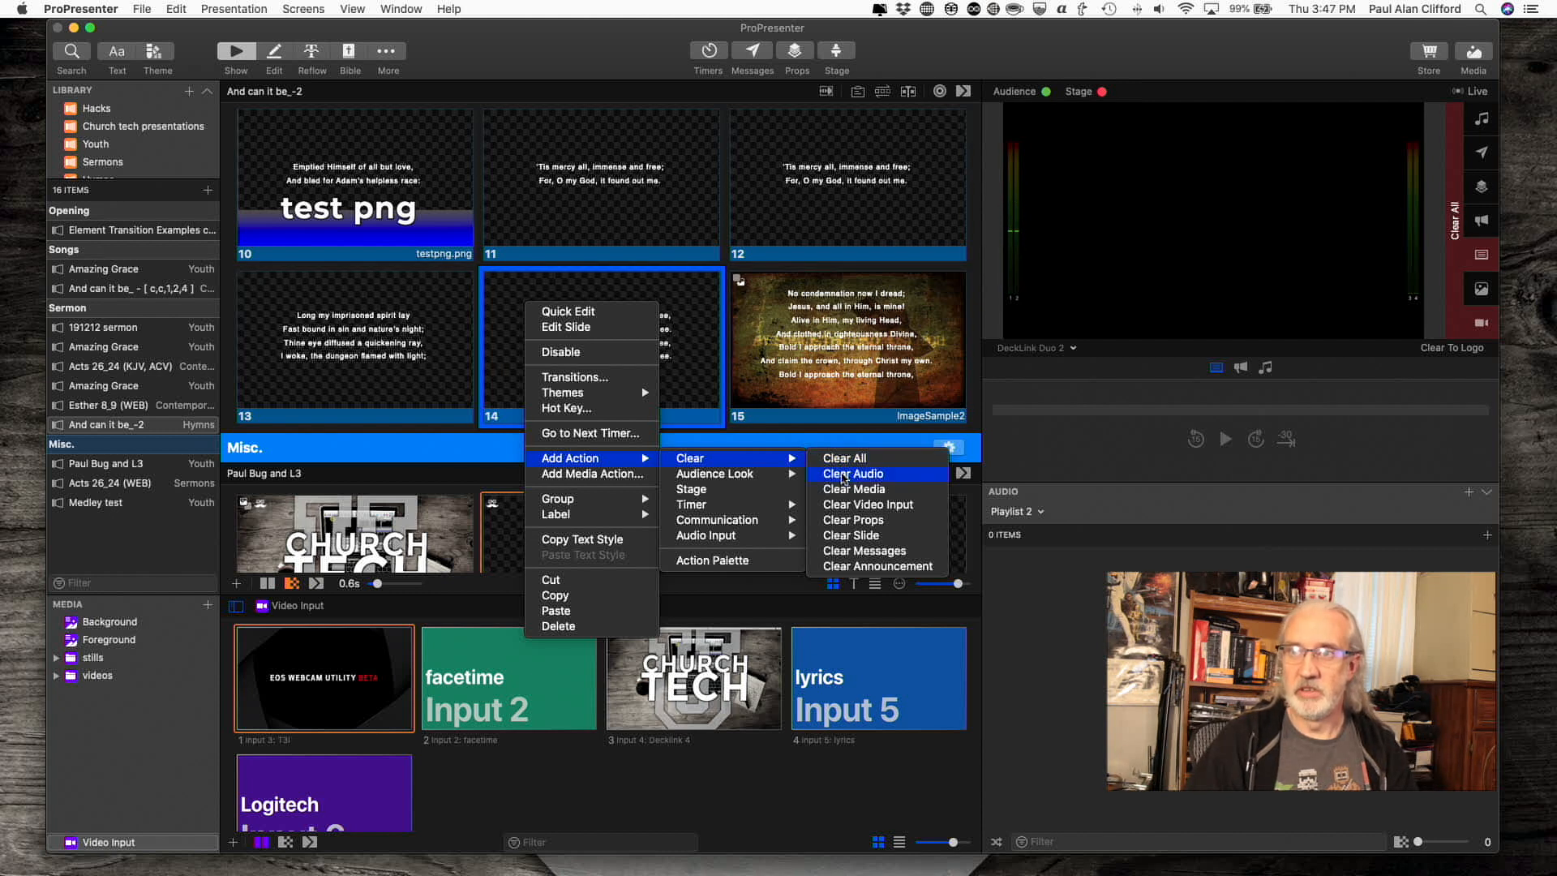
pyautogui.moveTo(853, 488)
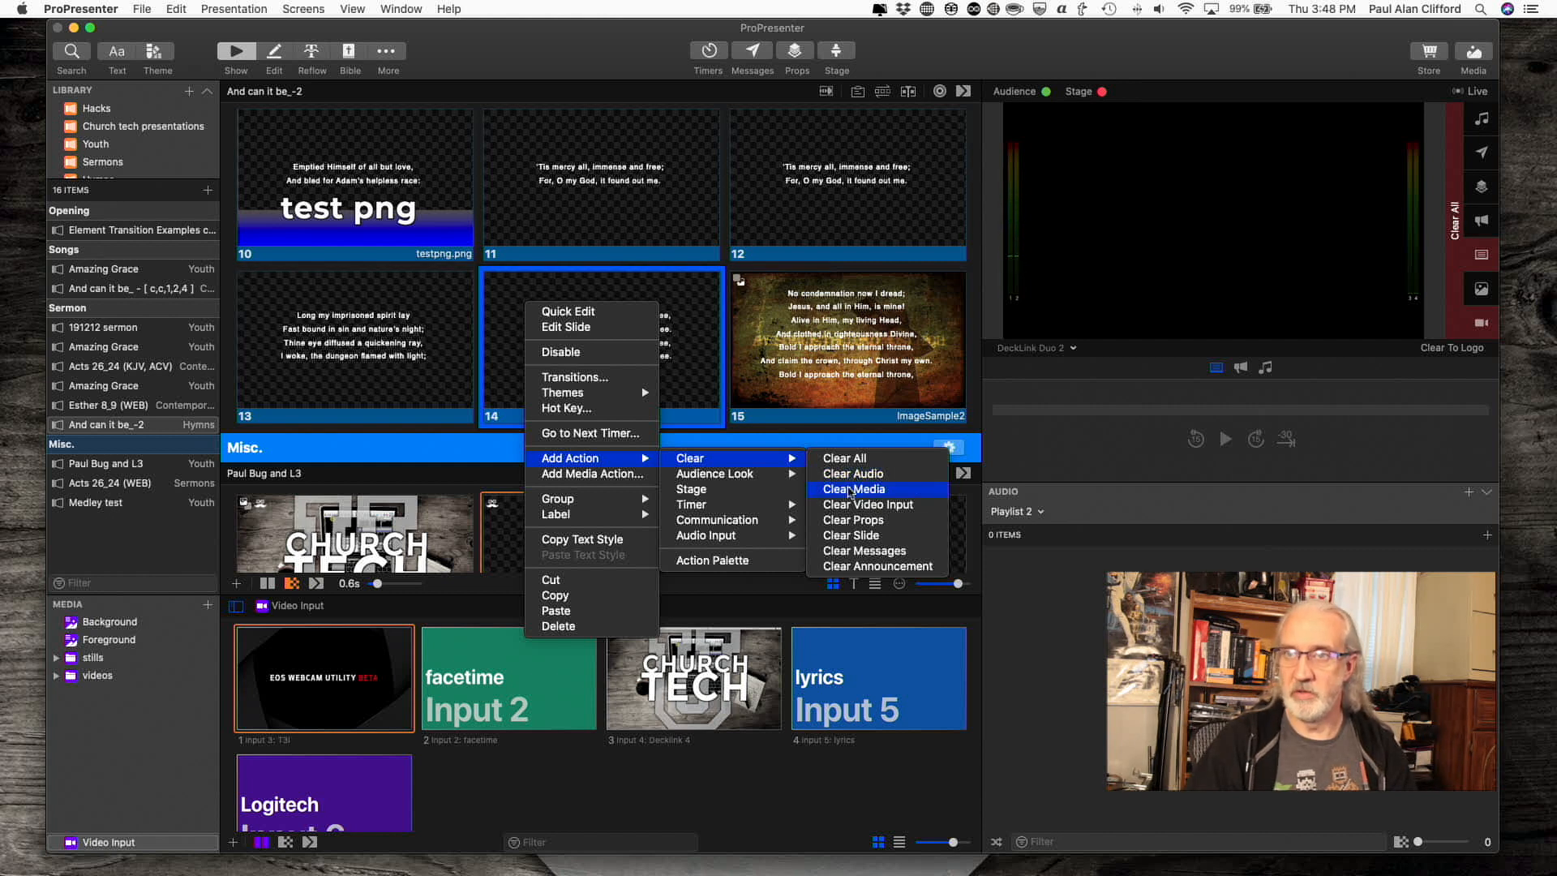
pyautogui.moveTo(716, 473)
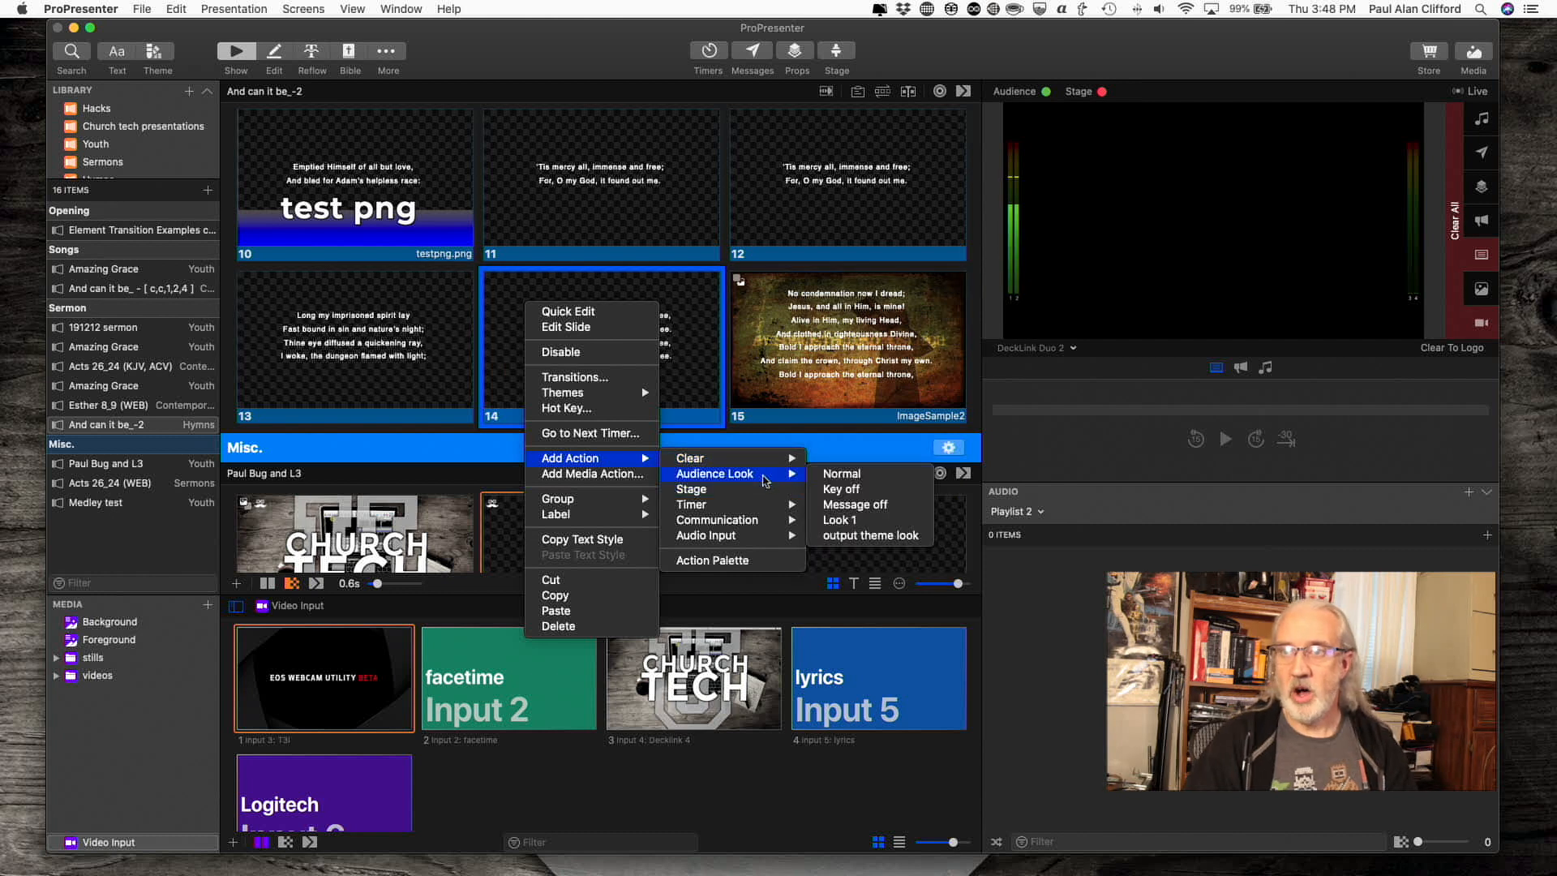
pyautogui.moveTo(787, 478)
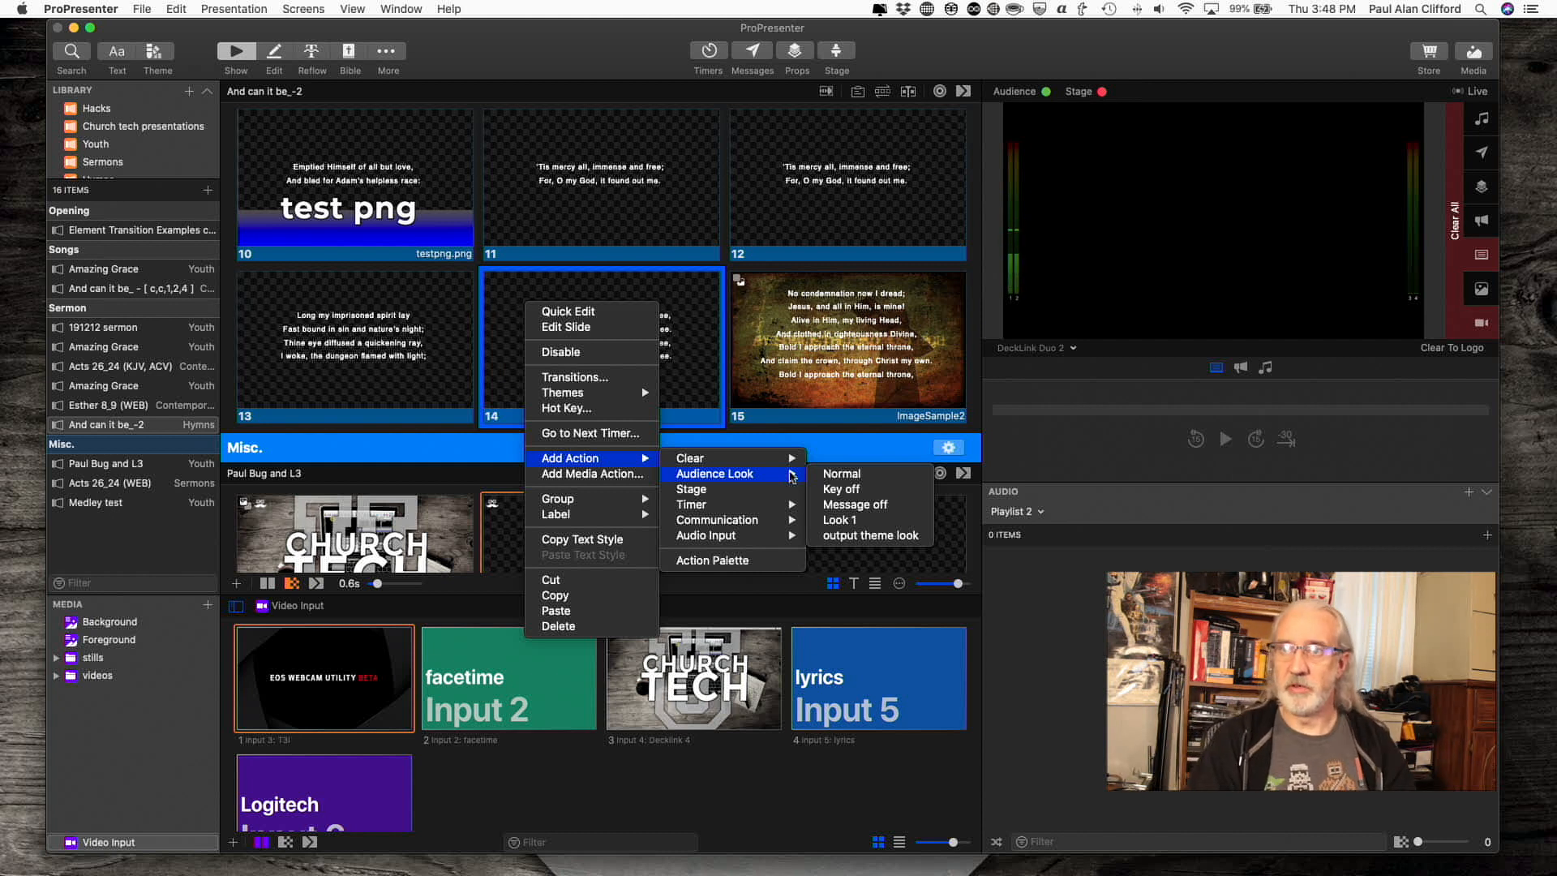
pyautogui.moveTo(871, 535)
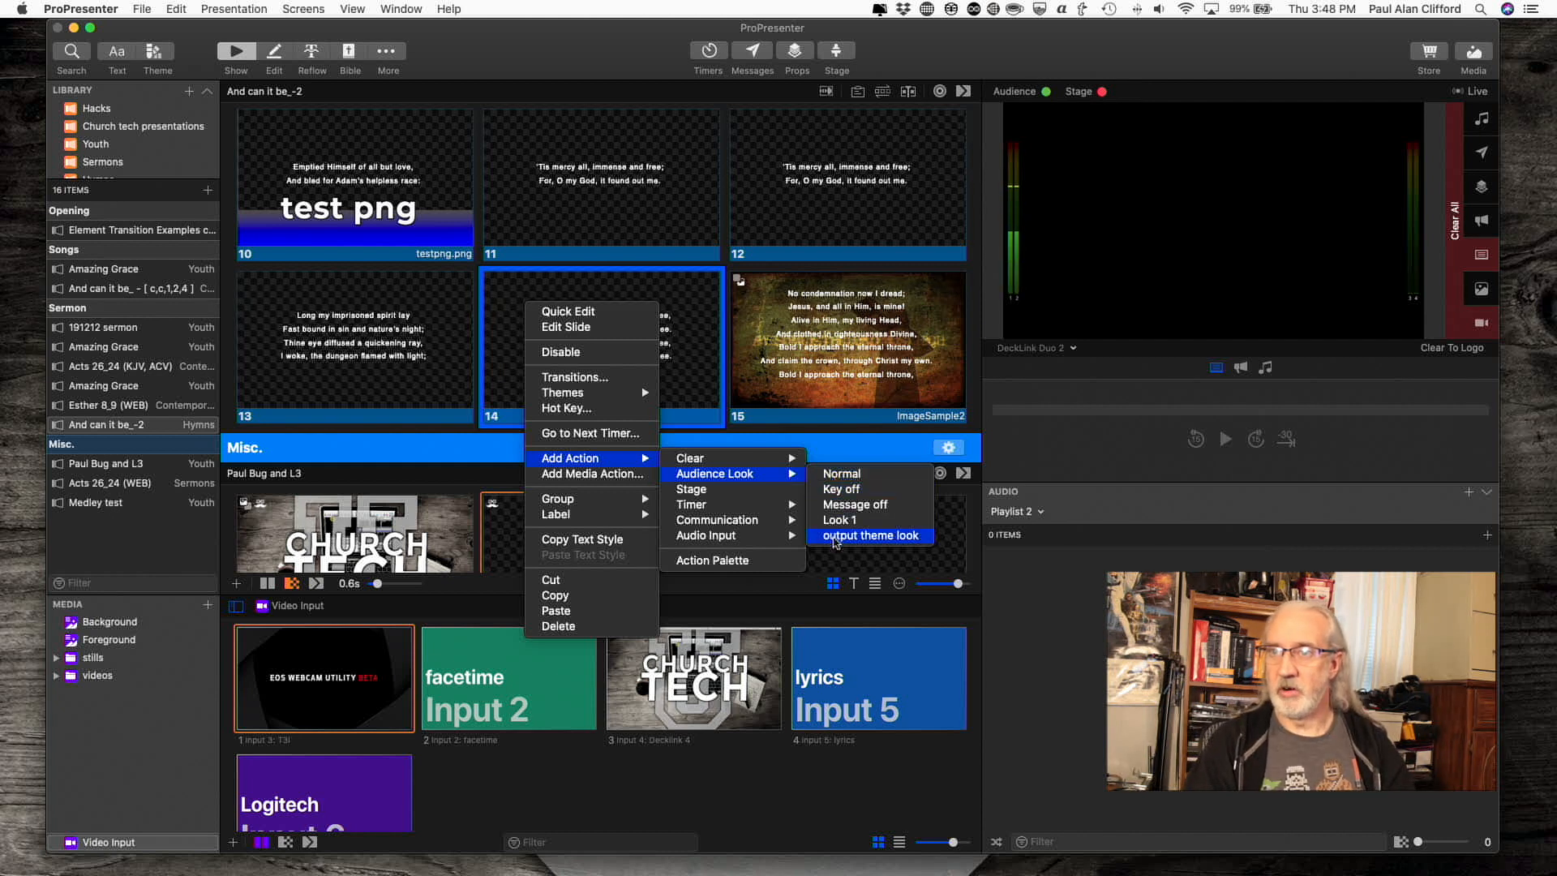
pyautogui.moveTo(841, 474)
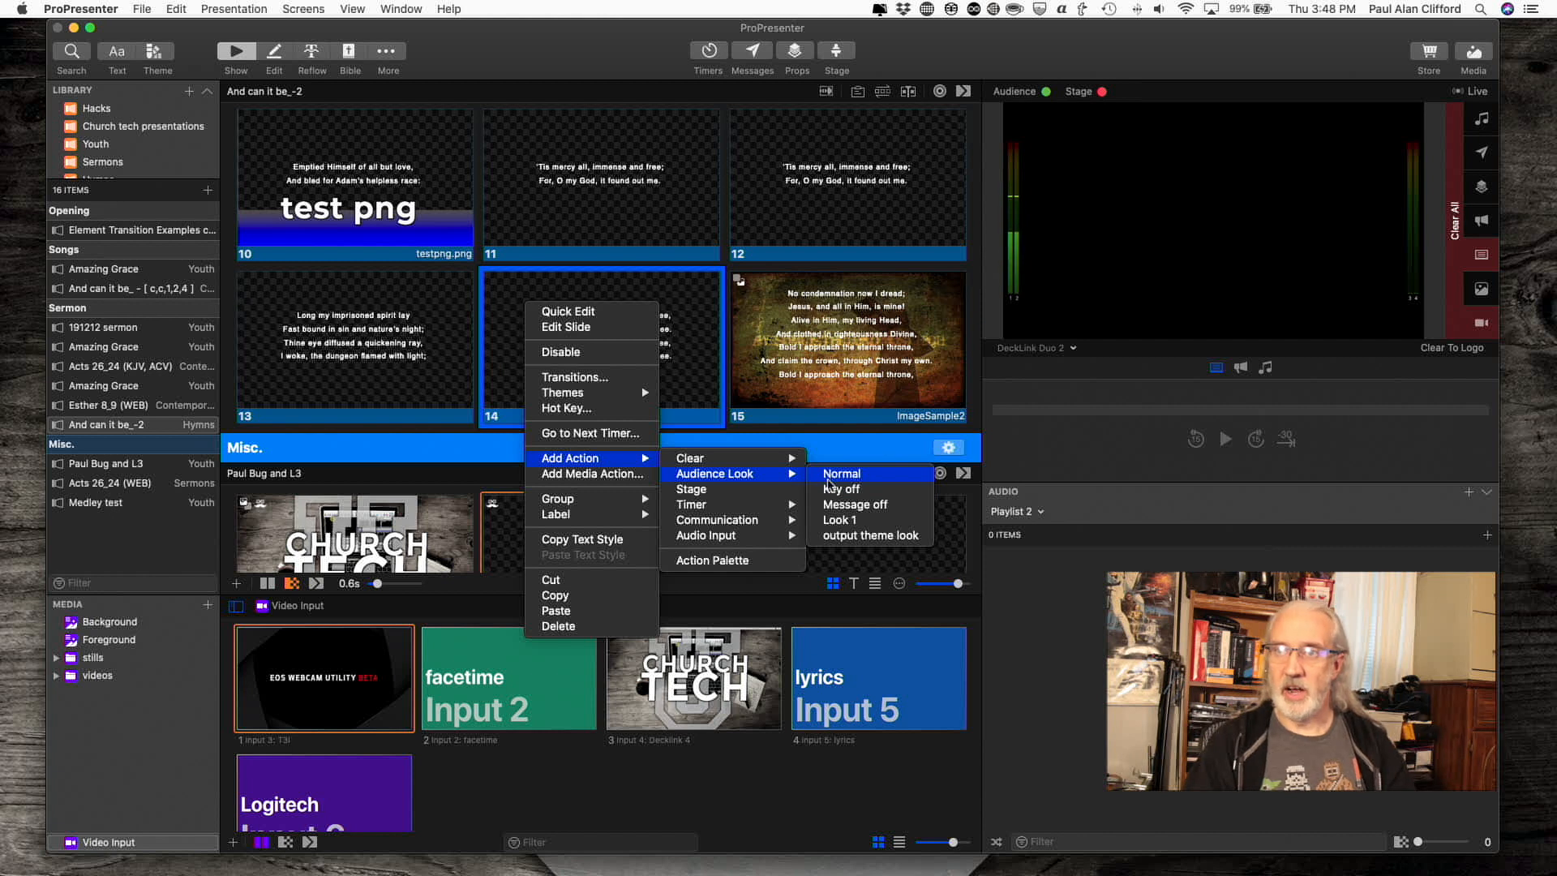
pyautogui.moveTo(715, 488)
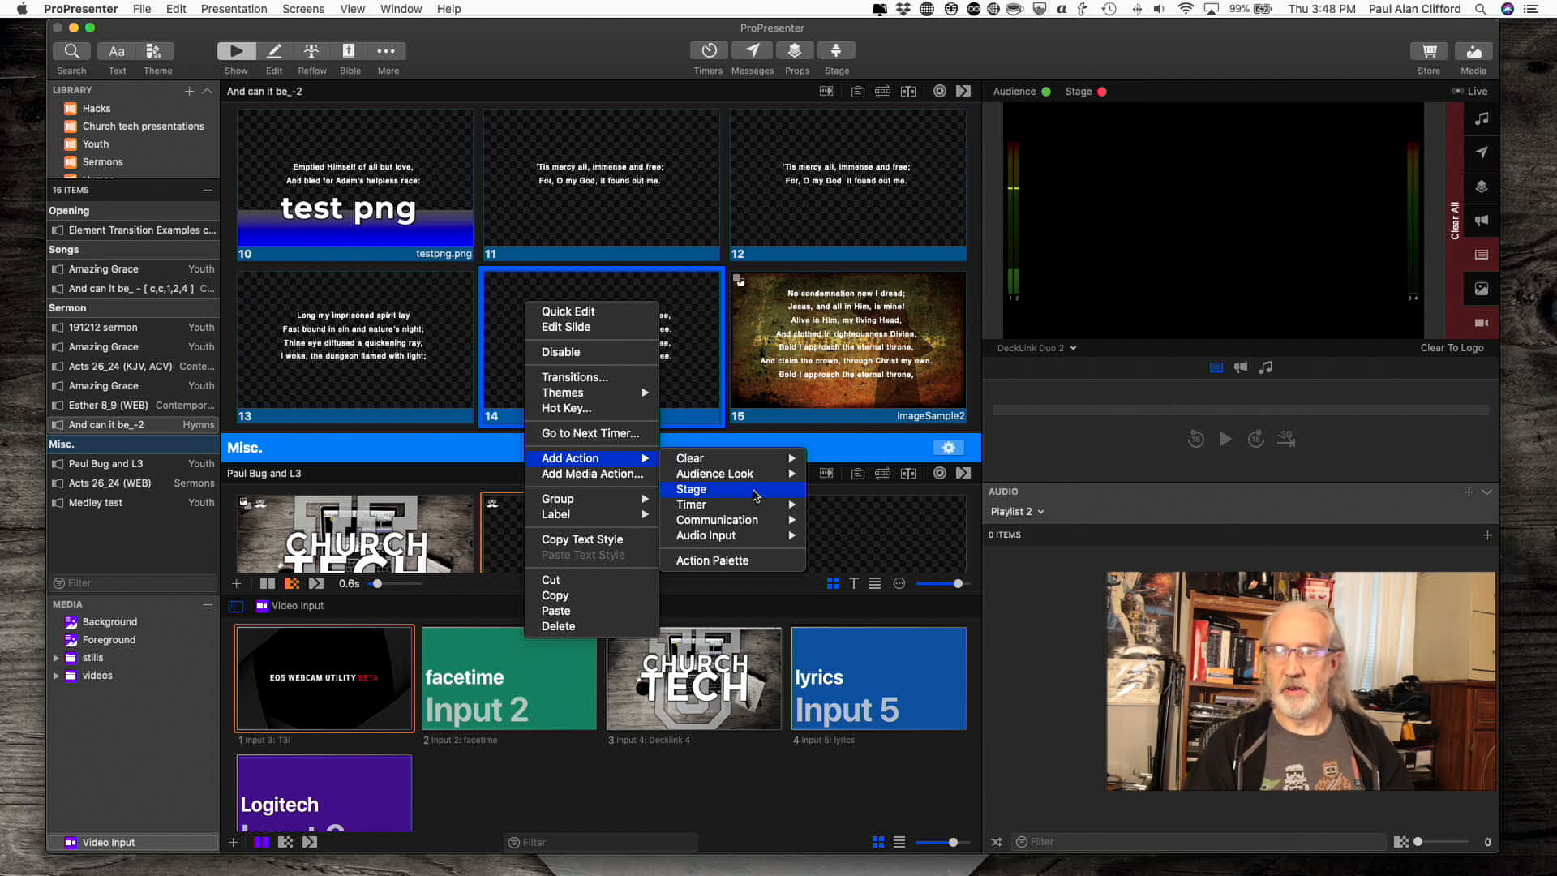
# Step: Add a stage action to slide 14: Program shows Preview cam 1, Preview shows Blank Layout
pyautogui.click(691, 488)
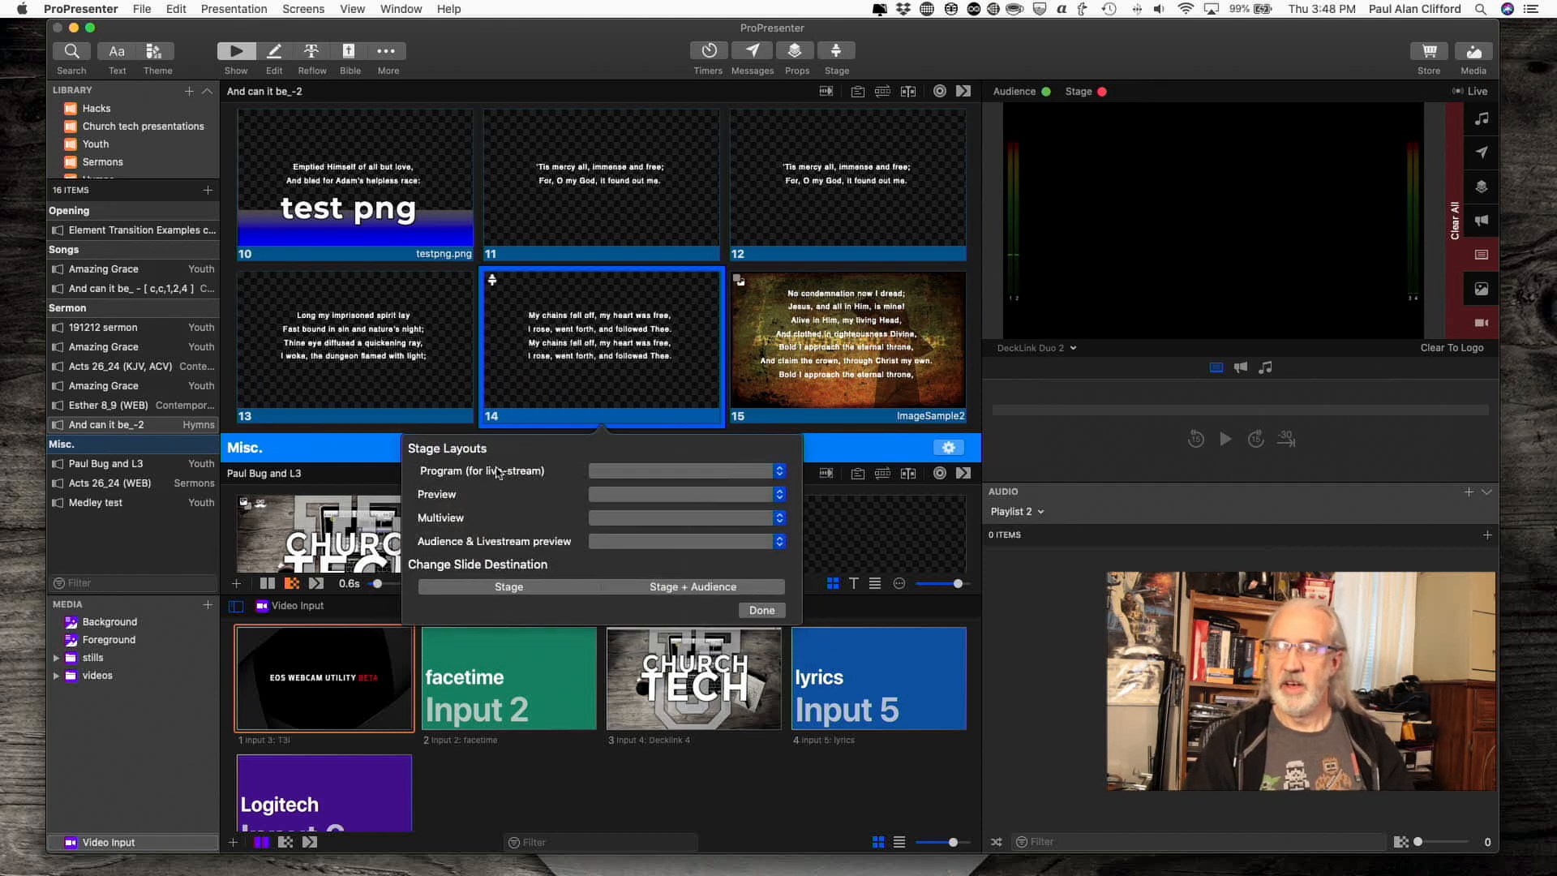
pyautogui.moveTo(446, 521)
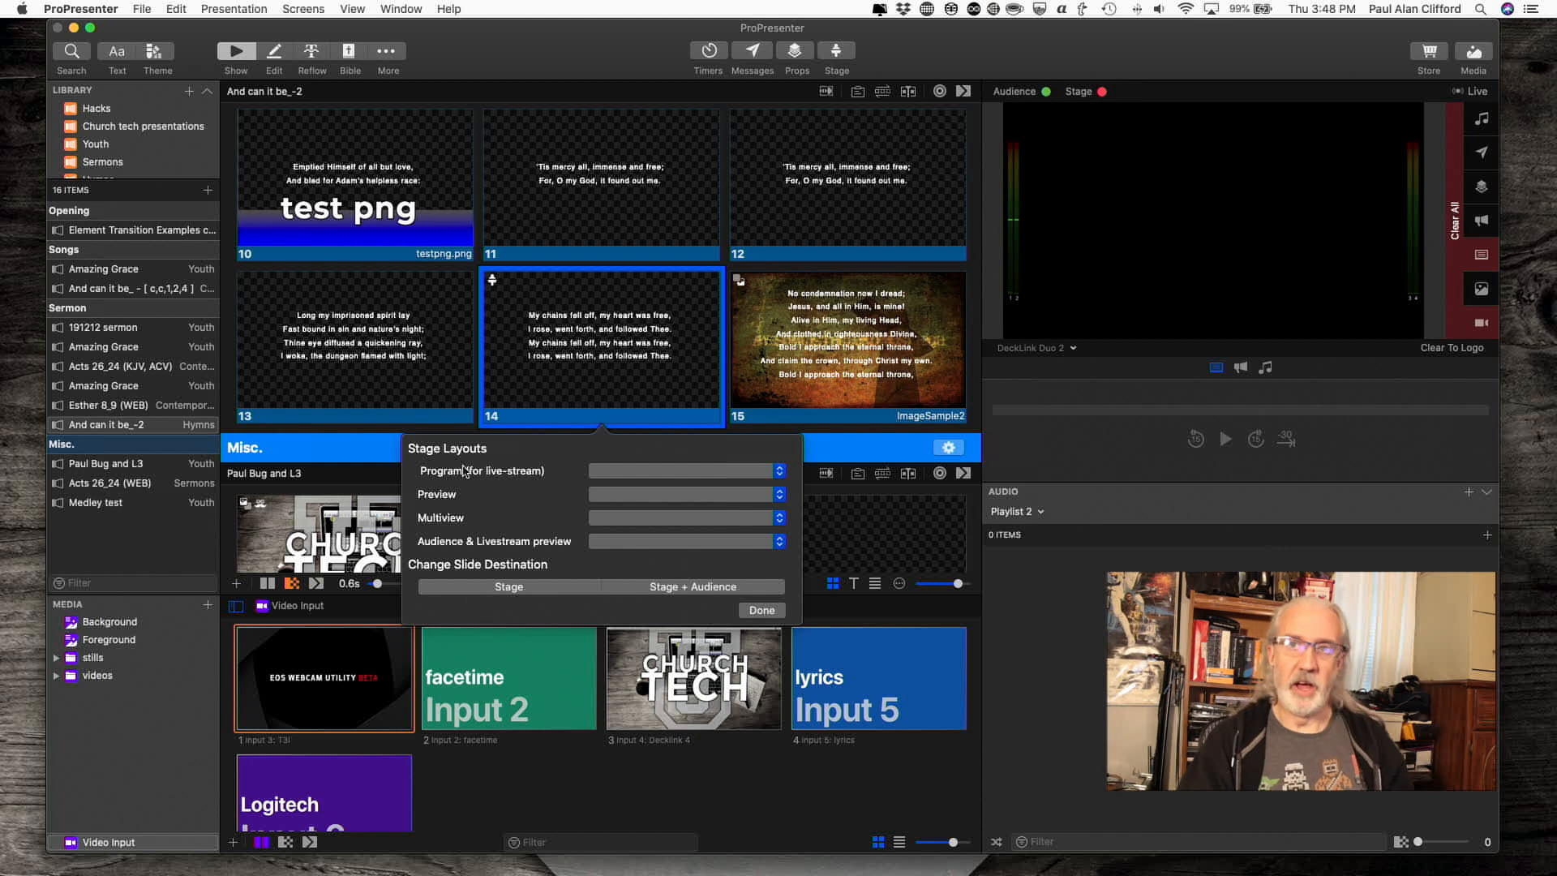
pyautogui.moveTo(607, 461)
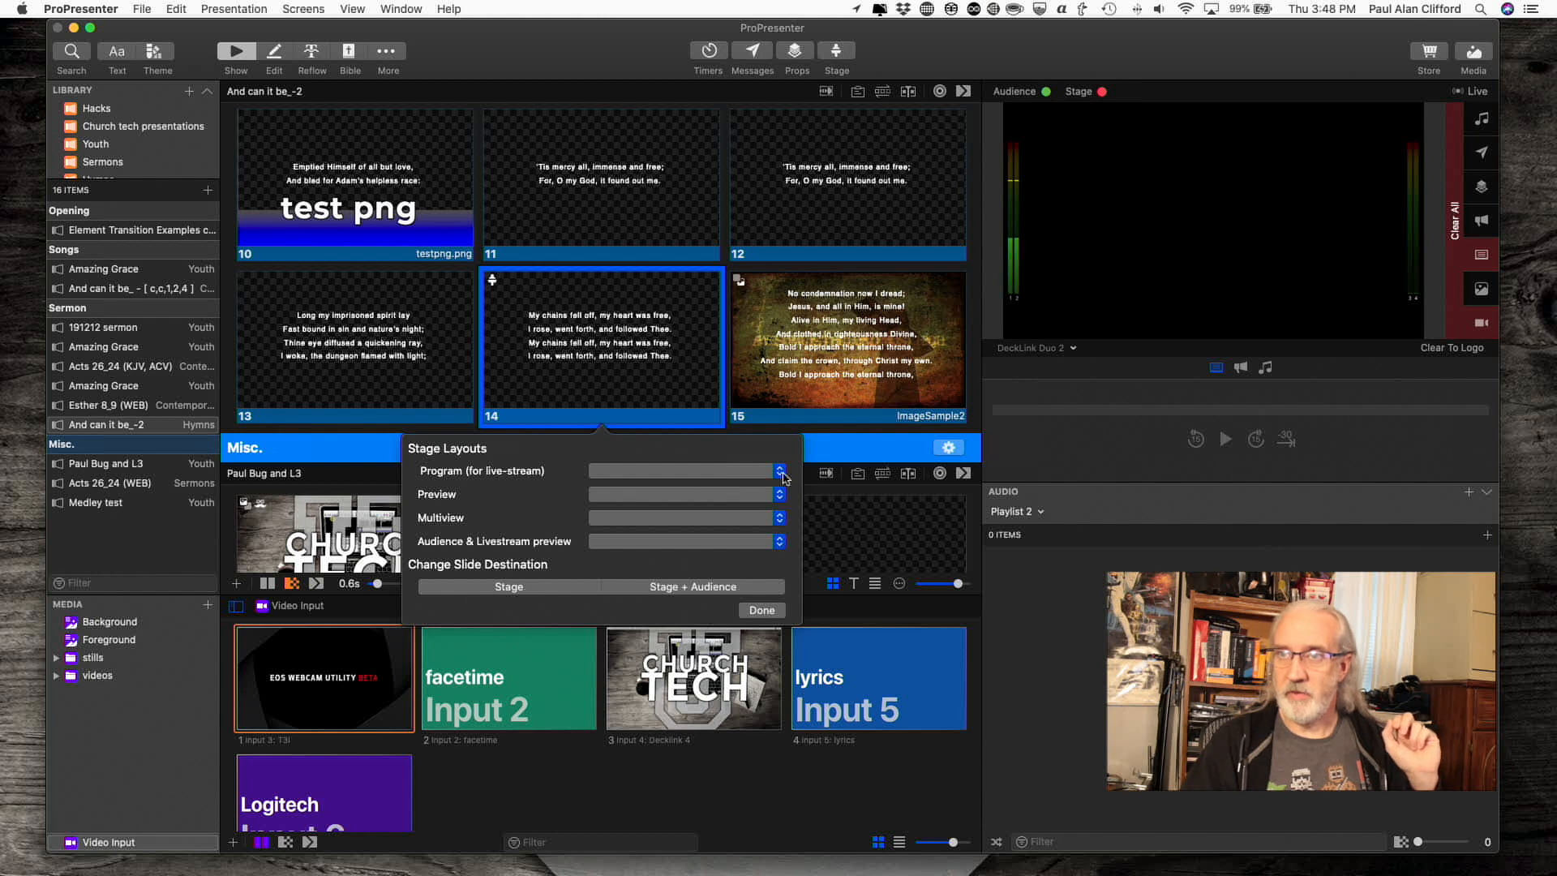
pyautogui.click(778, 471)
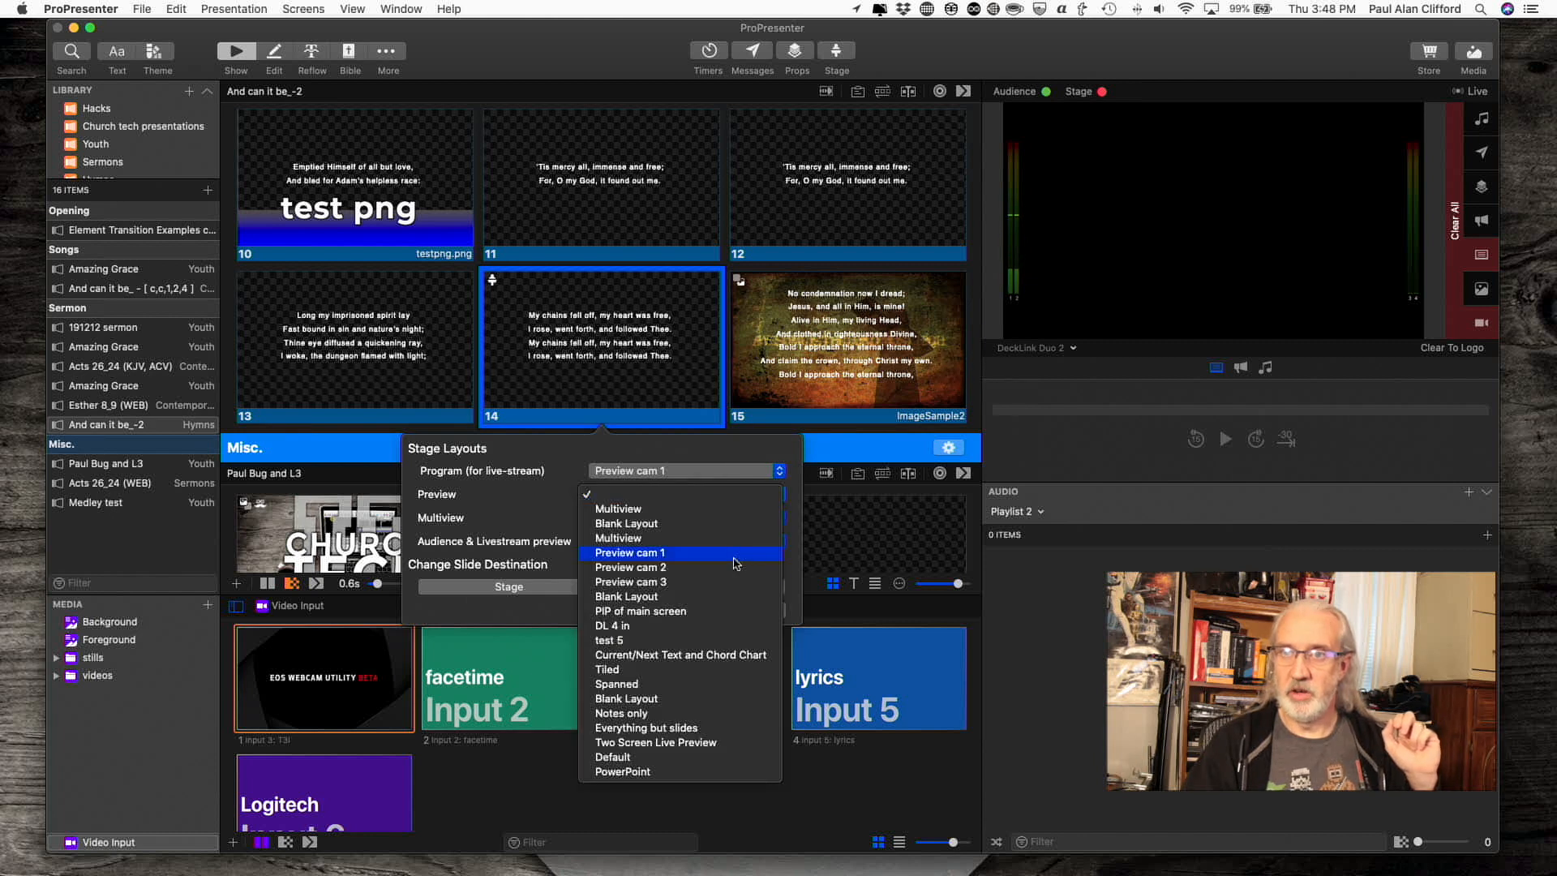
pyautogui.click(631, 553)
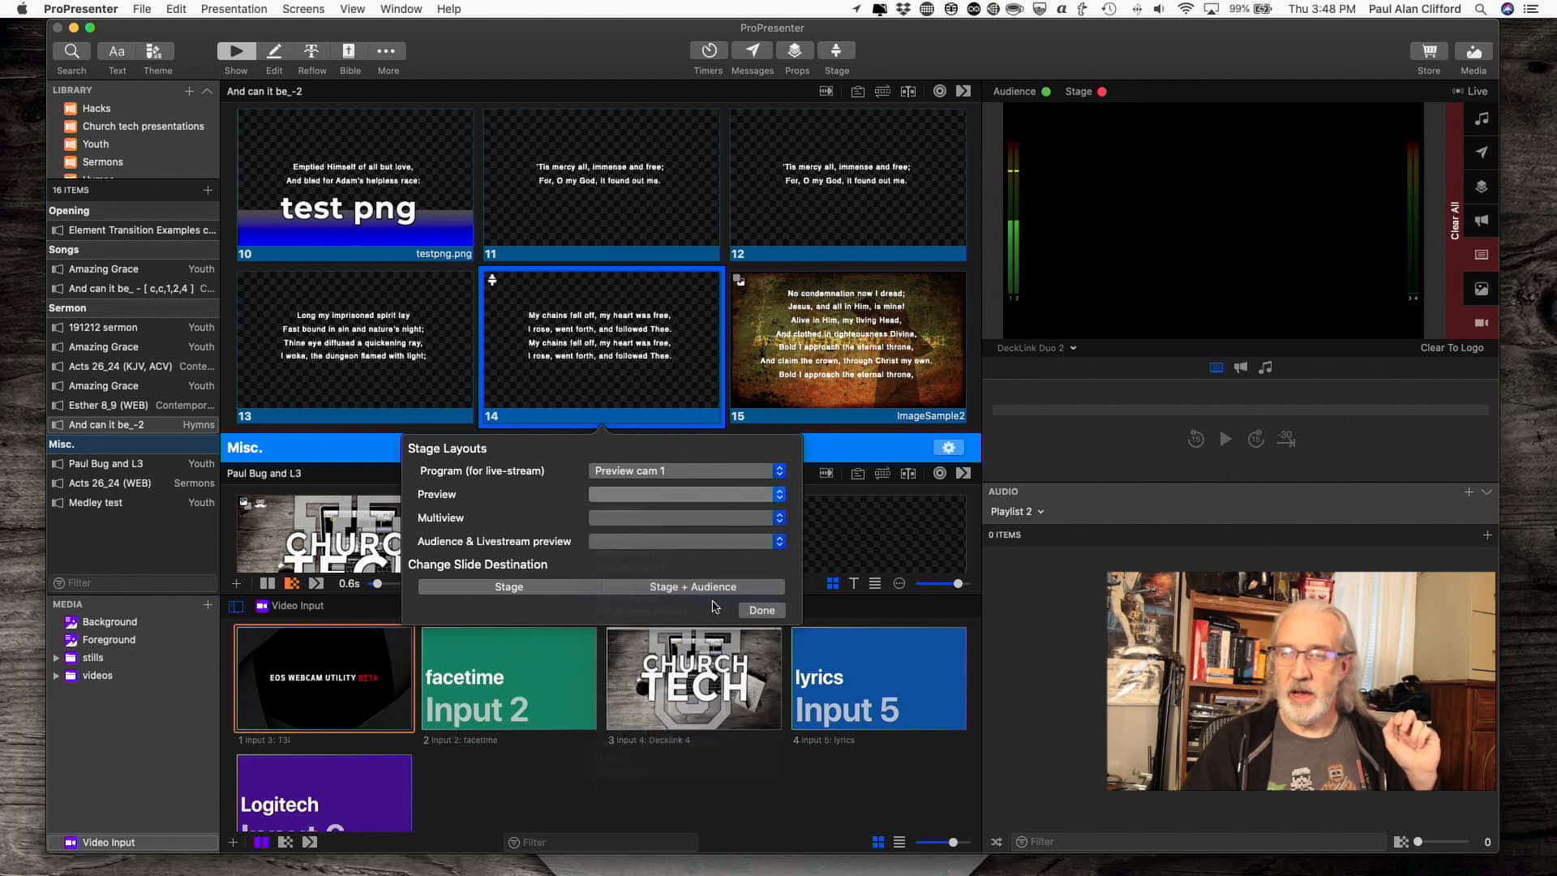
pyautogui.click(682, 494)
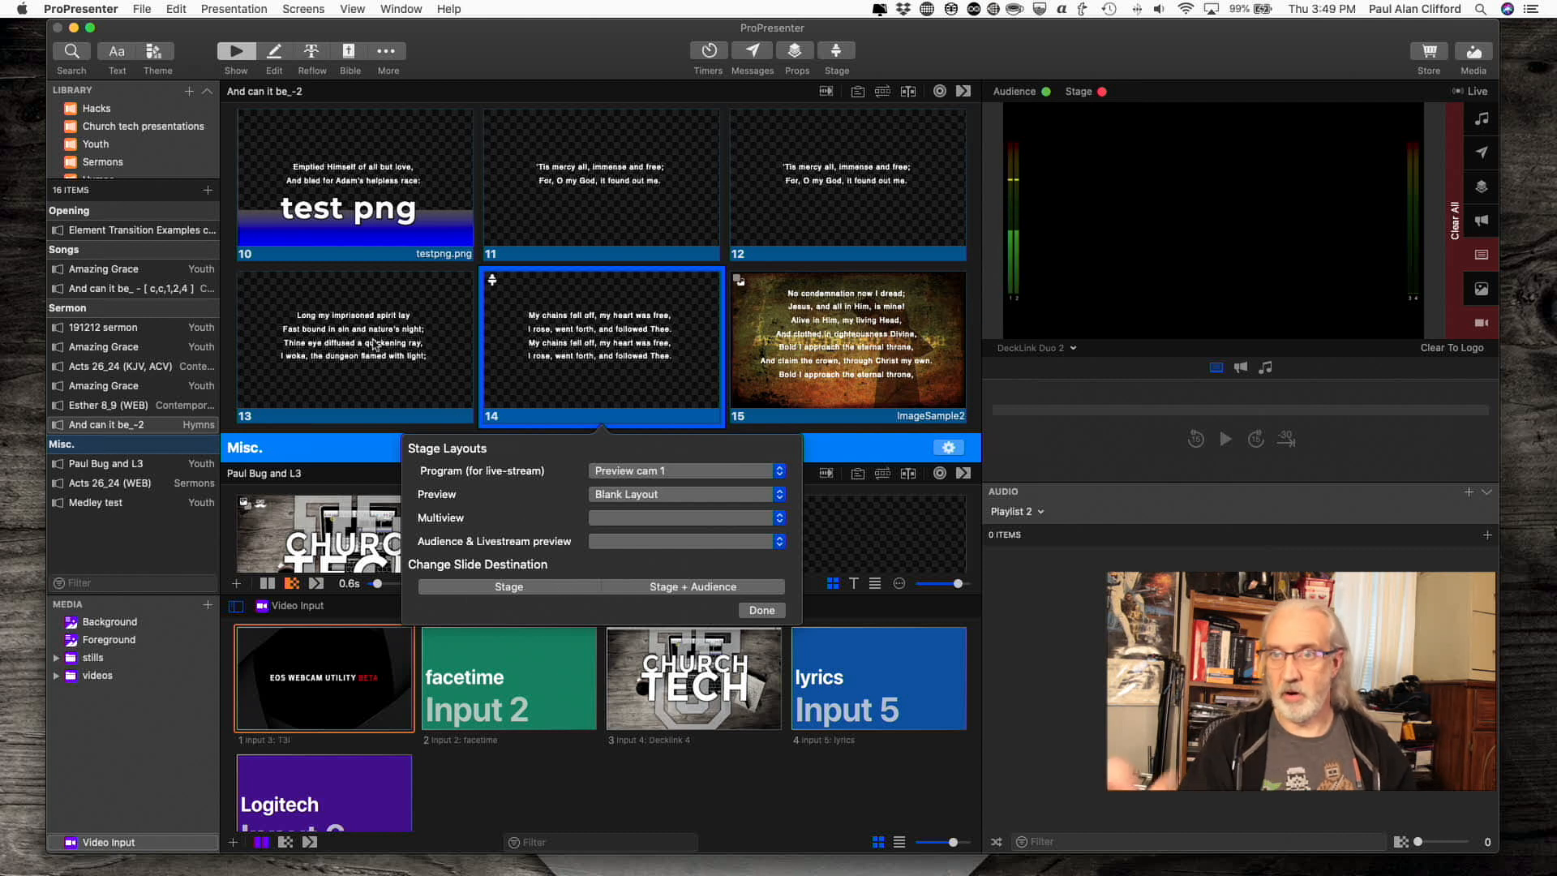
pyautogui.moveTo(377, 372)
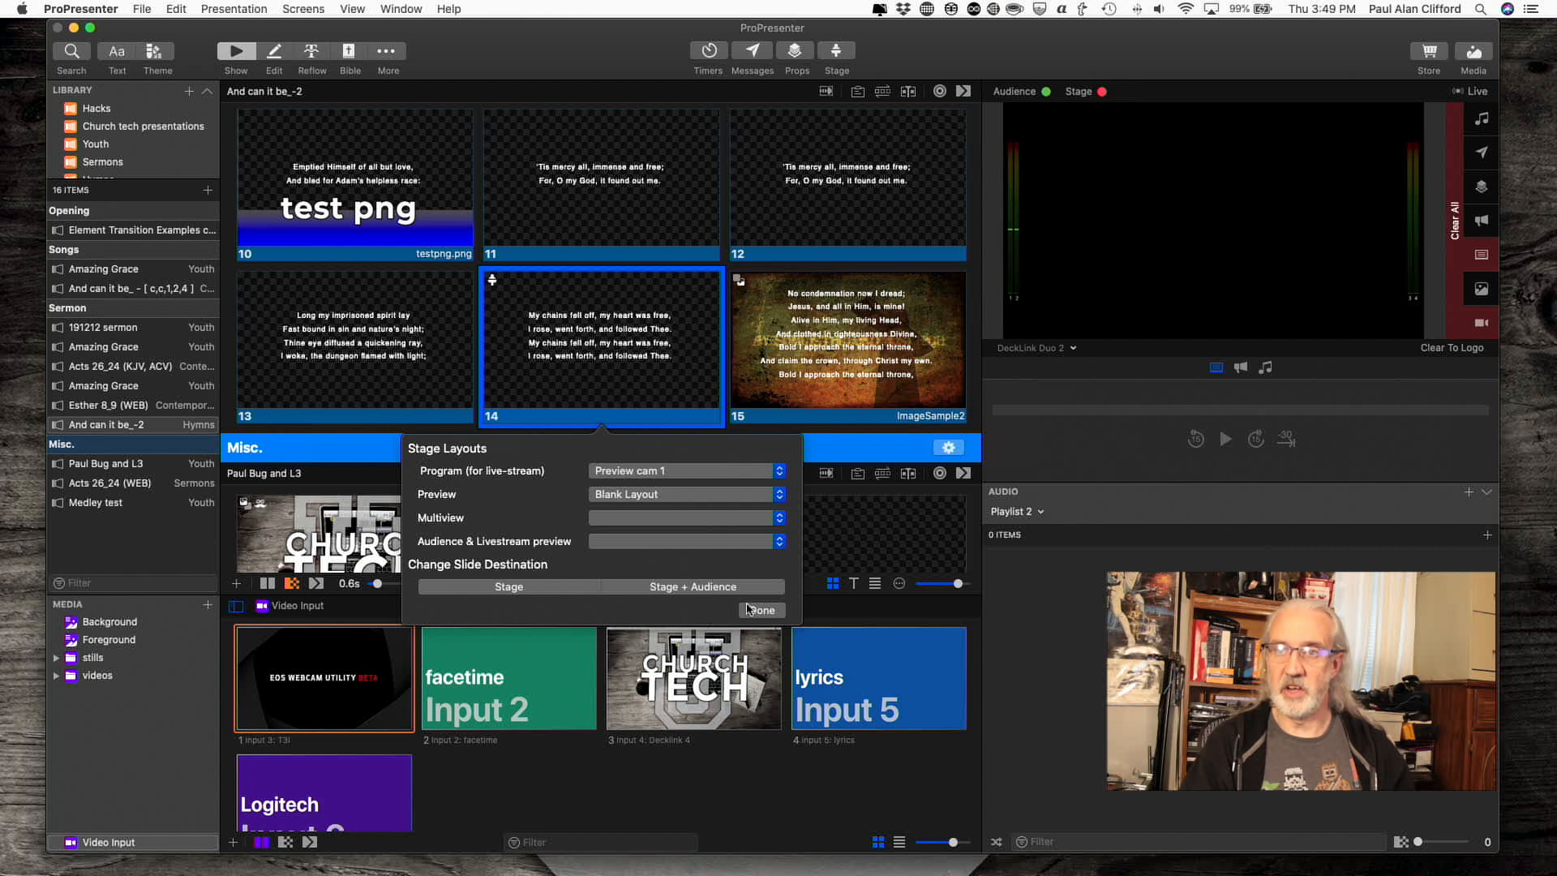
pyautogui.click(760, 610)
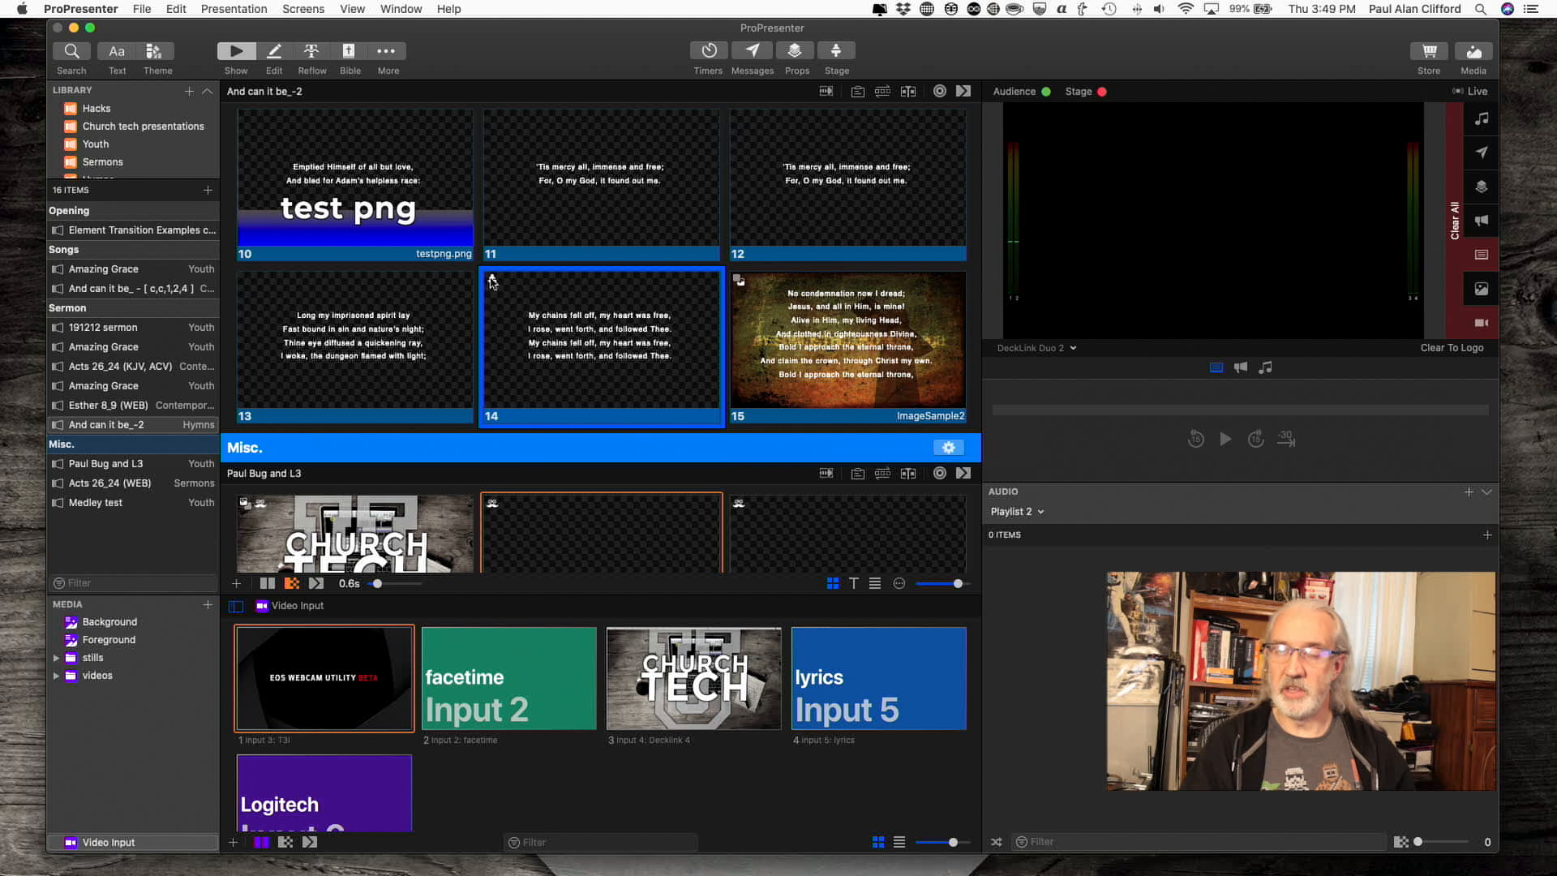
# Step: Attach a MIDI Note On action to slide 14 via Communication > MIDI
pyautogui.rightClick(600, 342)
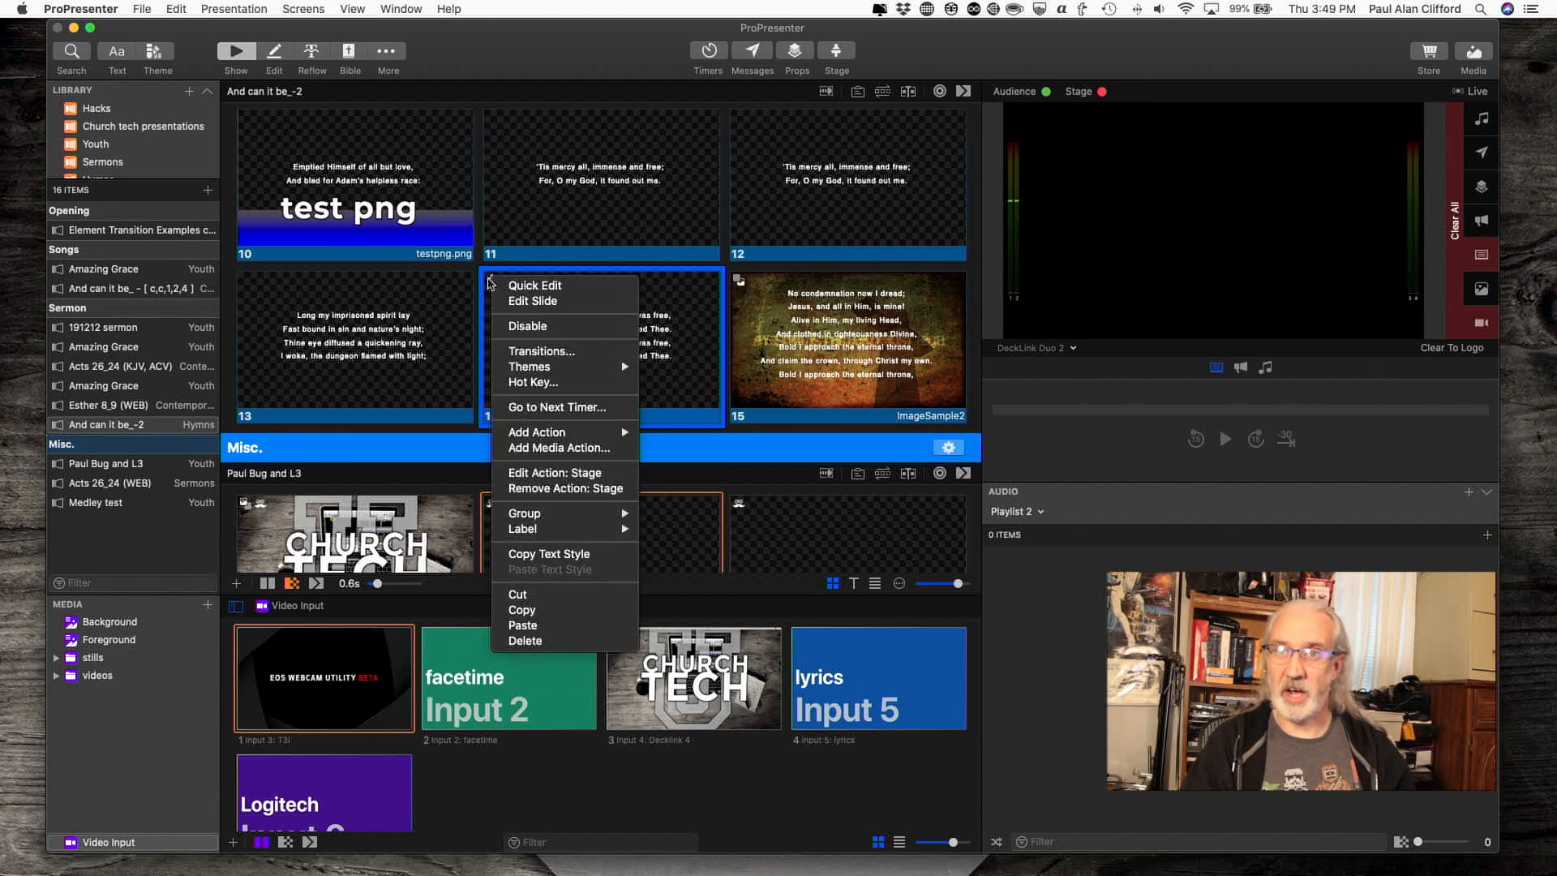
pyautogui.moveTo(541, 427)
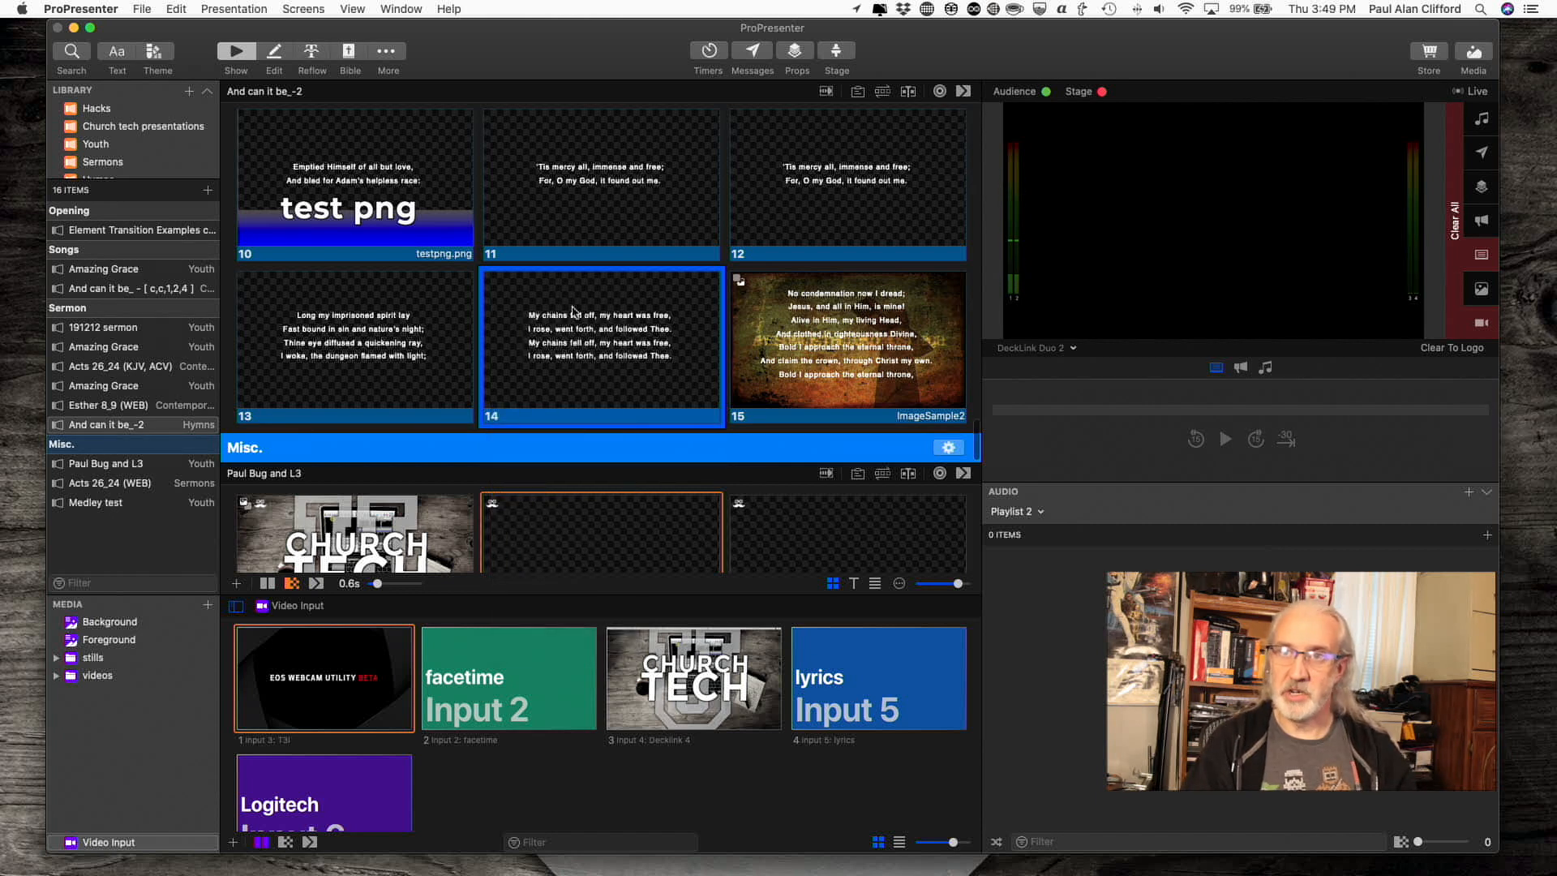
pyautogui.rightClick(574, 348)
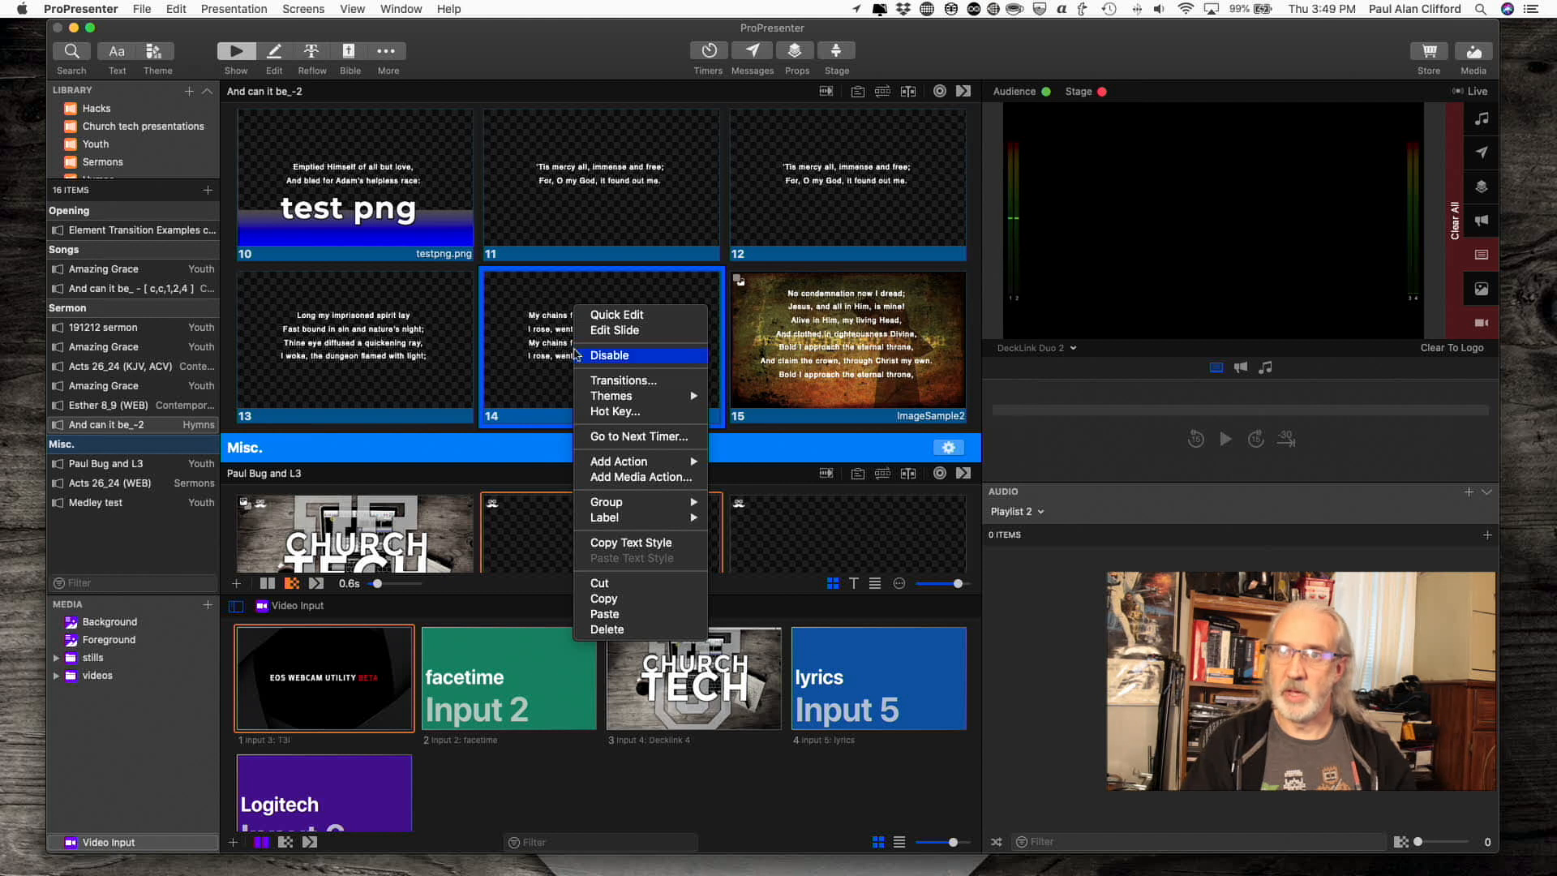
pyautogui.moveTo(613, 395)
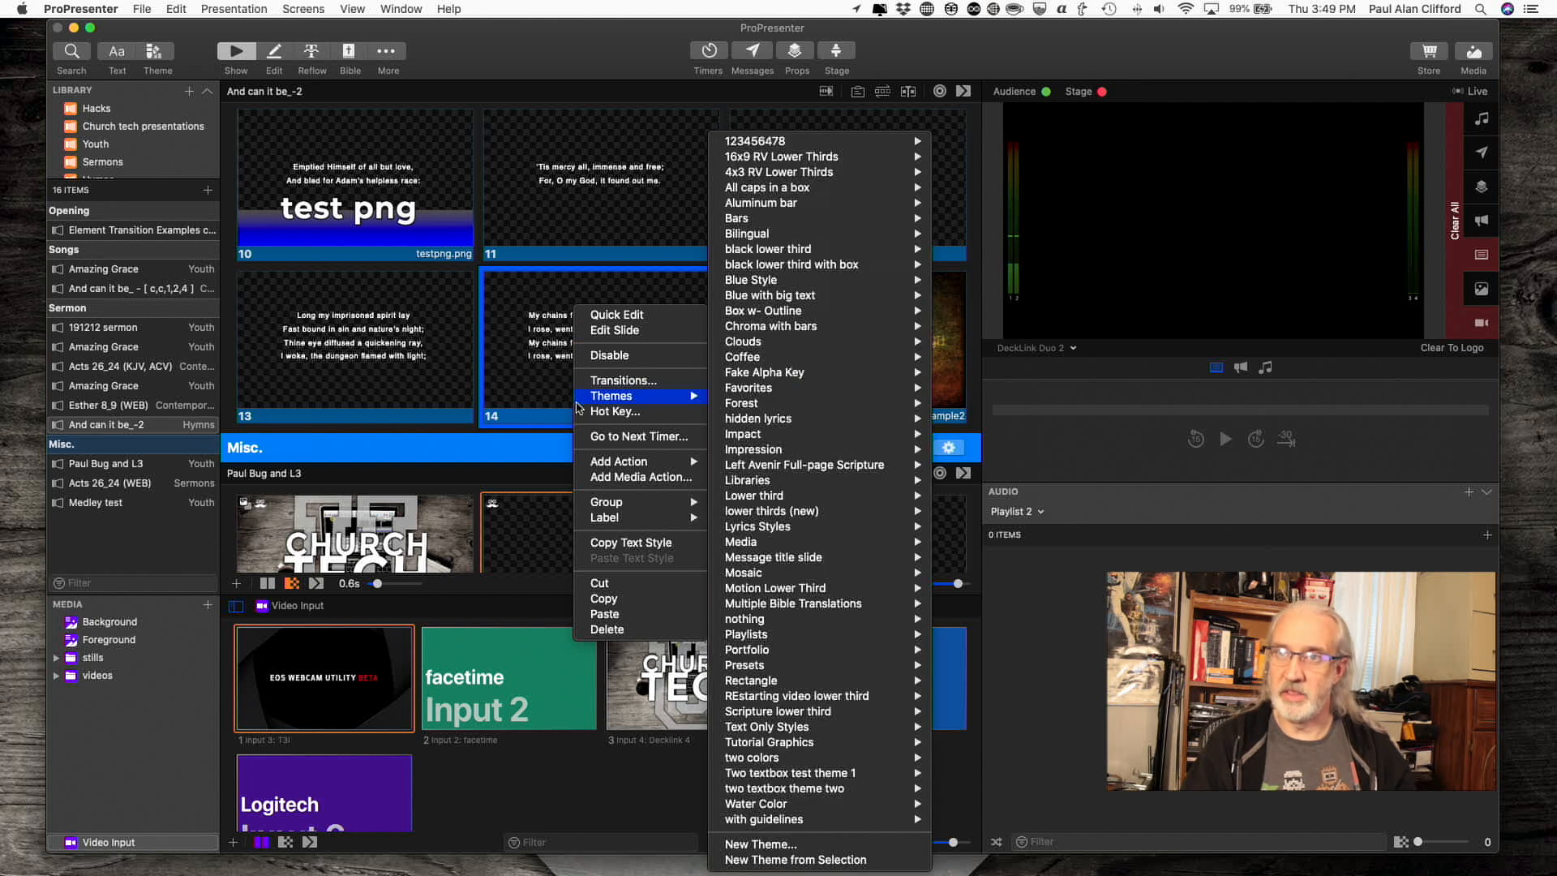
pyautogui.click(619, 460)
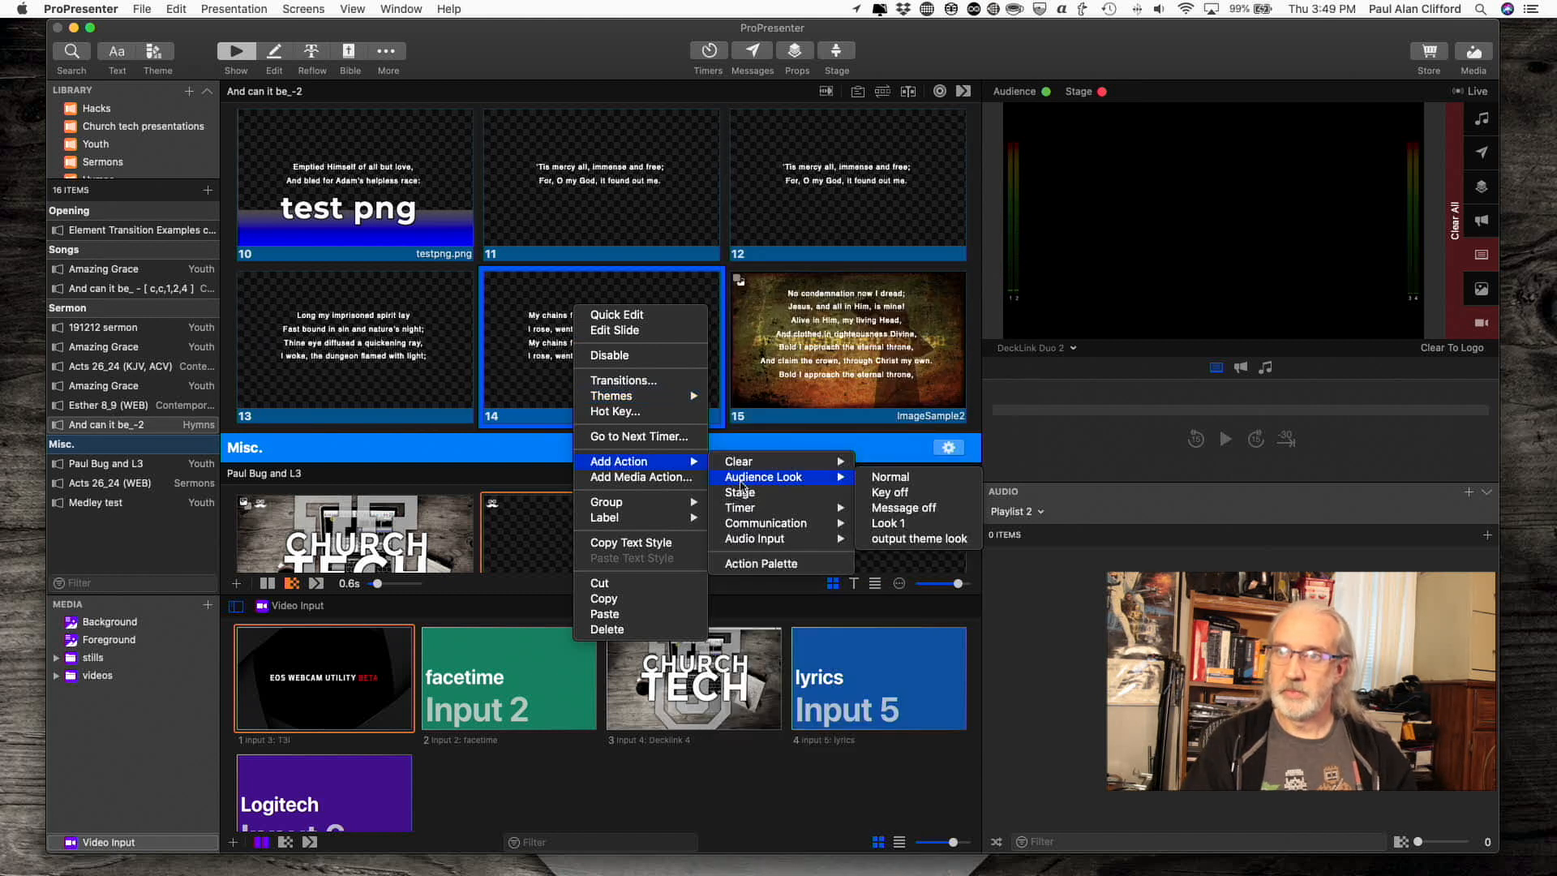
pyautogui.moveTo(742, 508)
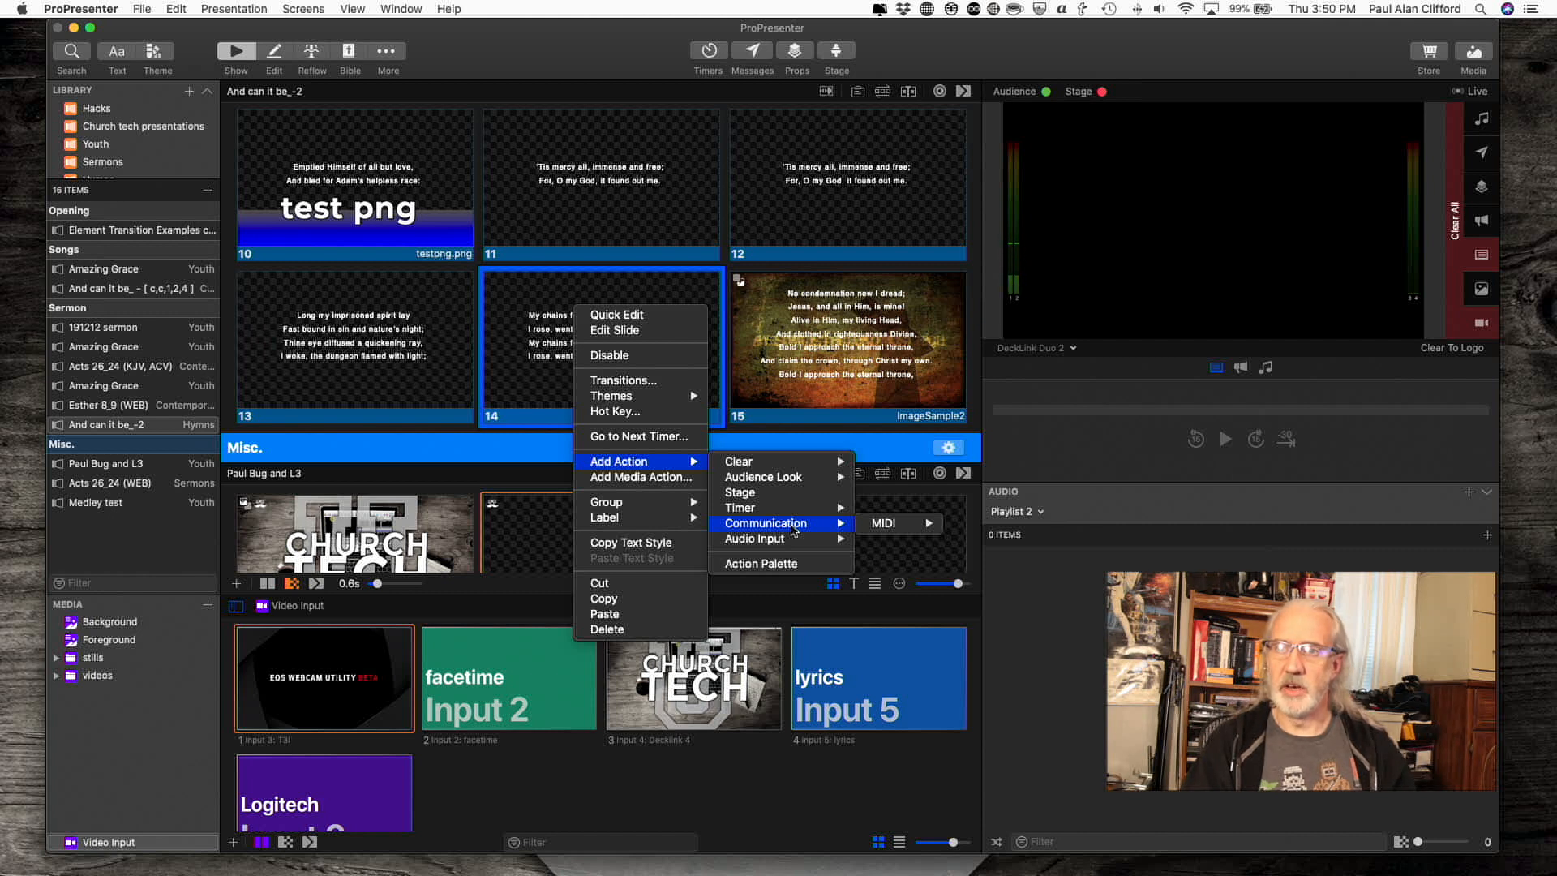
pyautogui.moveTo(885, 523)
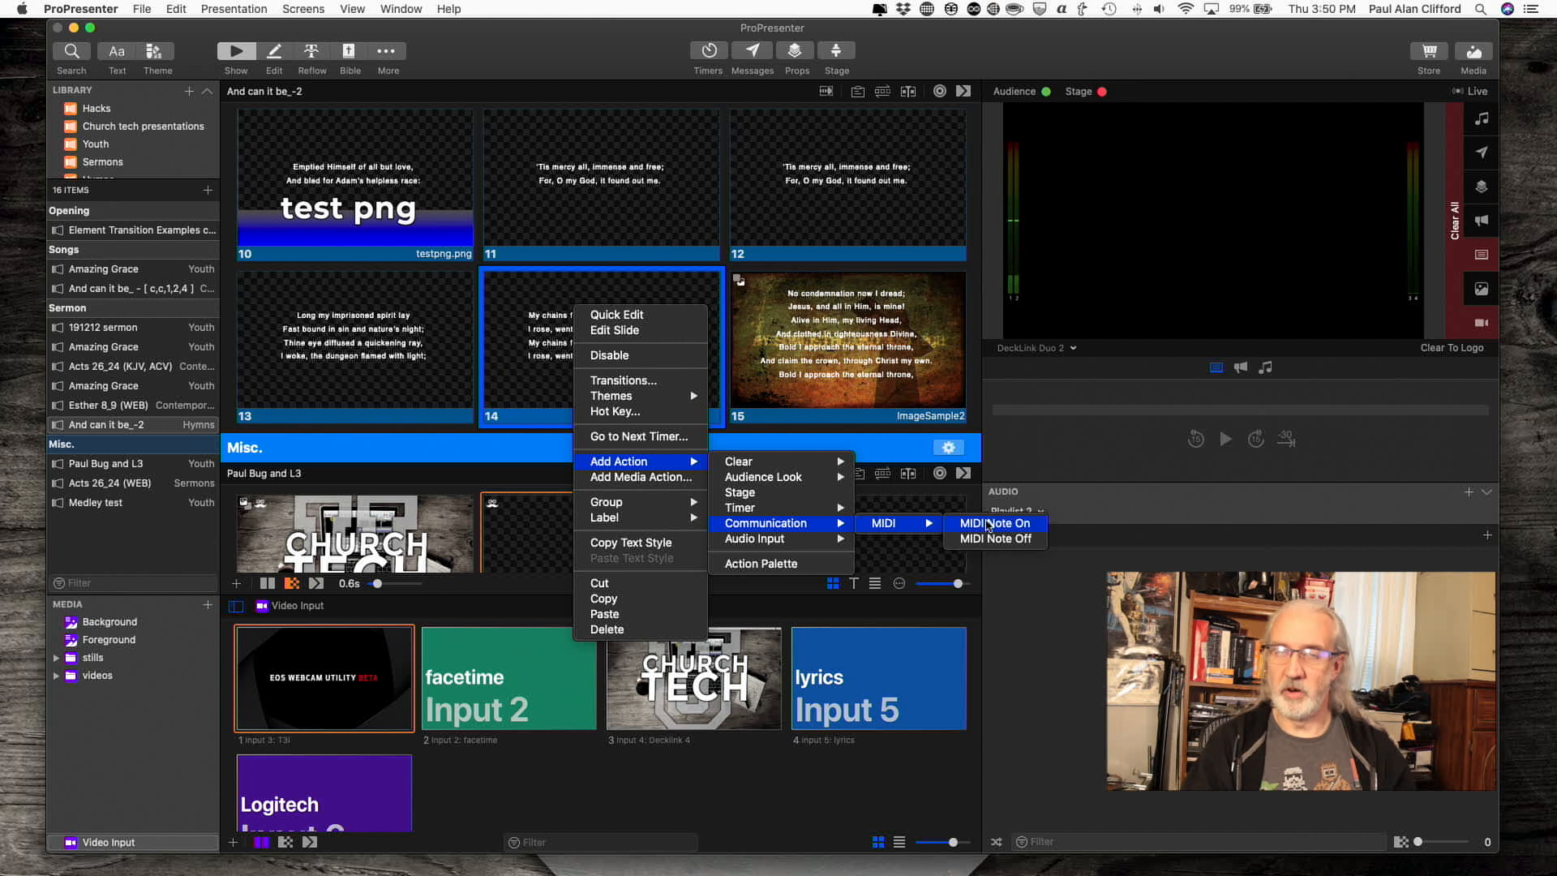
pyautogui.click(995, 523)
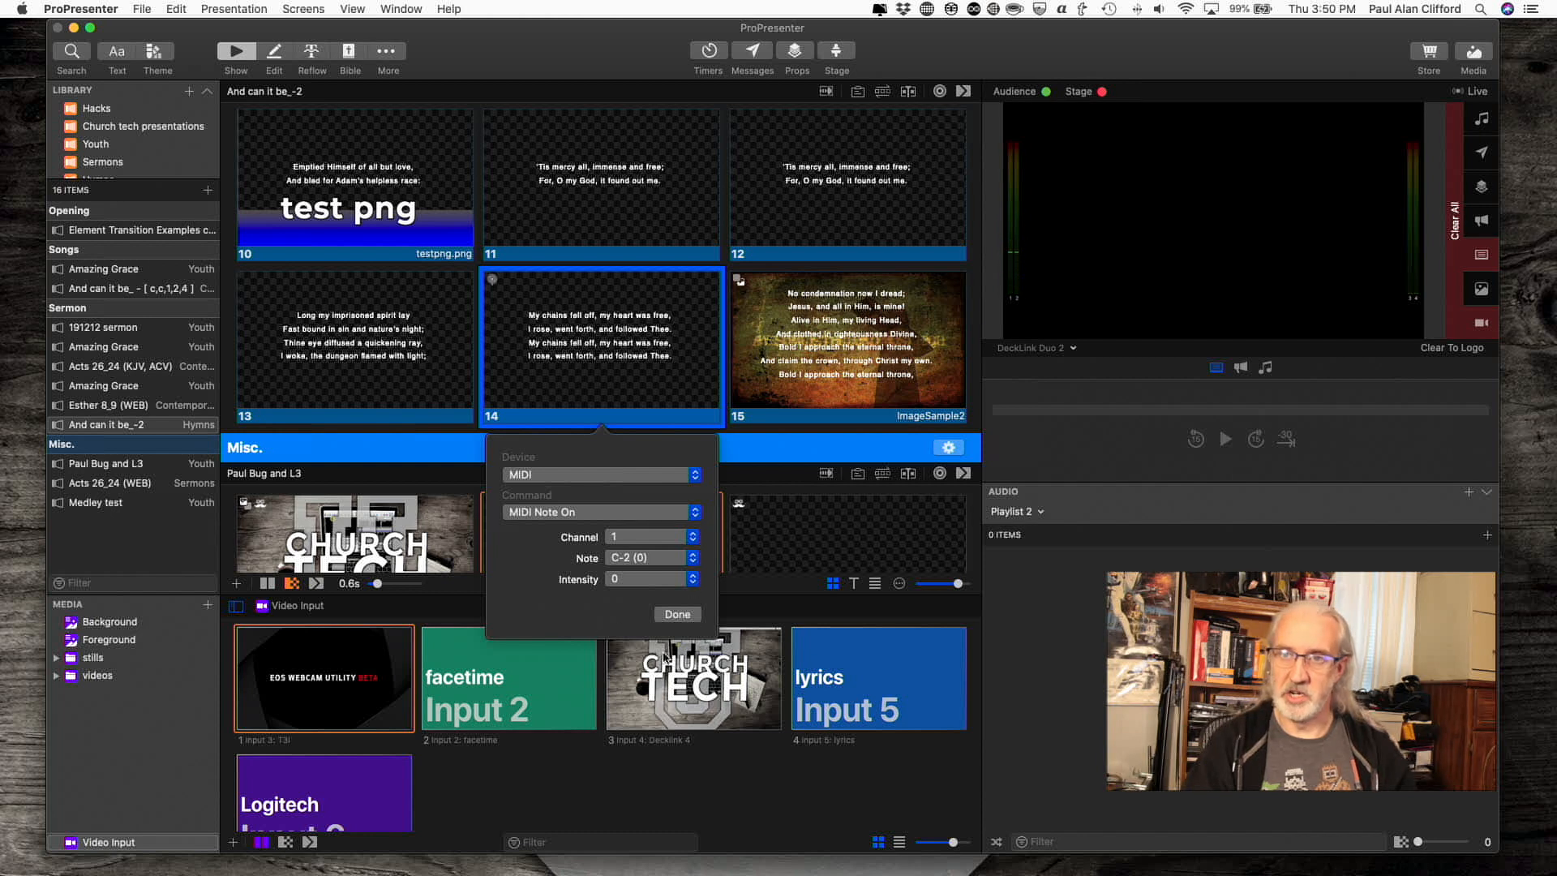
# Step: Reopen and close the MIDI Note On settings (channel 1, note C-2, intensity 0)
pyautogui.click(677, 614)
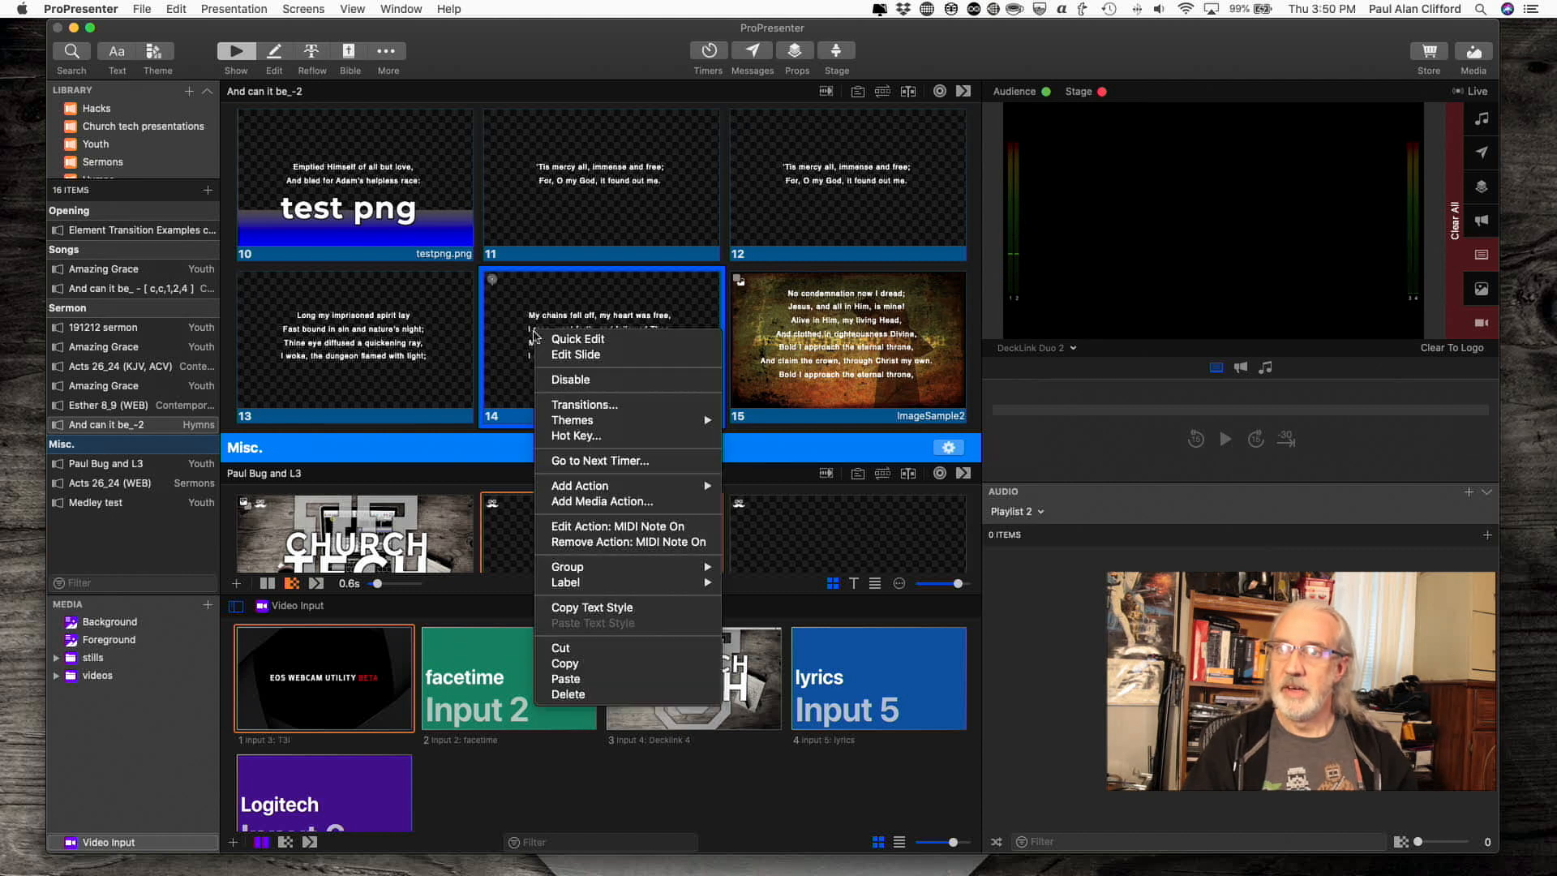
pyautogui.moveTo(618, 526)
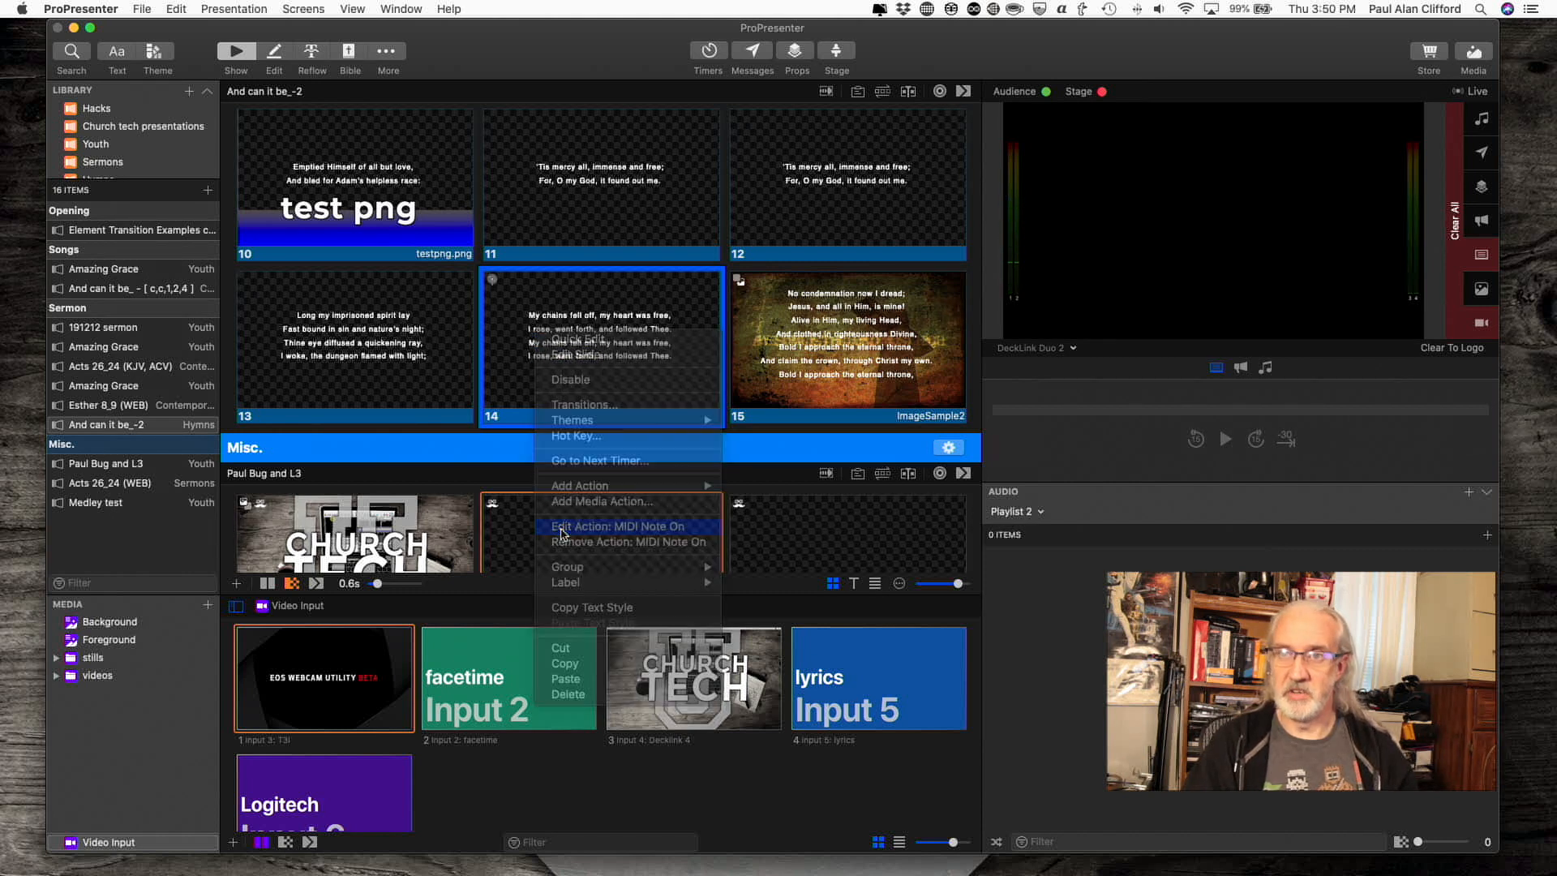
pyautogui.click(616, 526)
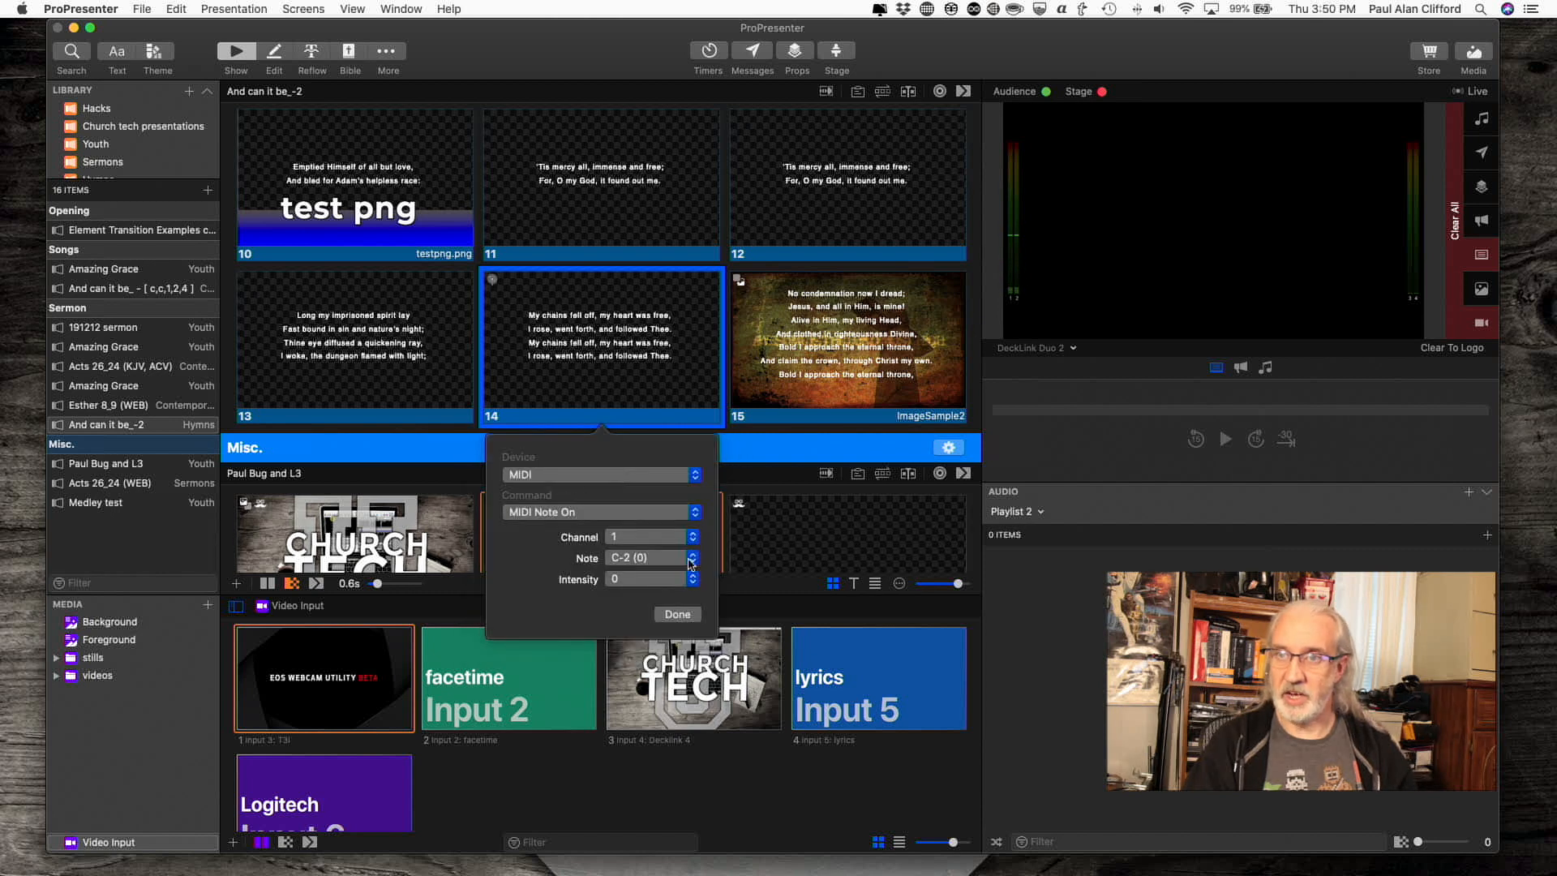
pyautogui.click(645, 536)
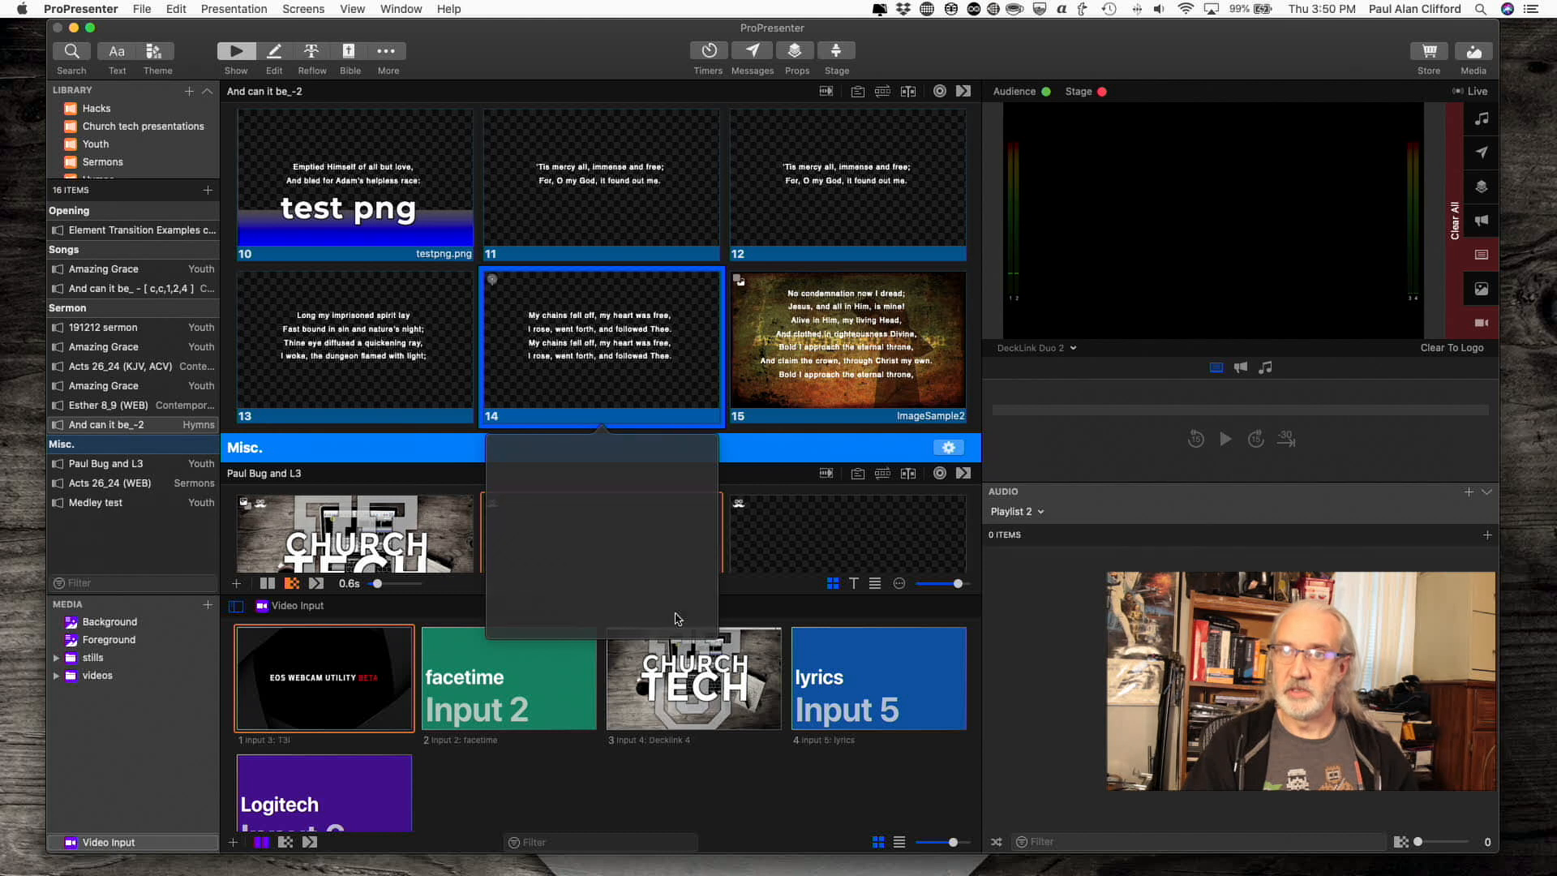
pyautogui.rightClick(601, 342)
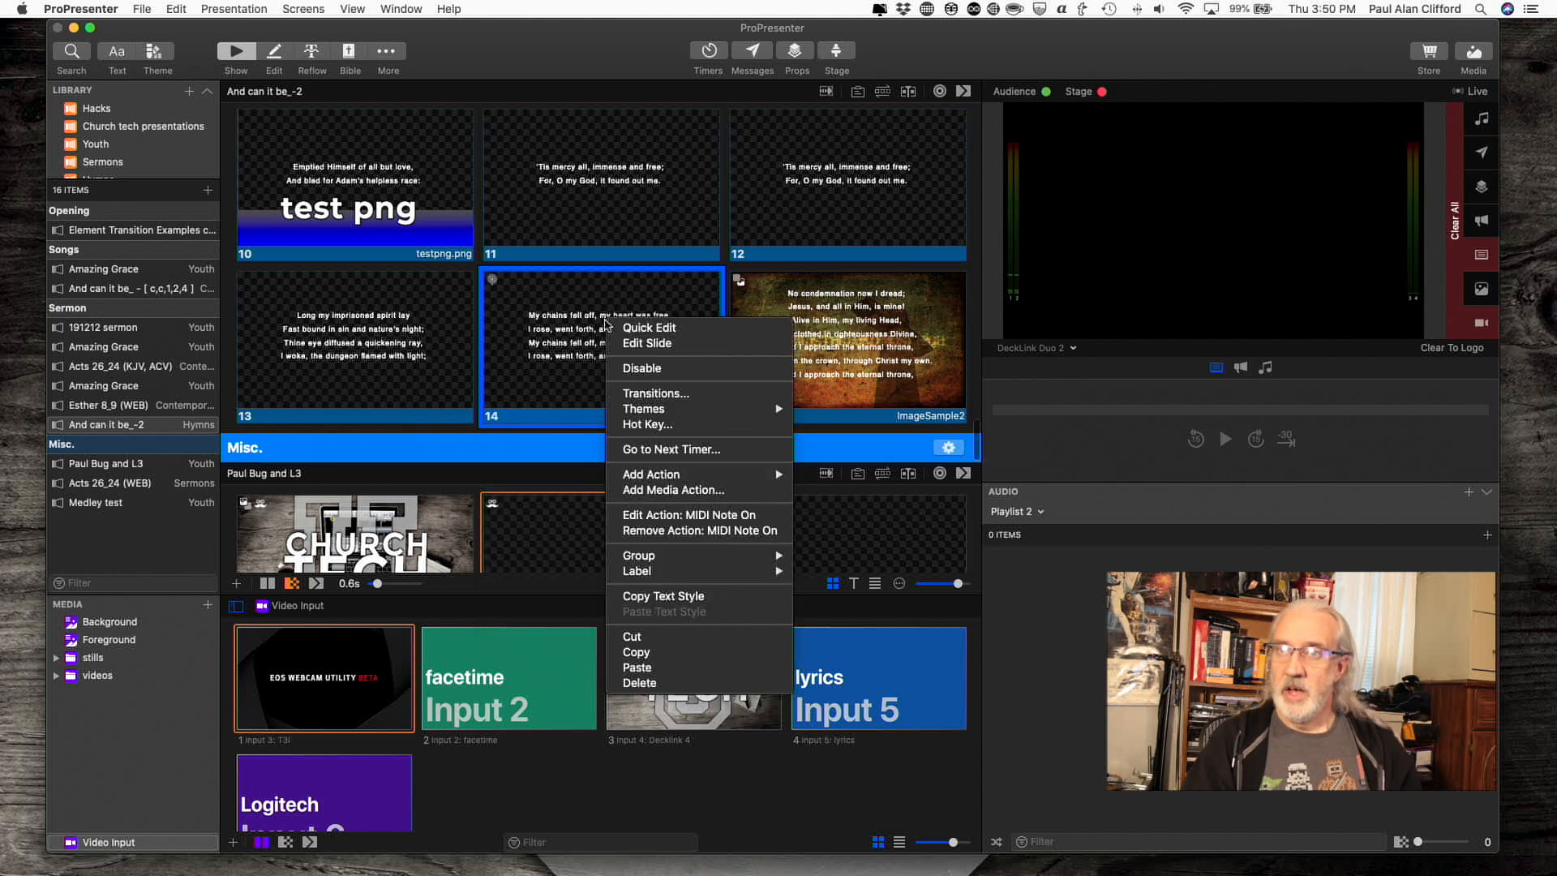
pyautogui.moveTo(695, 514)
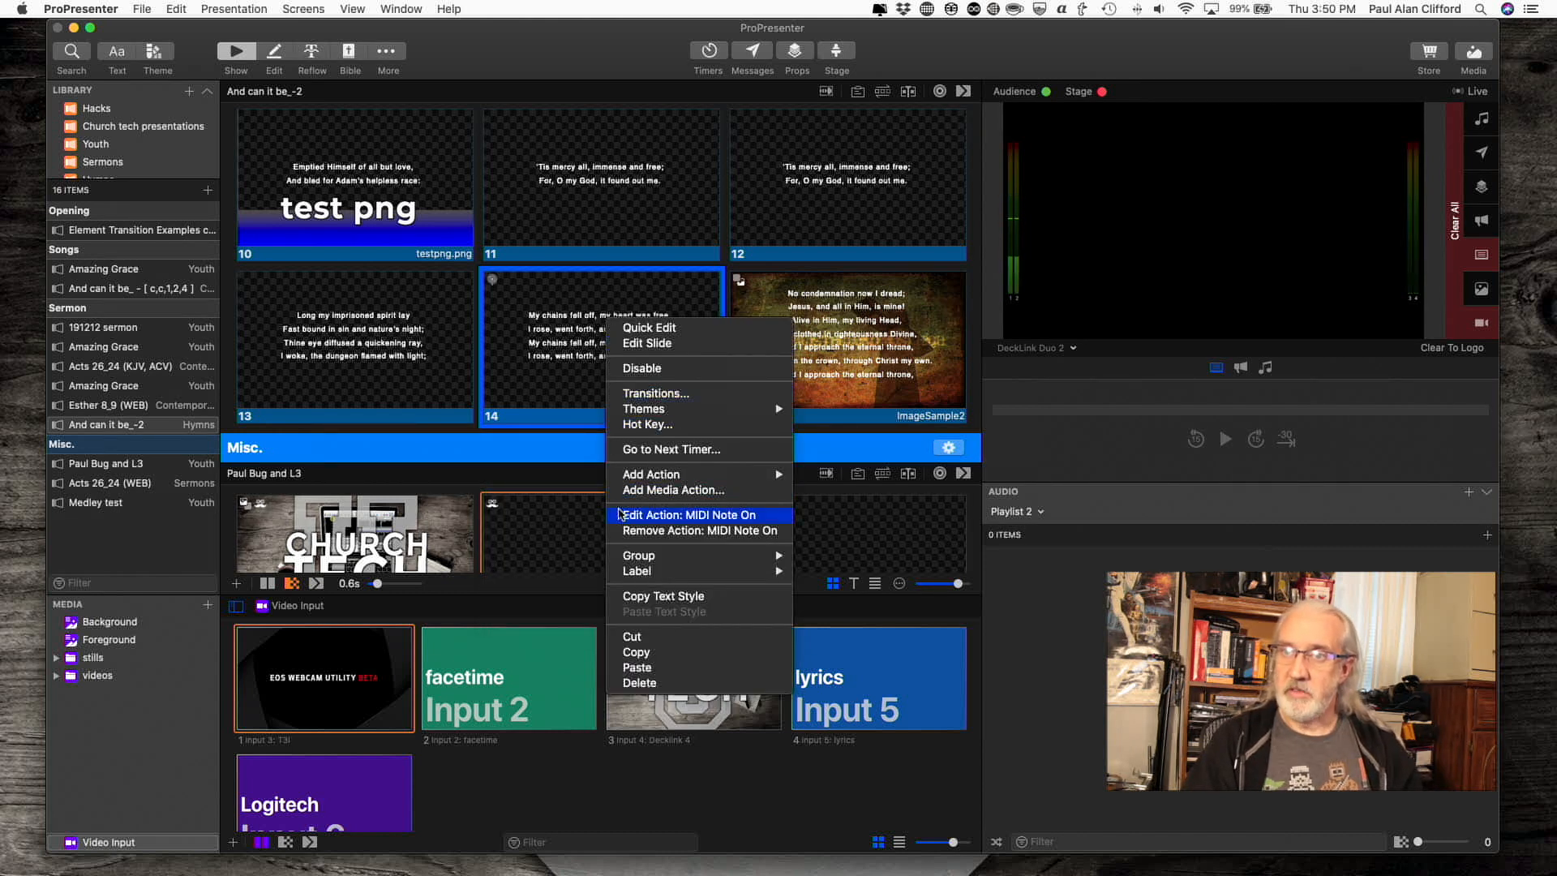
pyautogui.moveTo(652, 473)
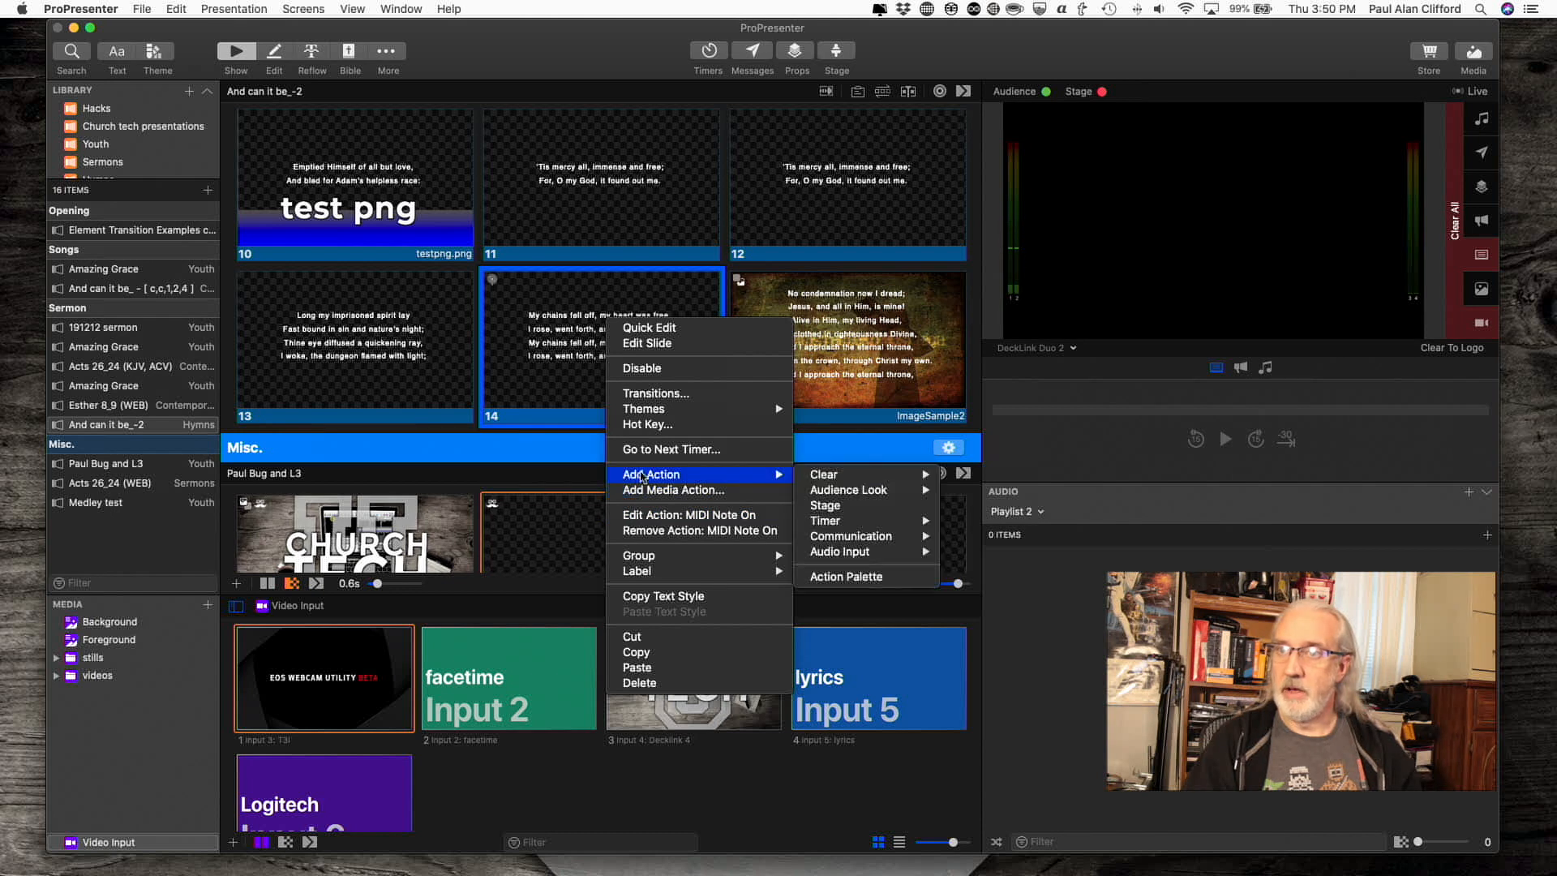
pyautogui.moveTo(850, 577)
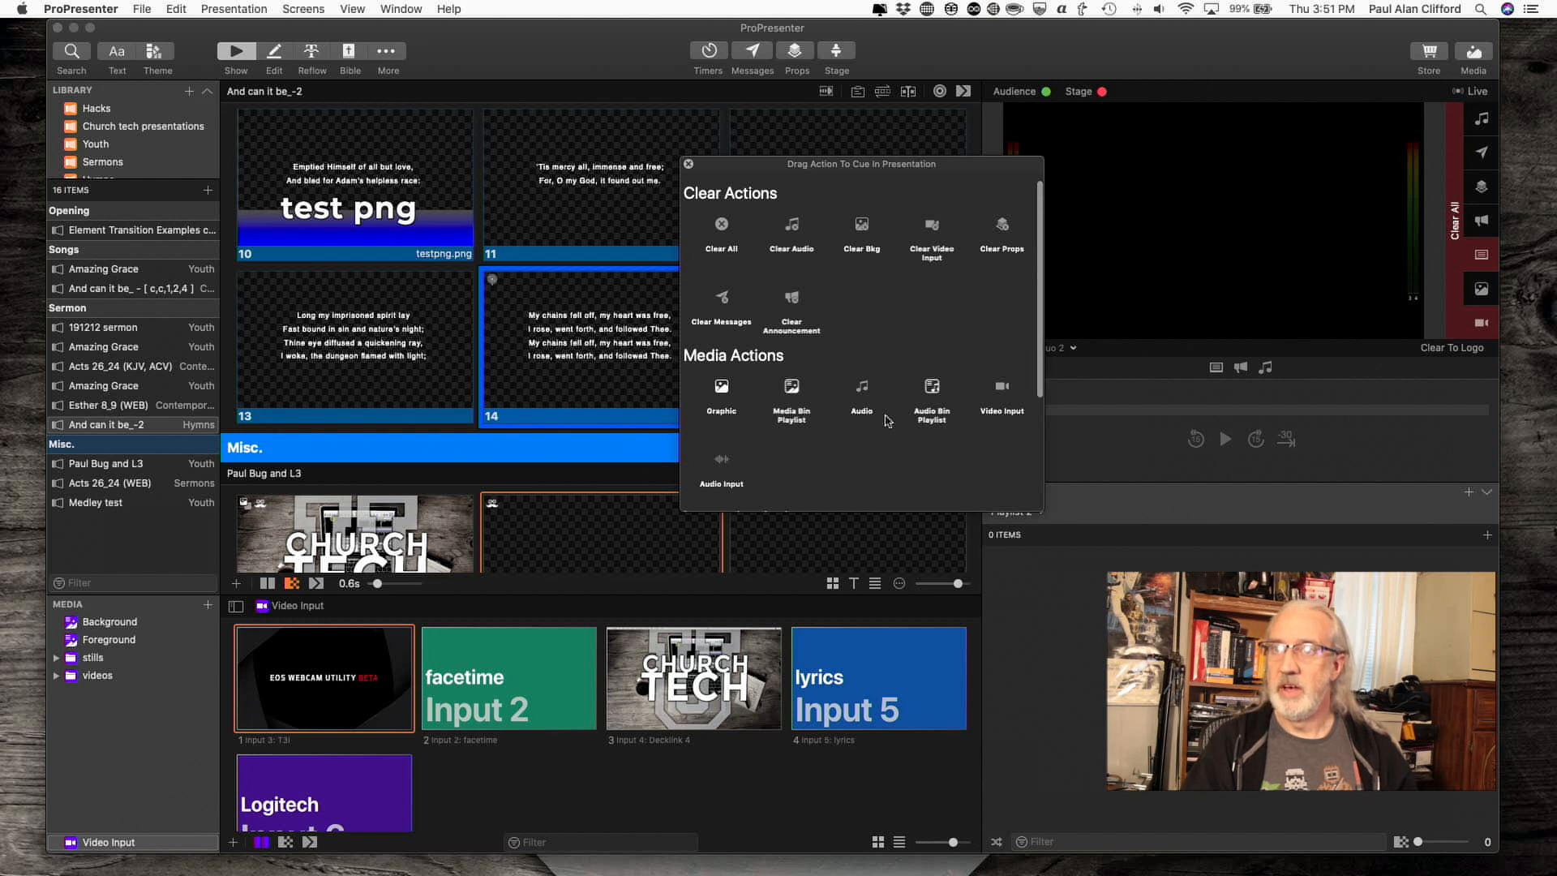
pyautogui.moveTo(734, 523)
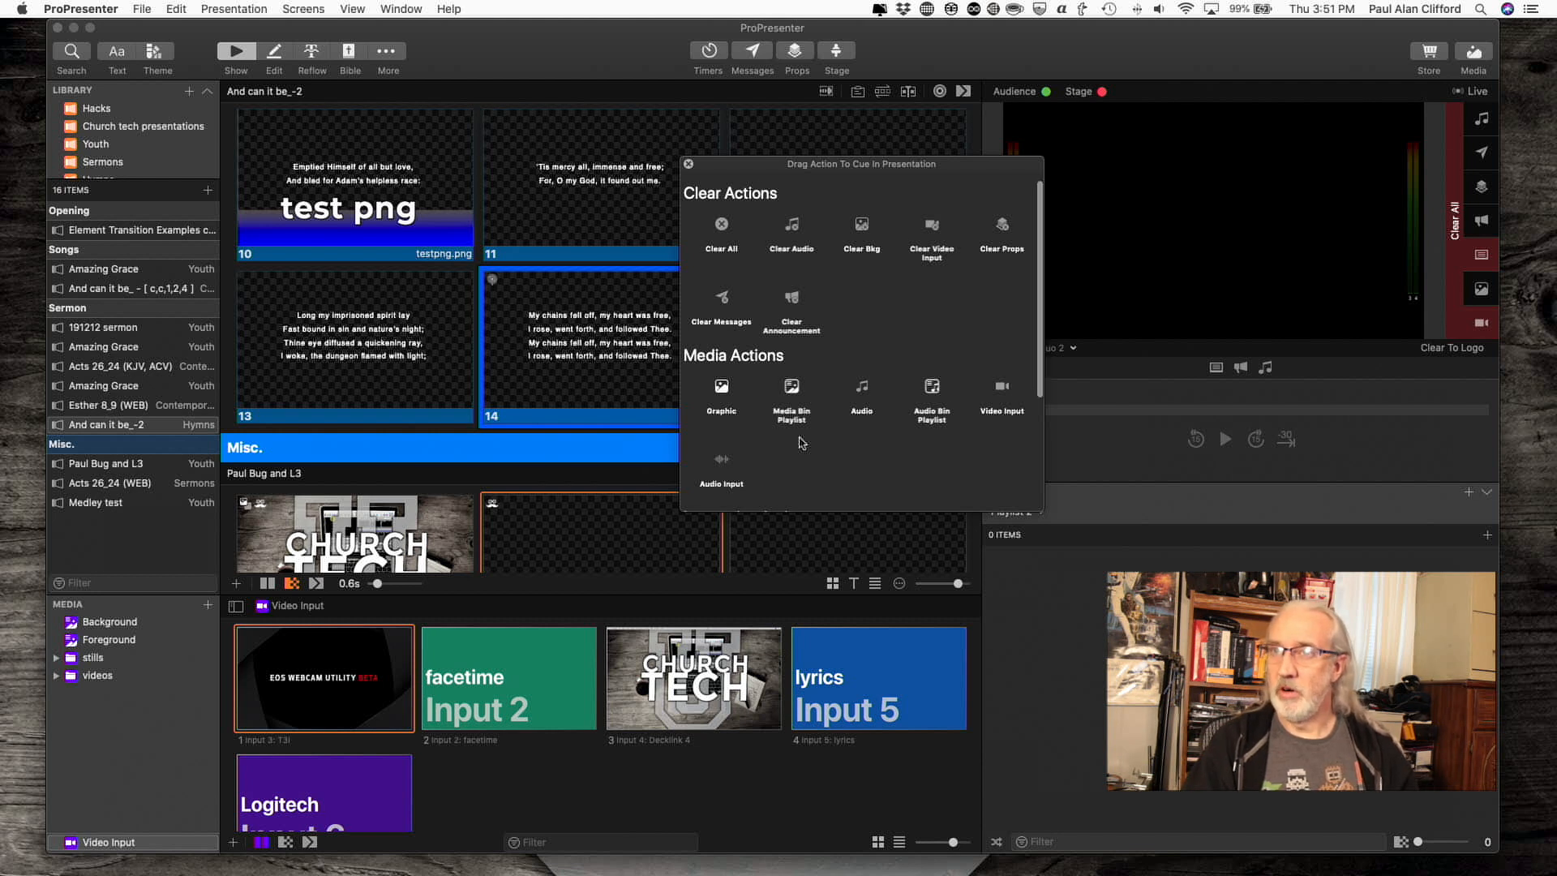
# Step: Scroll the Action Palette down past Clear Actions to the media actions
pyautogui.scroll(-3)
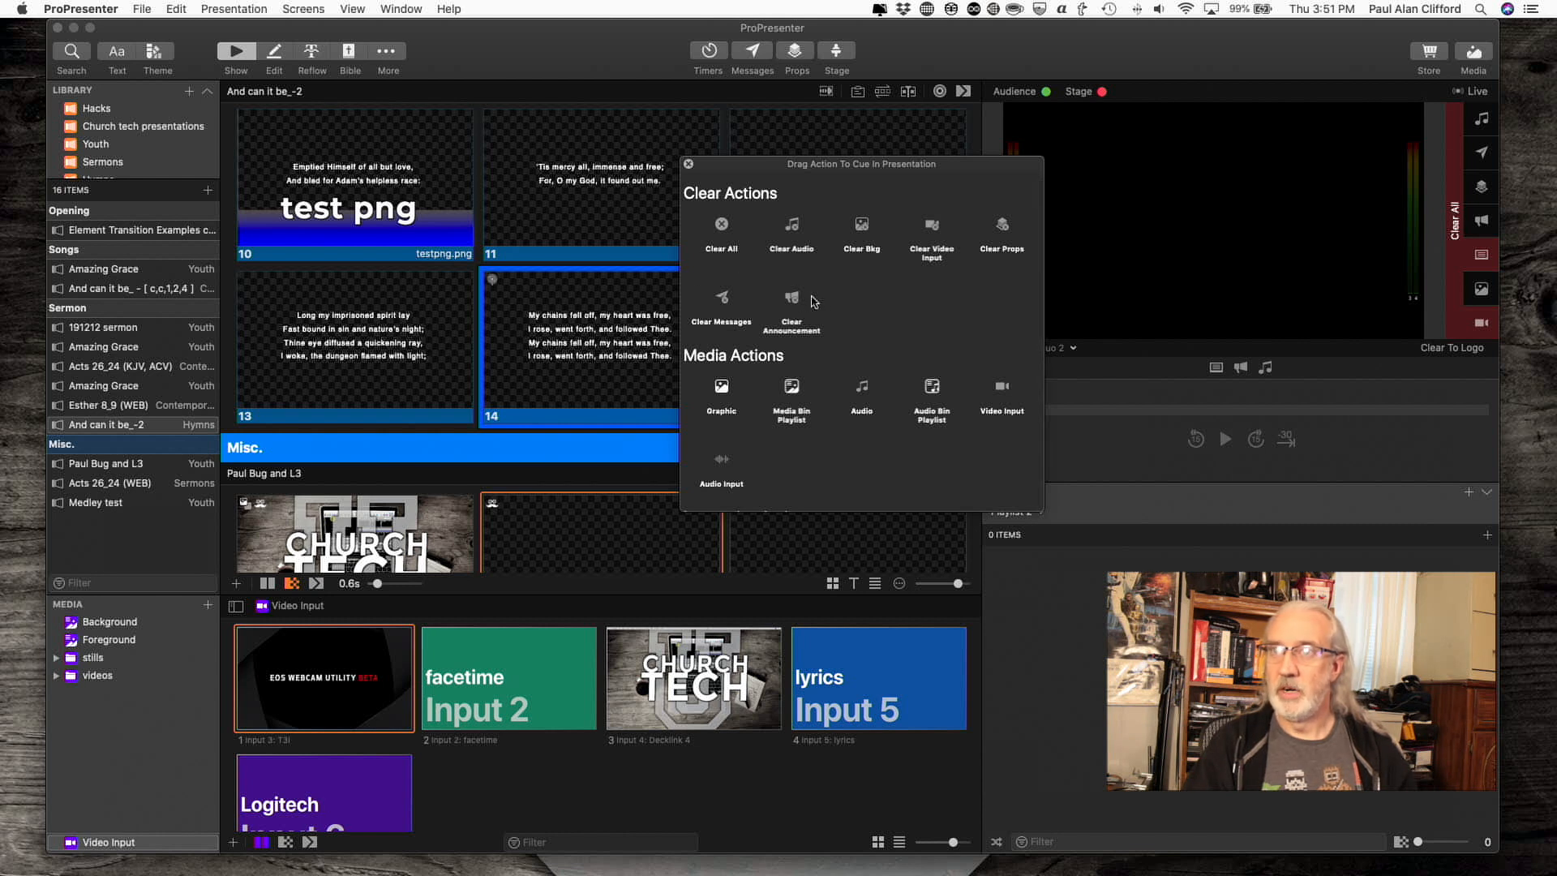
pyautogui.moveTo(642, 289)
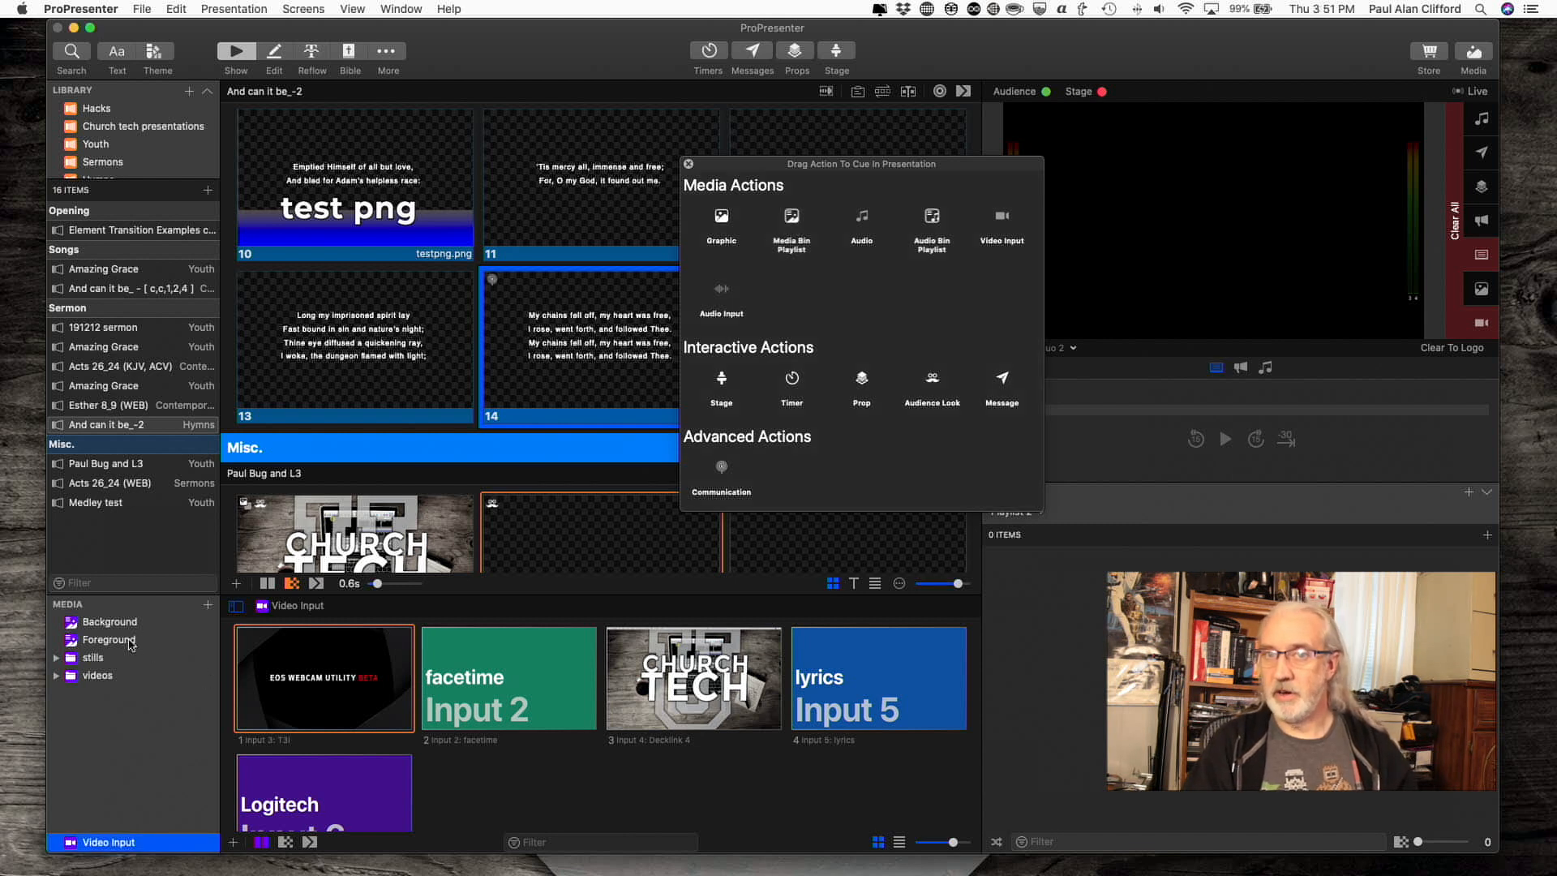
# Step: Show the Foreground folder's items in the media bin
pyautogui.click(106, 639)
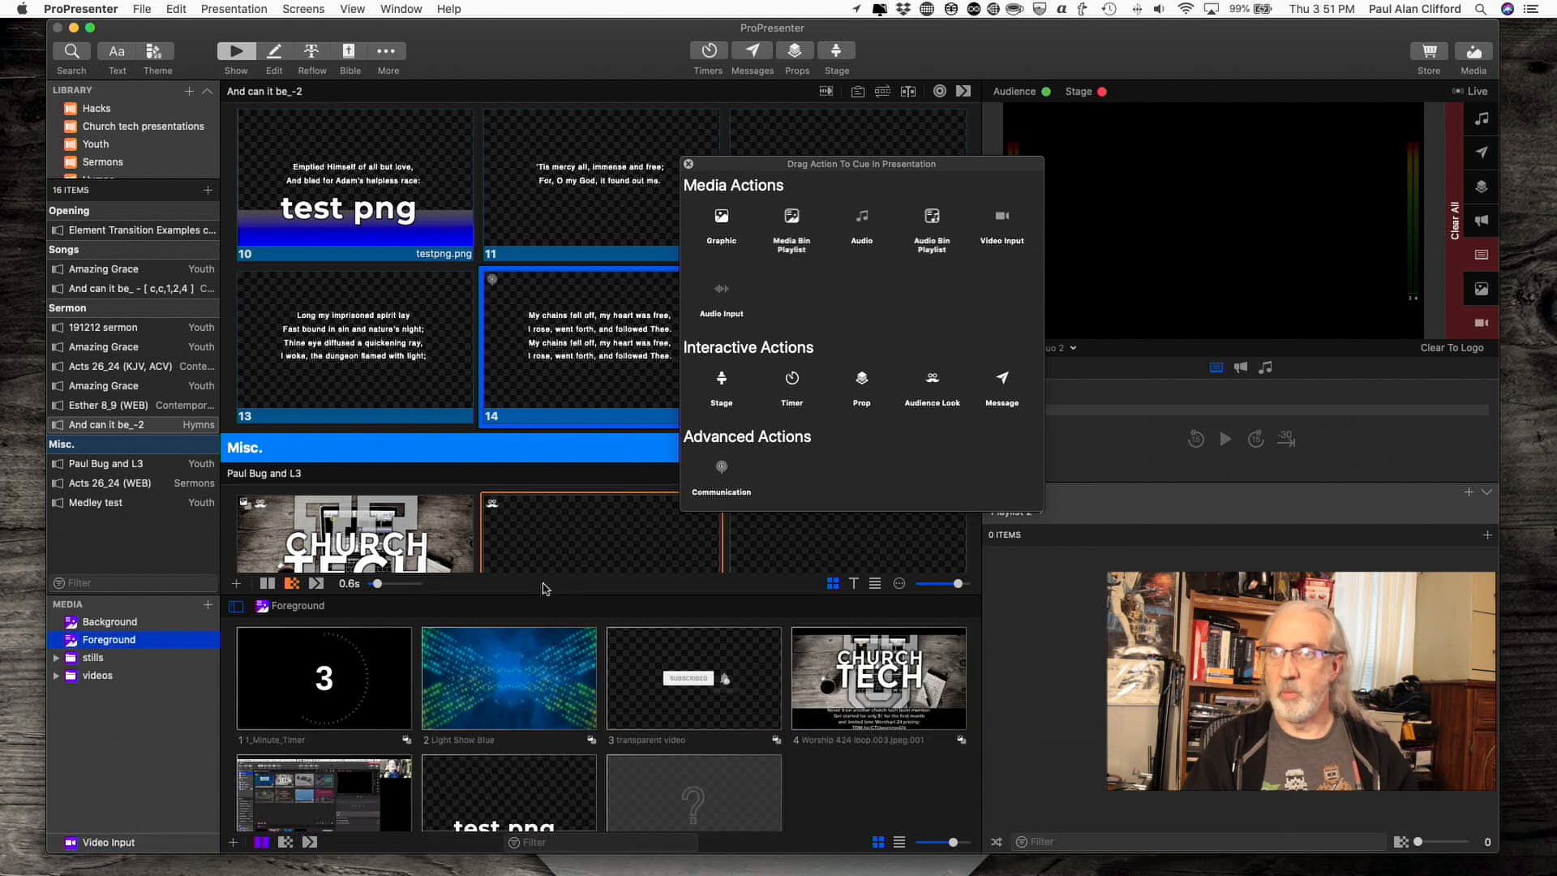
pyautogui.moveTo(349, 685)
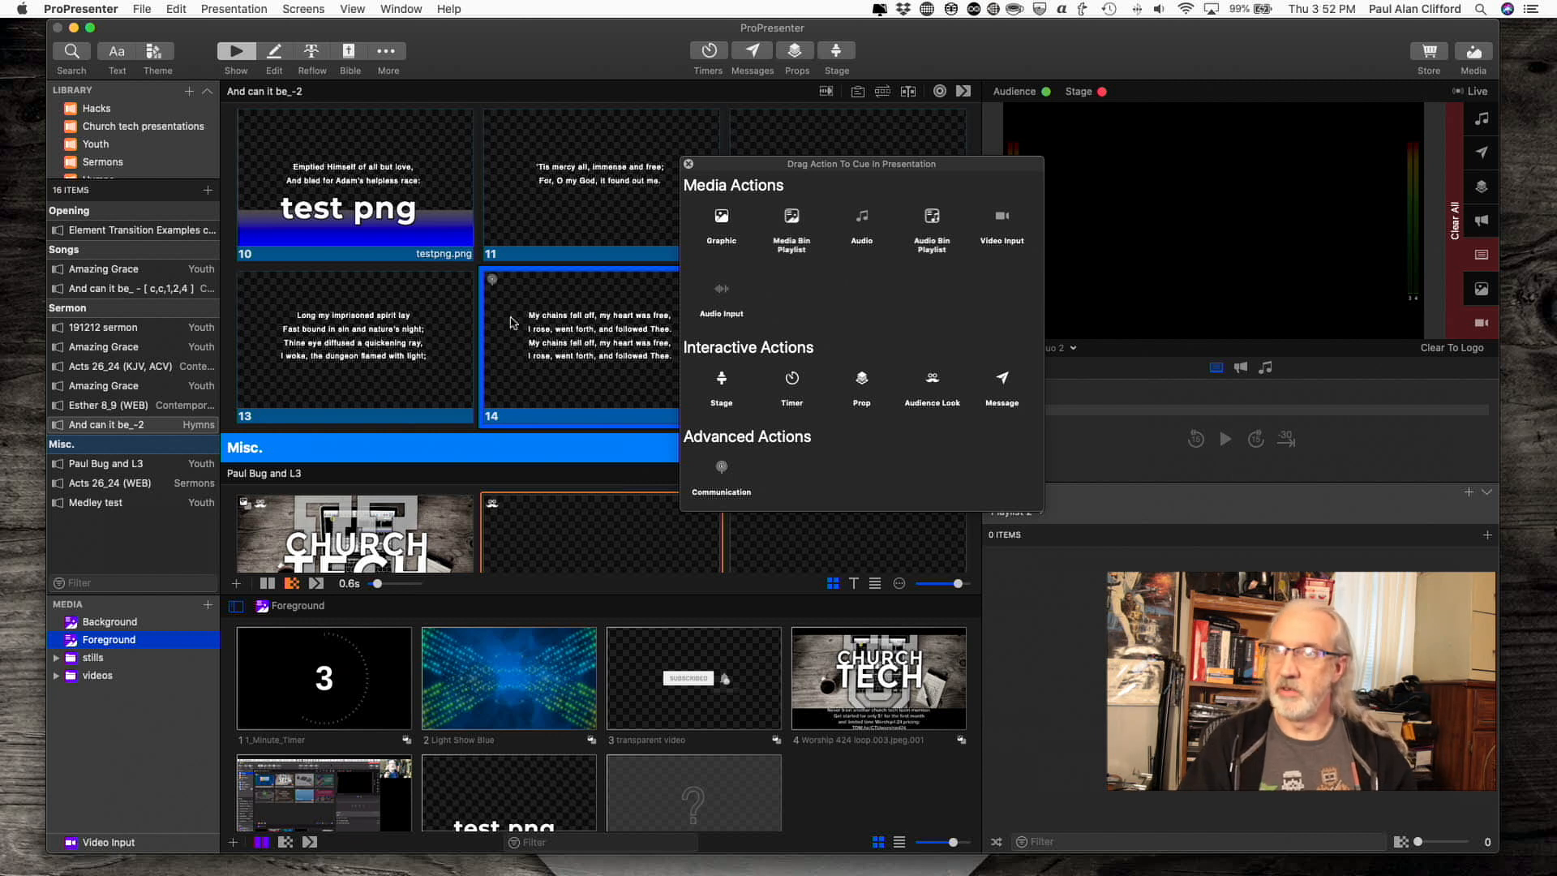
pyautogui.moveTo(817, 283)
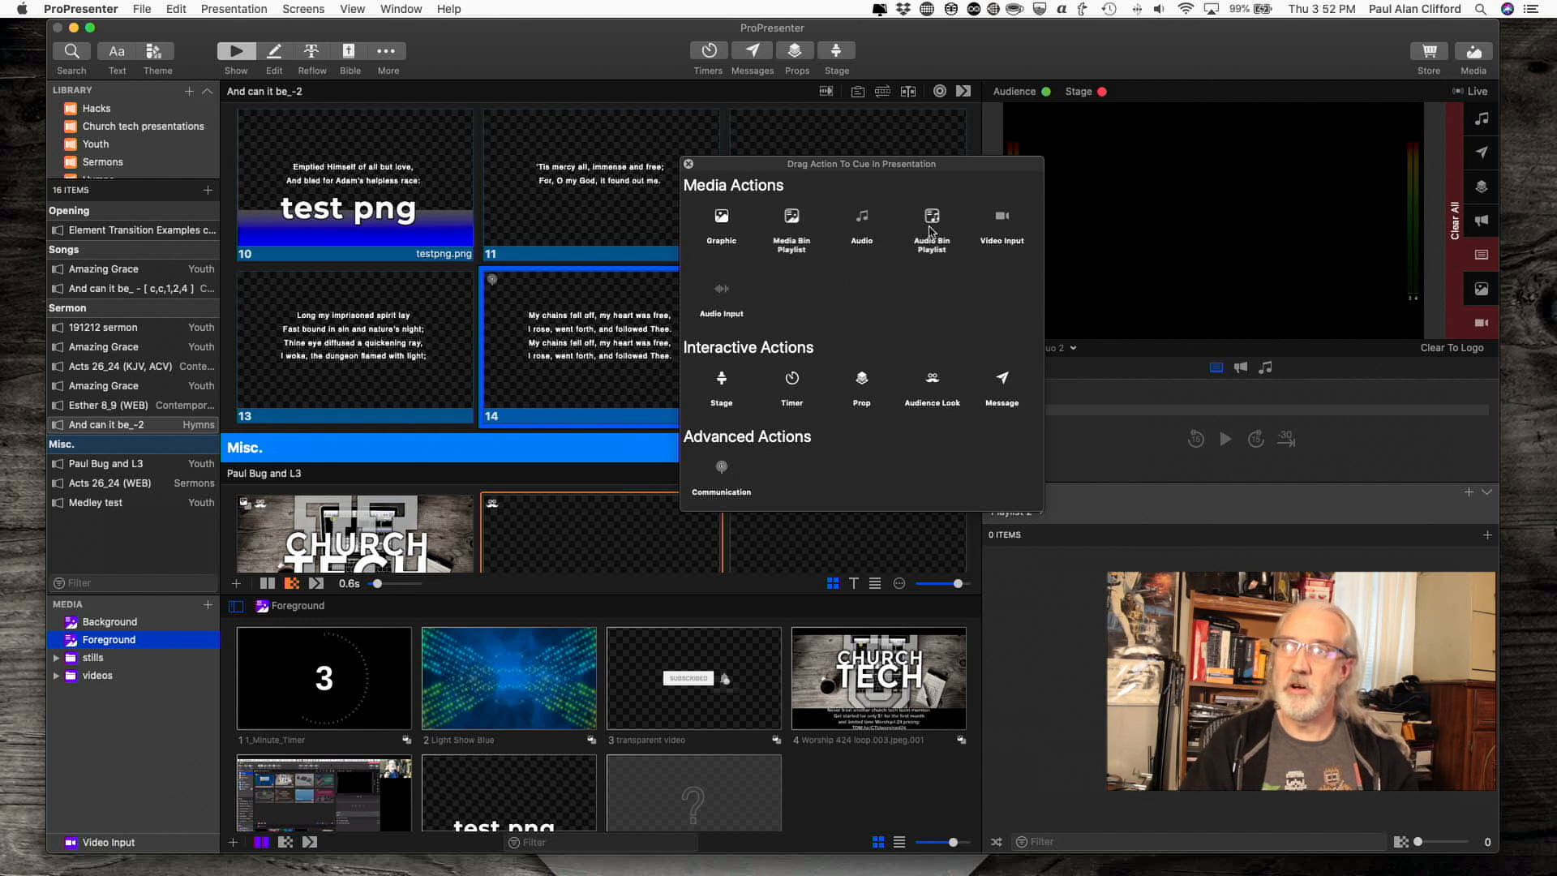
pyautogui.moveTo(943, 481)
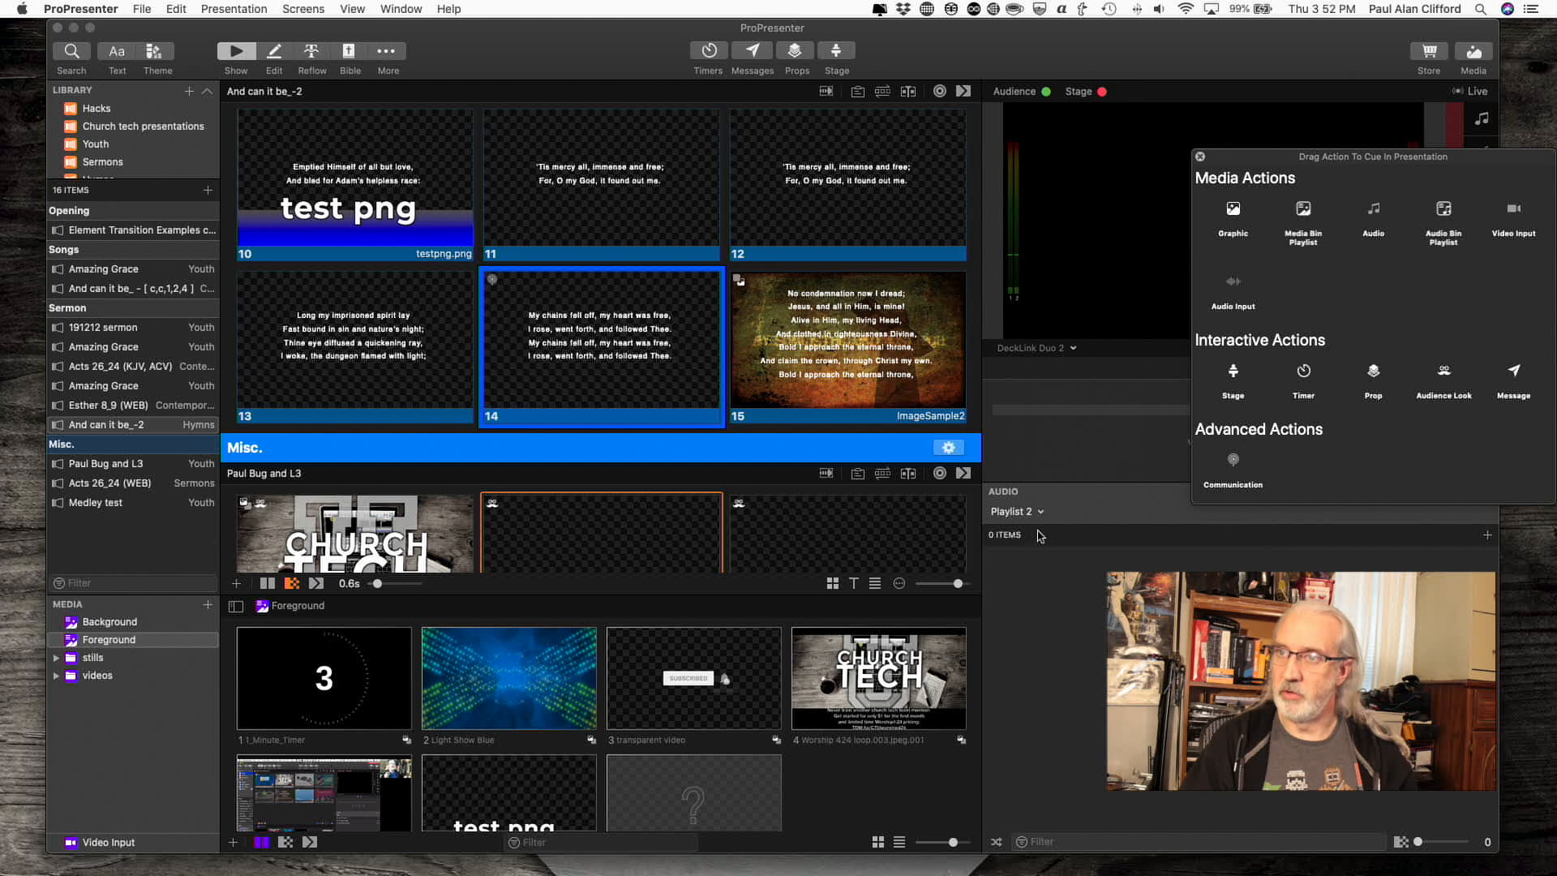
# Step: Switch the audio bin to the 'test' playlist
pyautogui.click(1014, 510)
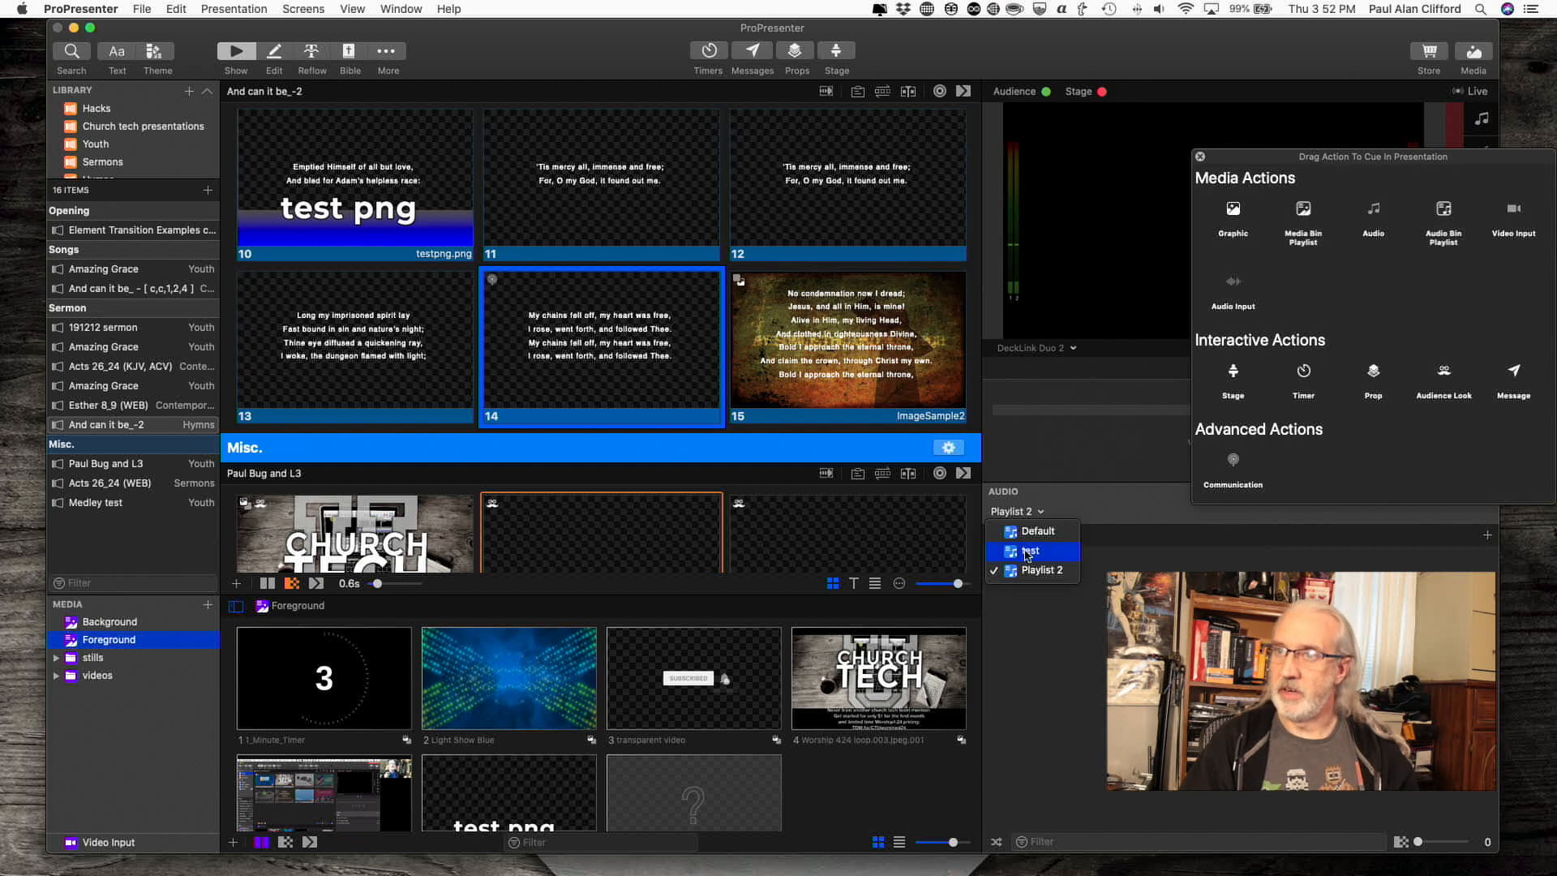
pyautogui.click(1030, 552)
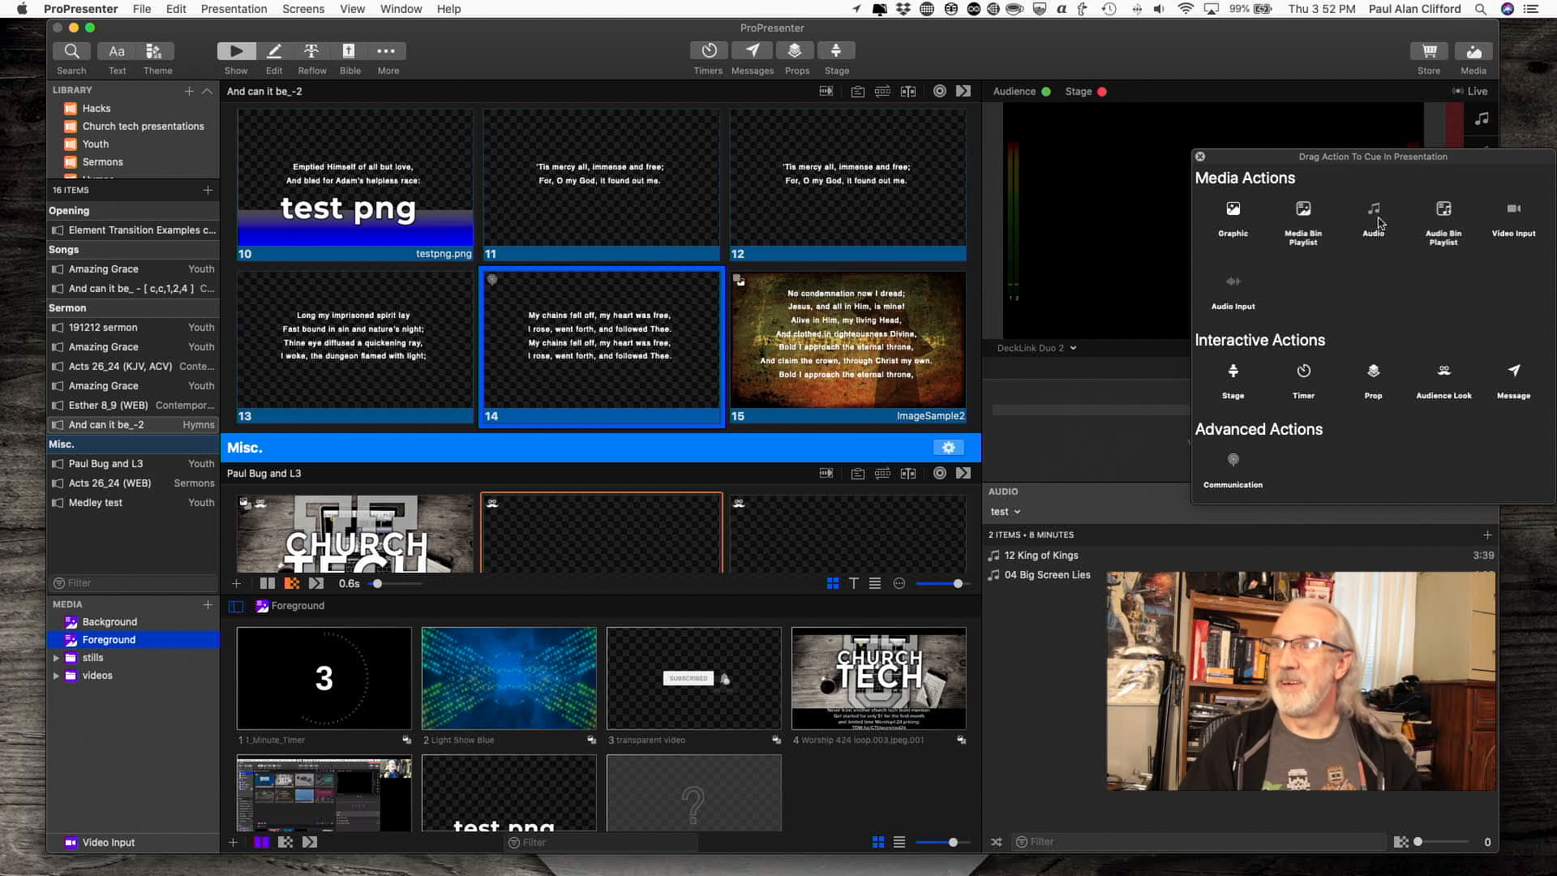
pyautogui.moveTo(1448, 156)
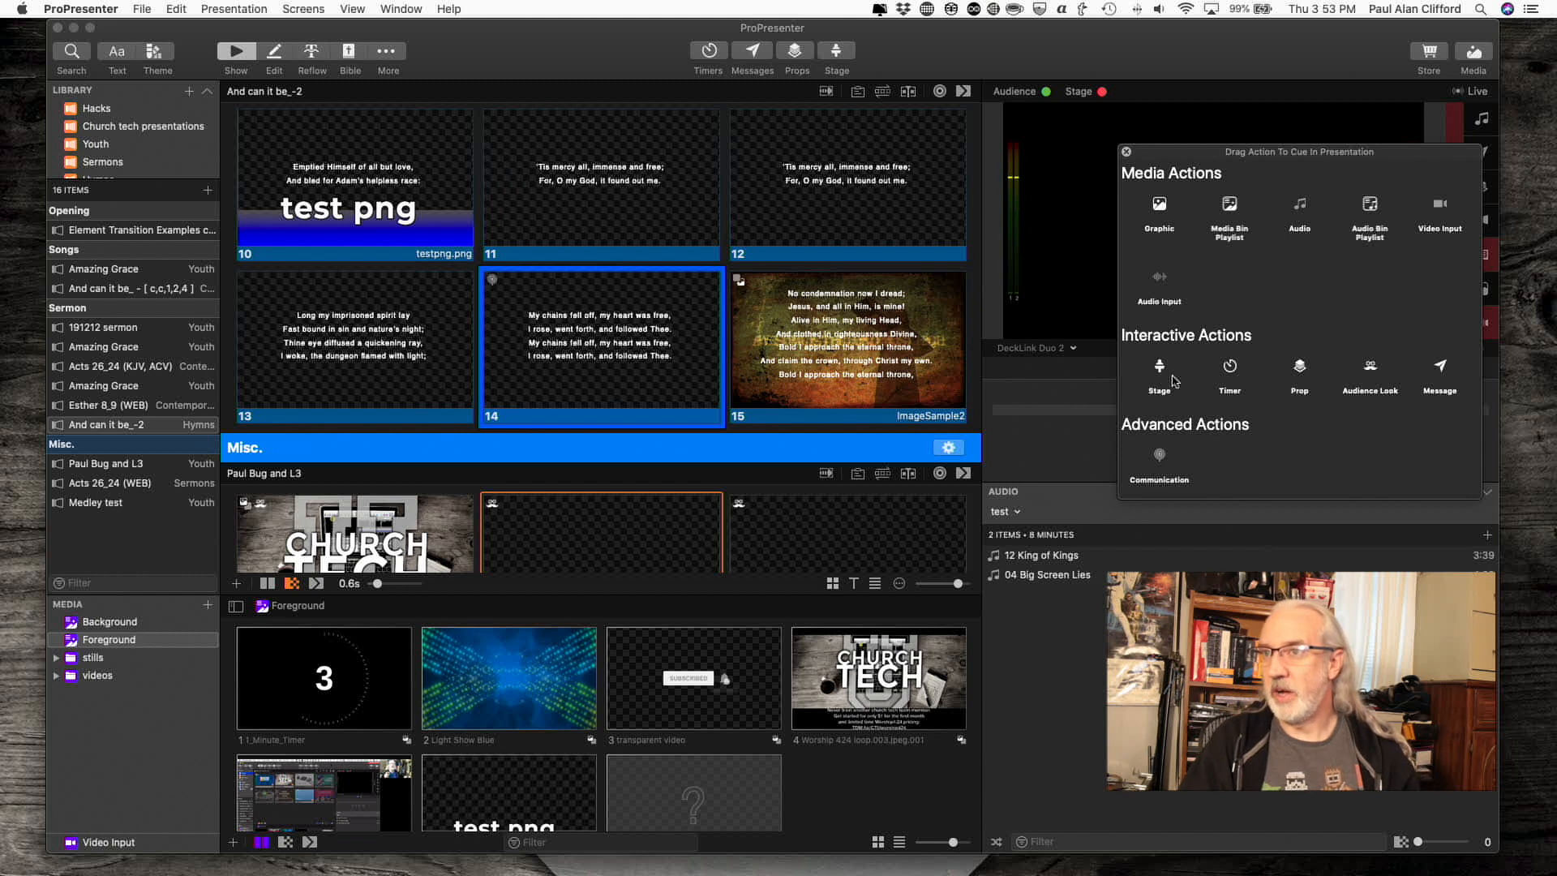
pyautogui.moveTo(539, 286)
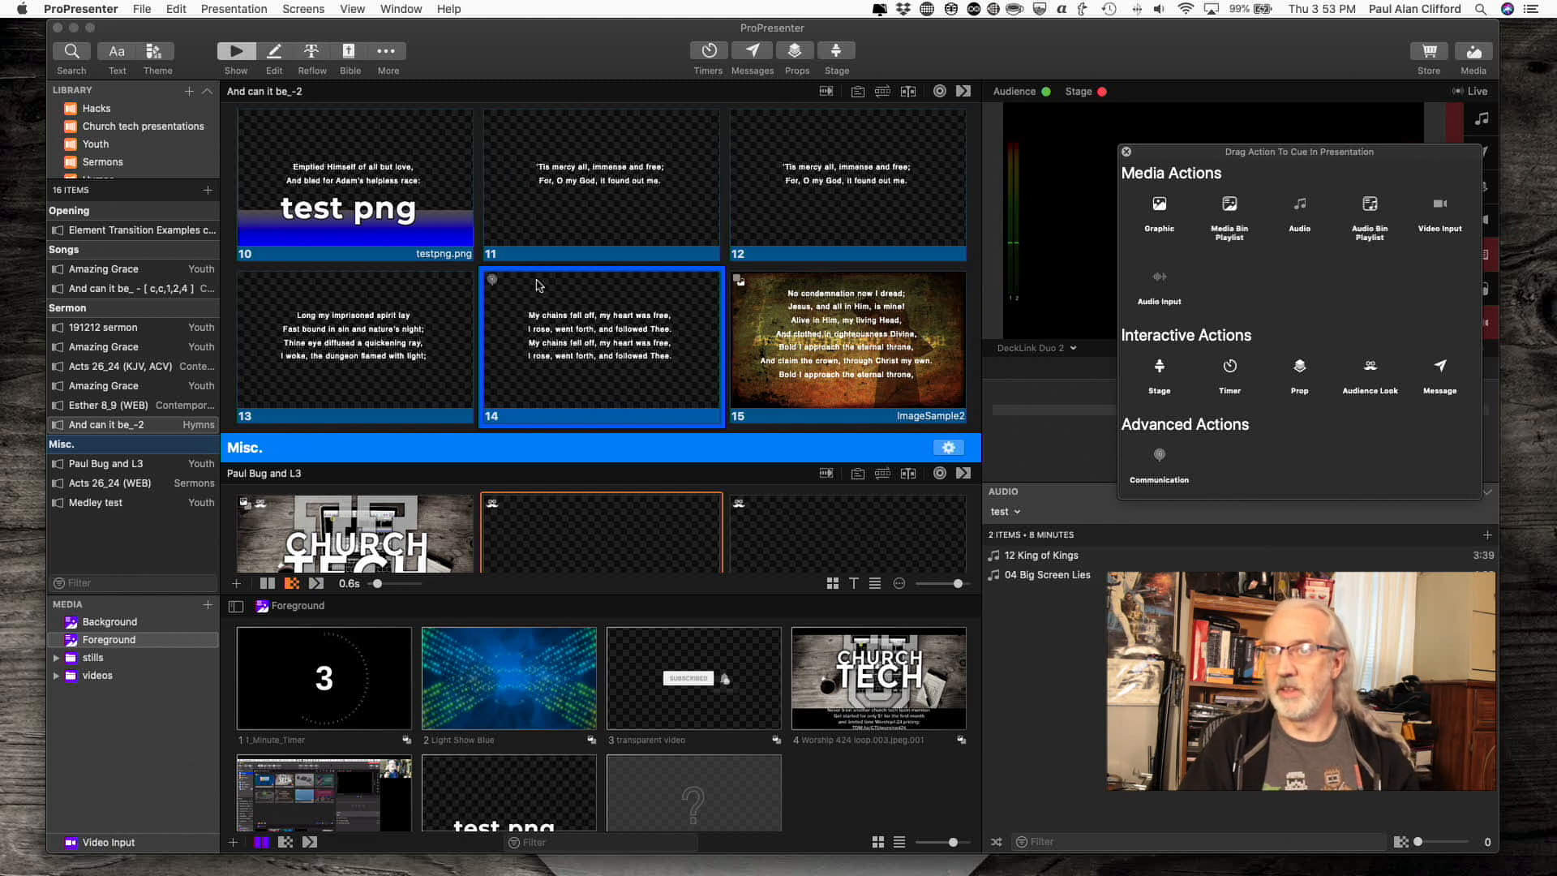
pyautogui.moveTo(932, 395)
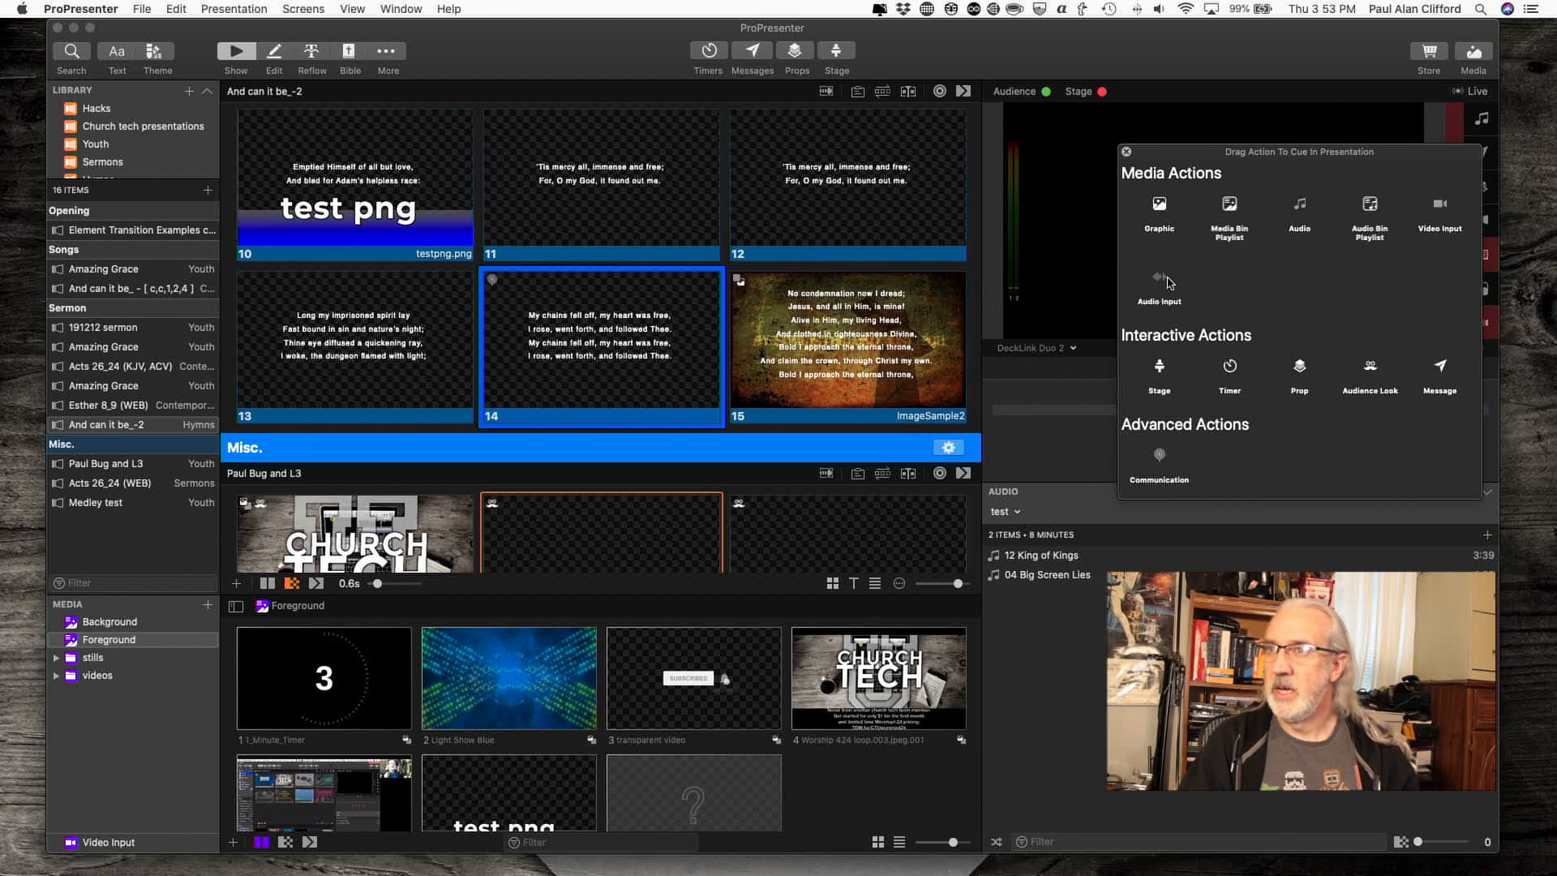
pyautogui.moveTo(1162, 355)
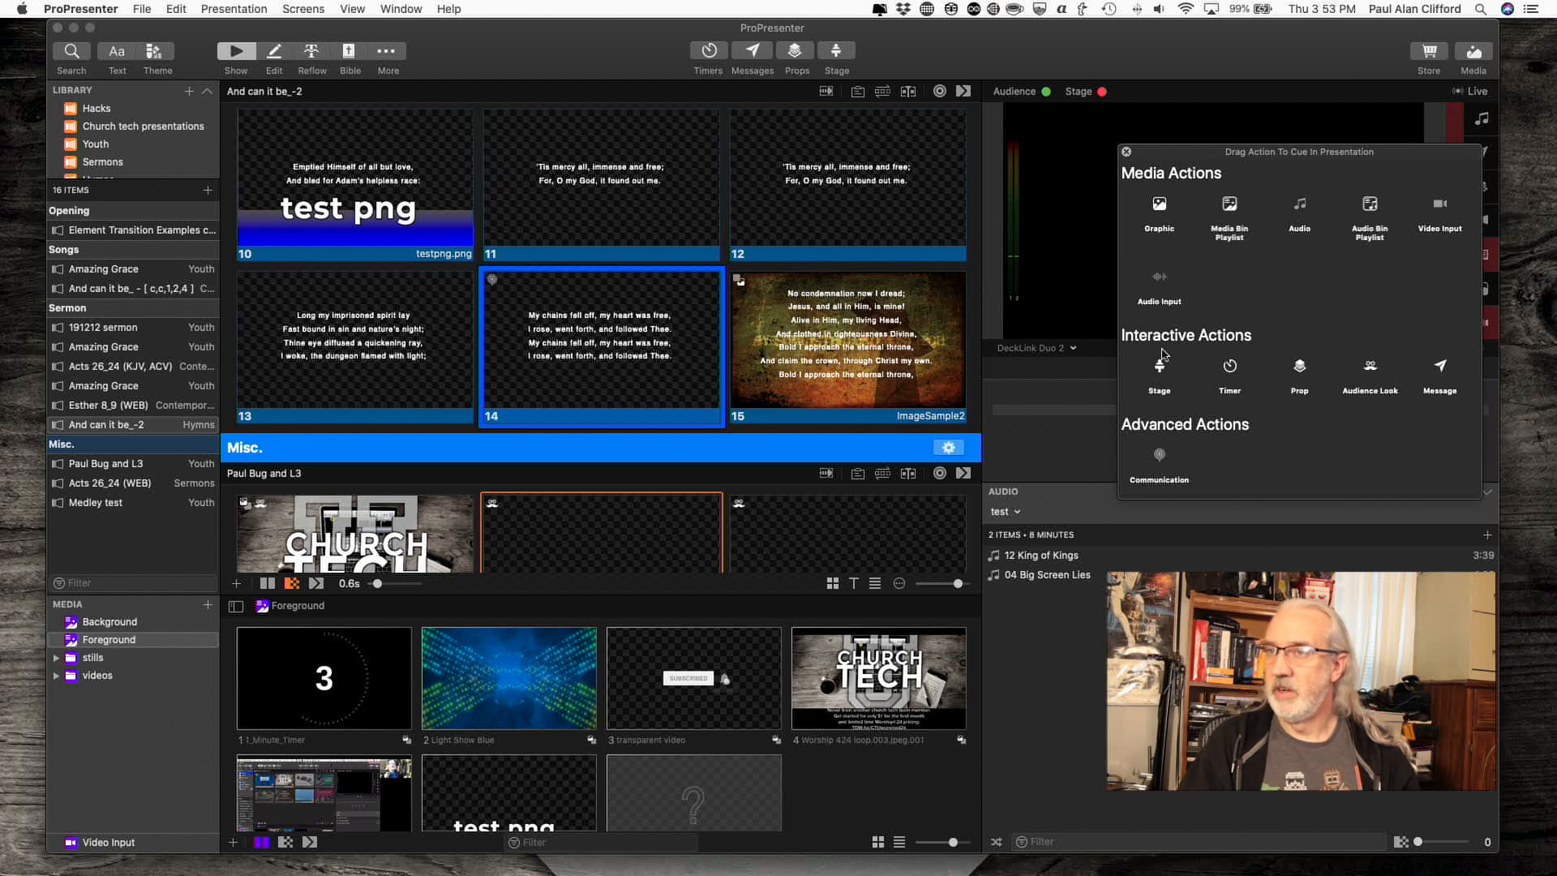